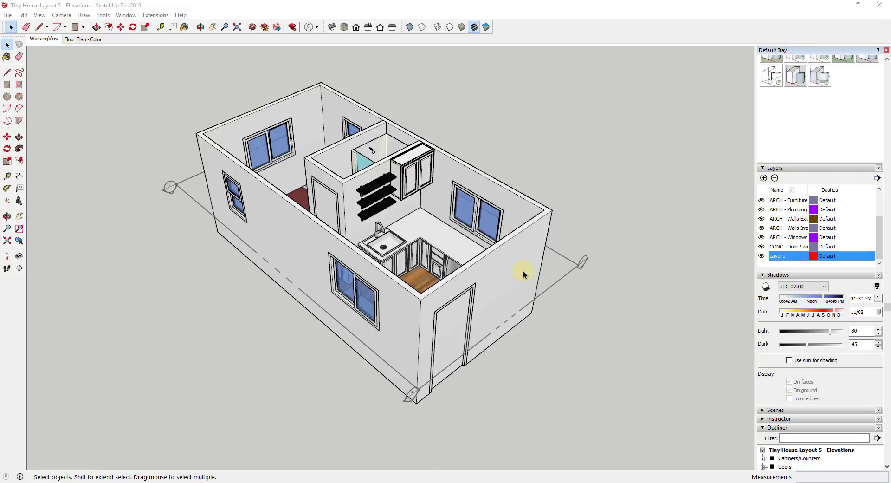
{"action": "mouse_move", "coordinate": [528, 271]}
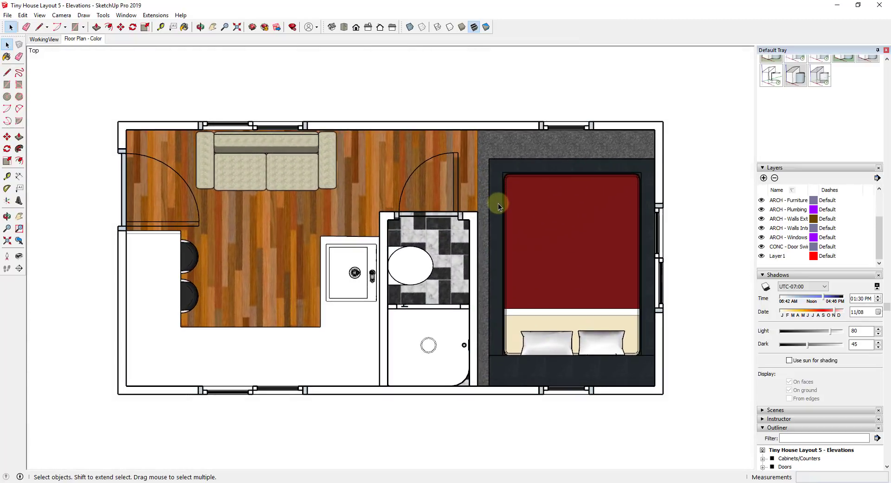
{"action": "mouse_move", "coordinate": [504, 178]}
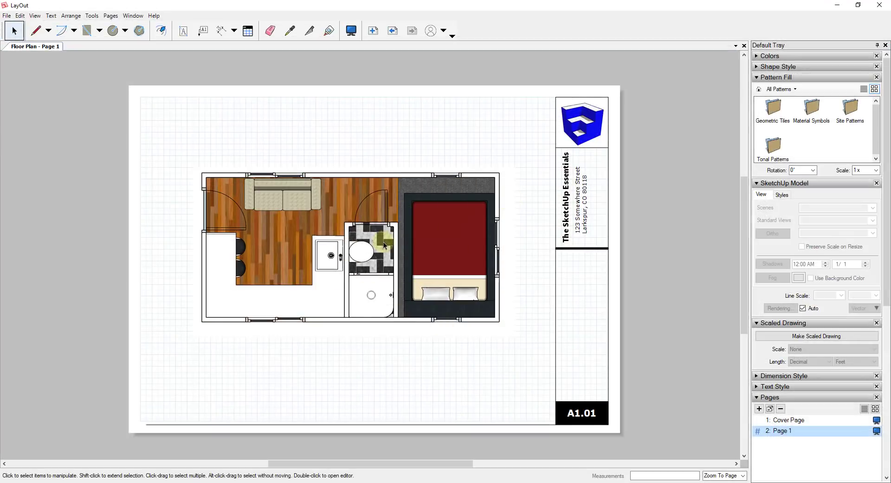
{"action": "left_click", "coordinate": [370, 250]}
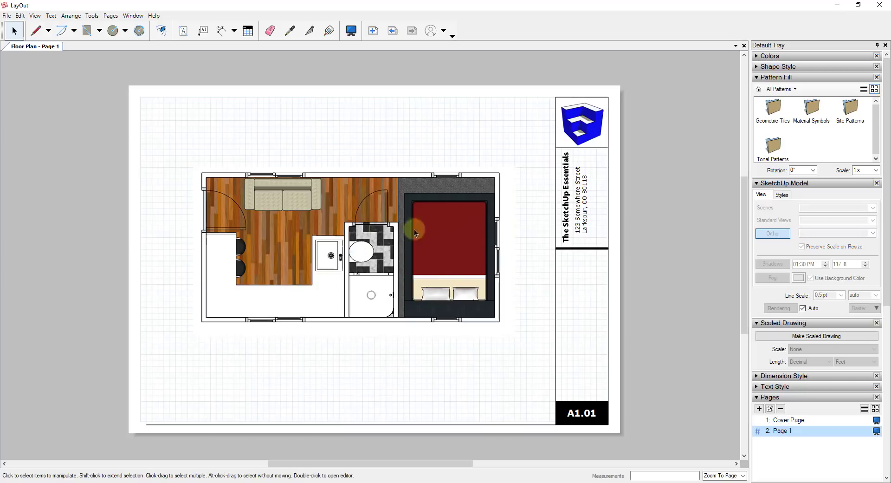
{"action": "mouse_move", "coordinate": [347, 231]}
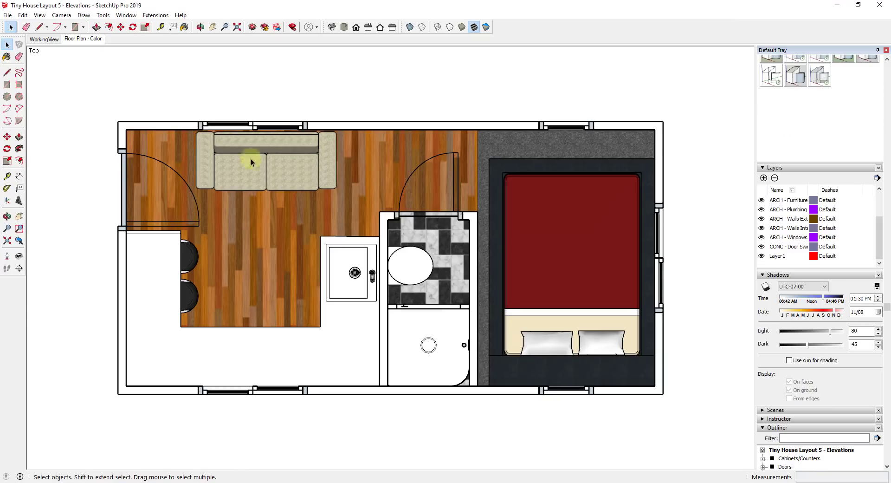
{"action": "mouse_move", "coordinate": [414, 252]}
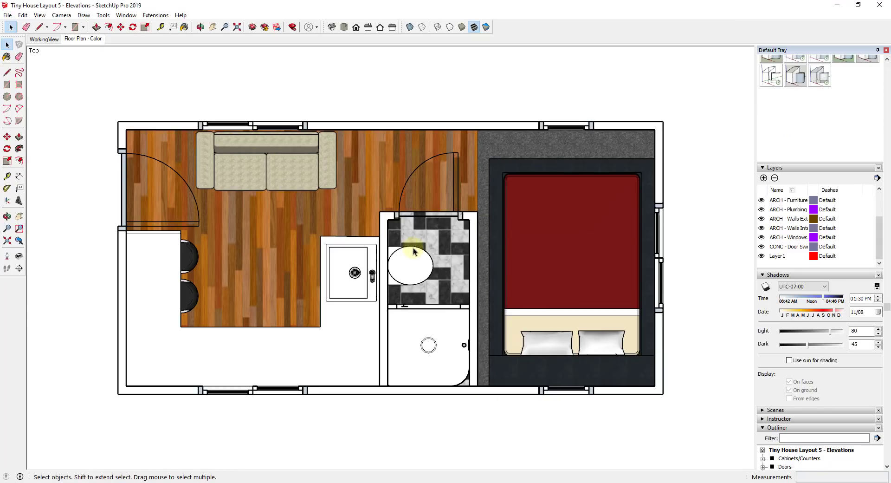
{"action": "mouse_move", "coordinate": [318, 240]}
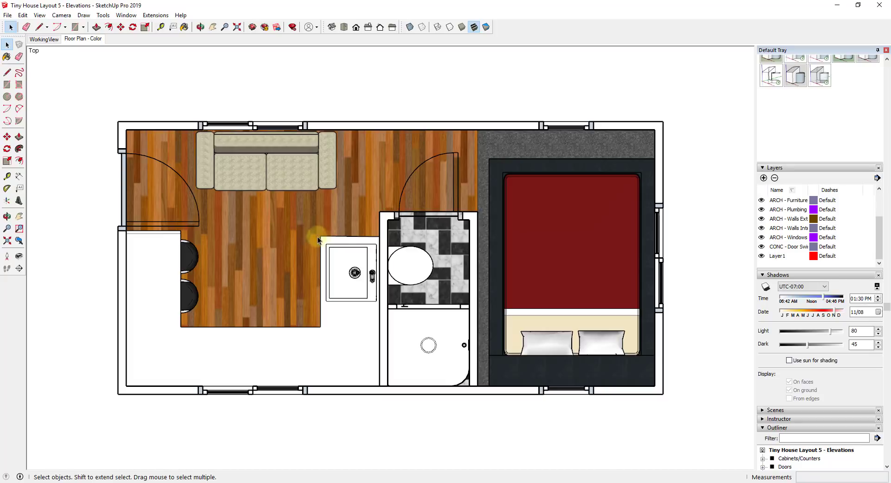
{"action": "mouse_move", "coordinate": [44, 38]}
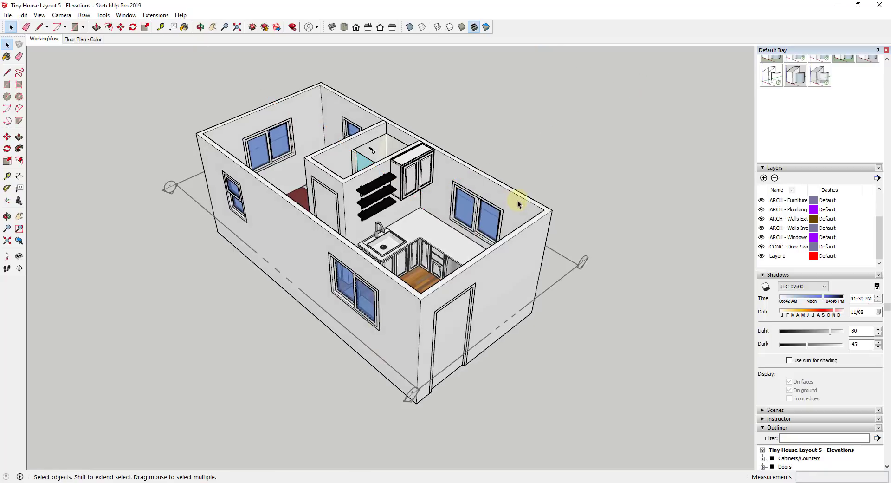
{"action": "mouse_move", "coordinate": [471, 215]}
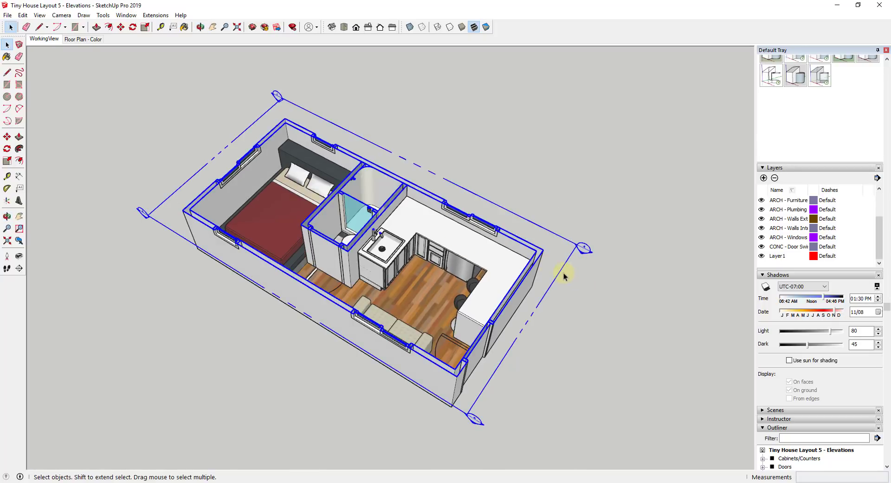
View the section-cut house from the Right, Front and Back standard views.
{"action": "right_click", "coordinate": [562, 267]}
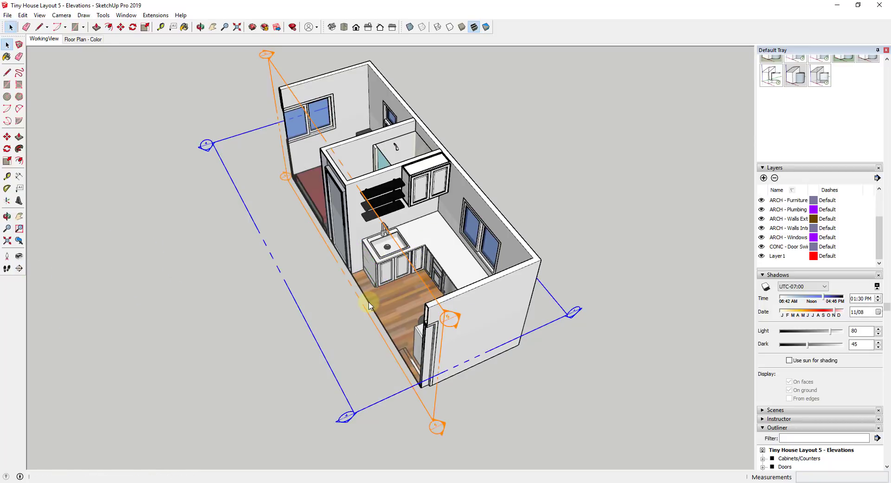
{"action": "left_click", "coordinate": [368, 27]}
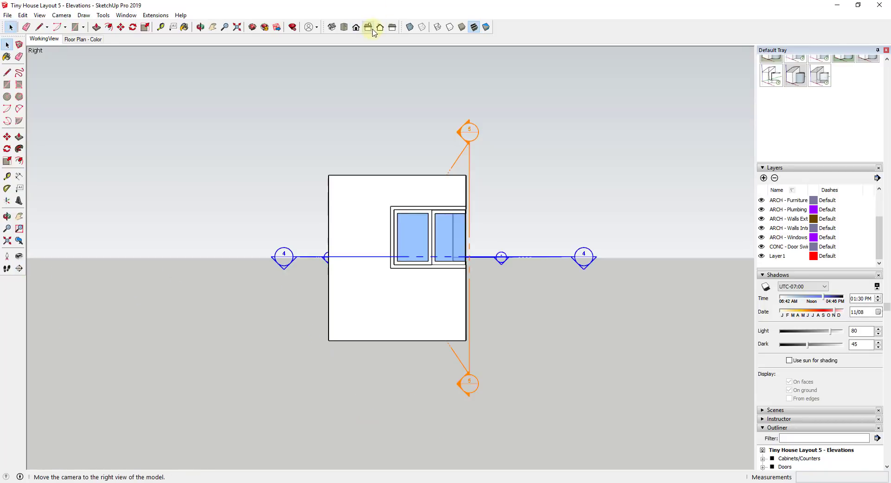
{"action": "left_click", "coordinate": [368, 26]}
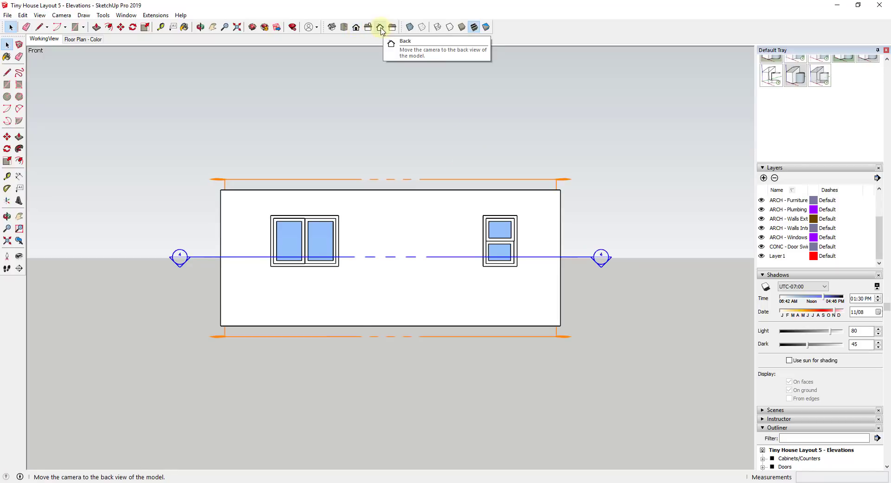
{"action": "left_click", "coordinate": [381, 27]}
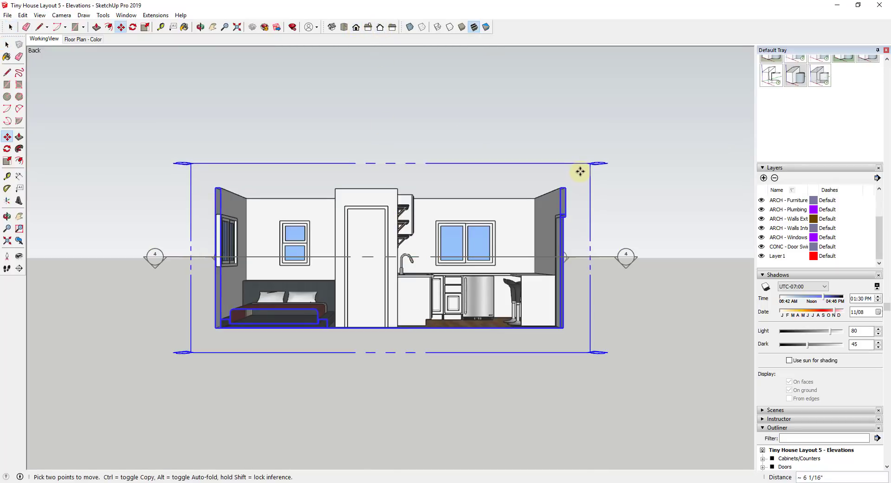
Flatten the back elevation with Camera > Parallel Projection.
{"action": "left_click", "coordinate": [39, 15]}
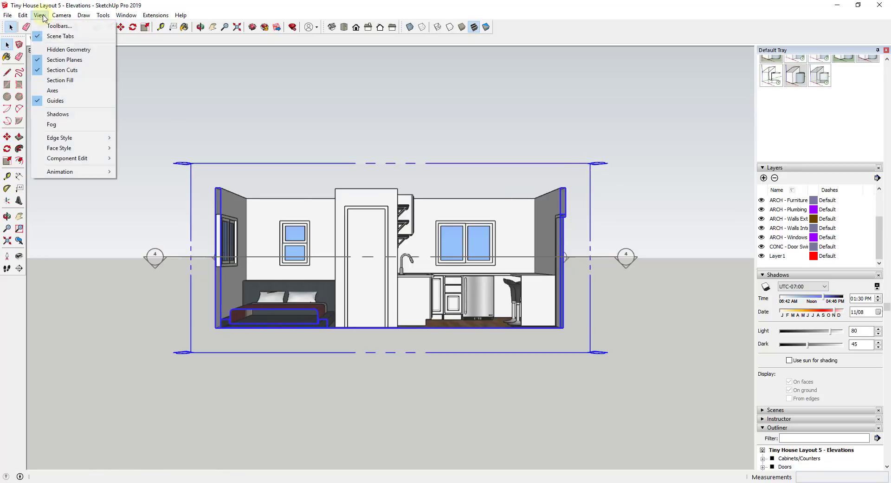
{"action": "left_click", "coordinate": [61, 15]}
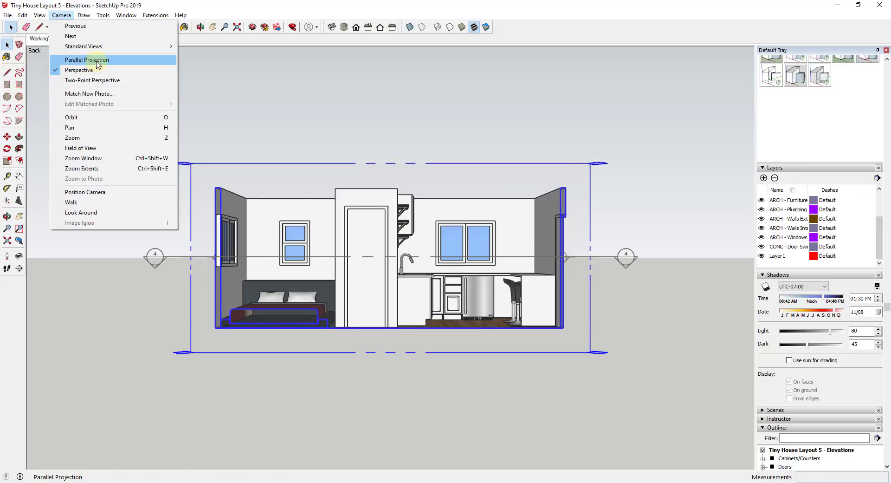
{"action": "left_click", "coordinate": [86, 60]}
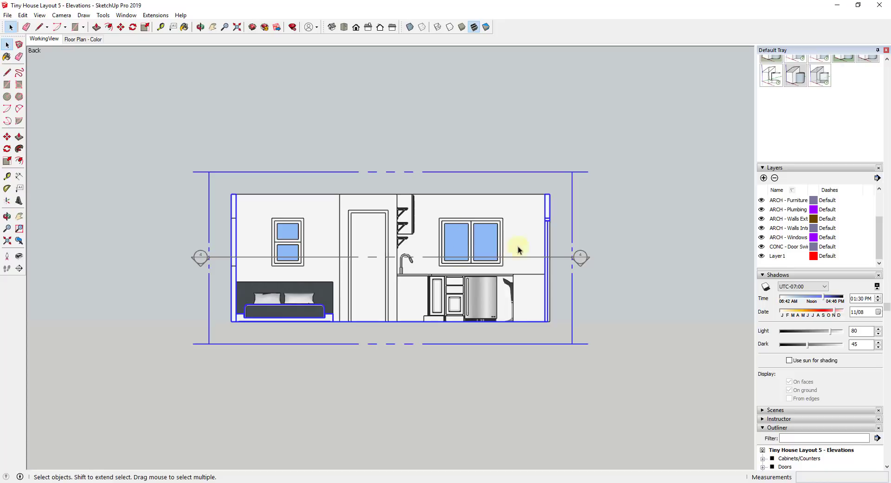
{"action": "mouse_move", "coordinate": [509, 281]}
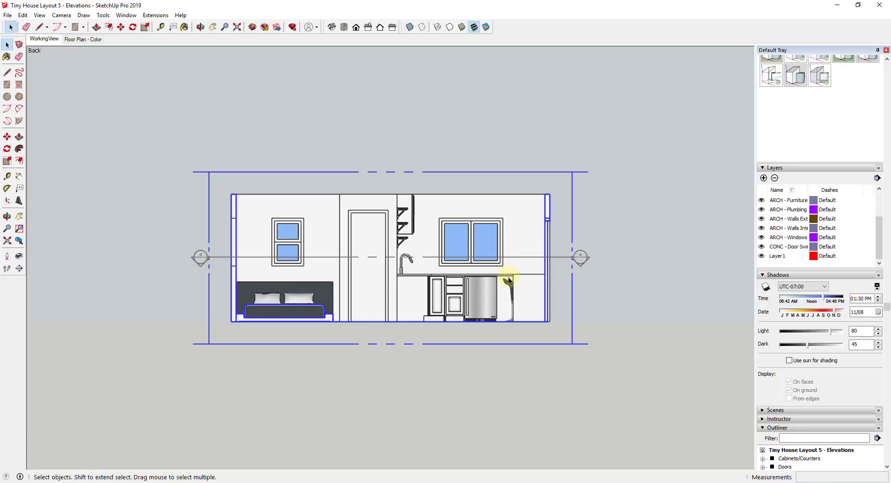
{"action": "mouse_move", "coordinate": [590, 177]}
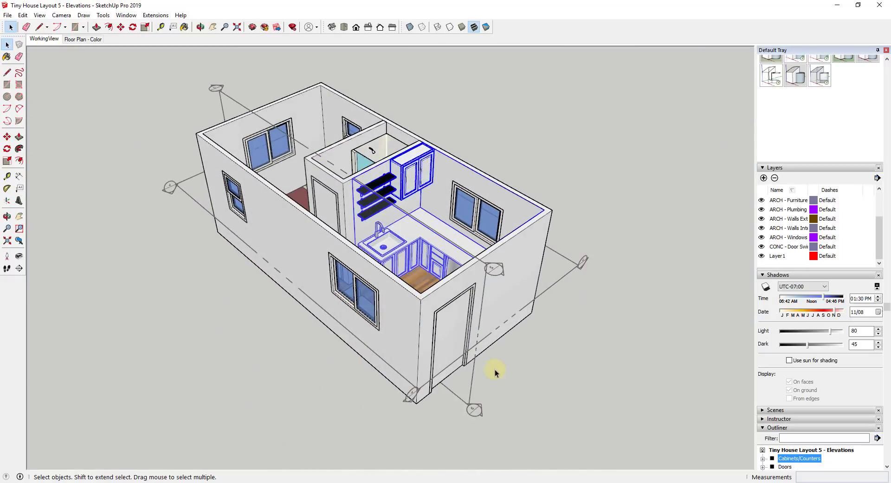
Clear the selection, toggle Parallel Projection, and place an eye-height camera in the living area.
{"action": "left_click", "coordinate": [479, 316]}
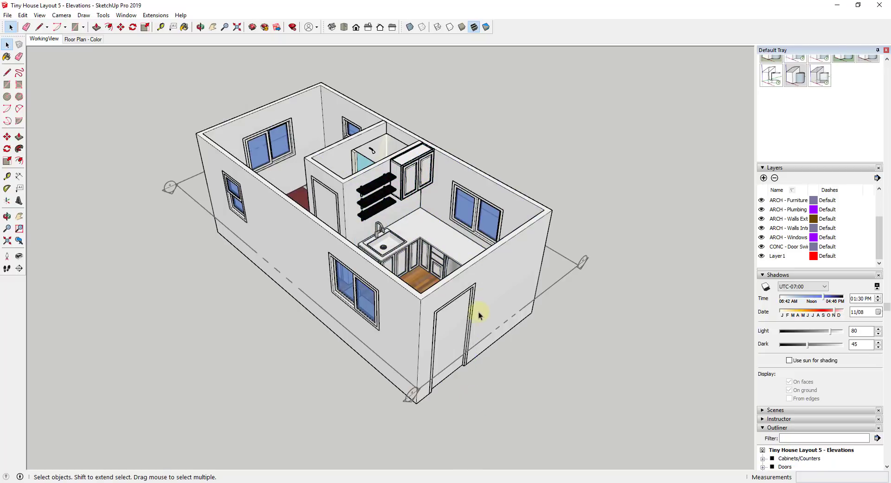
{"action": "mouse_move", "coordinate": [413, 306]}
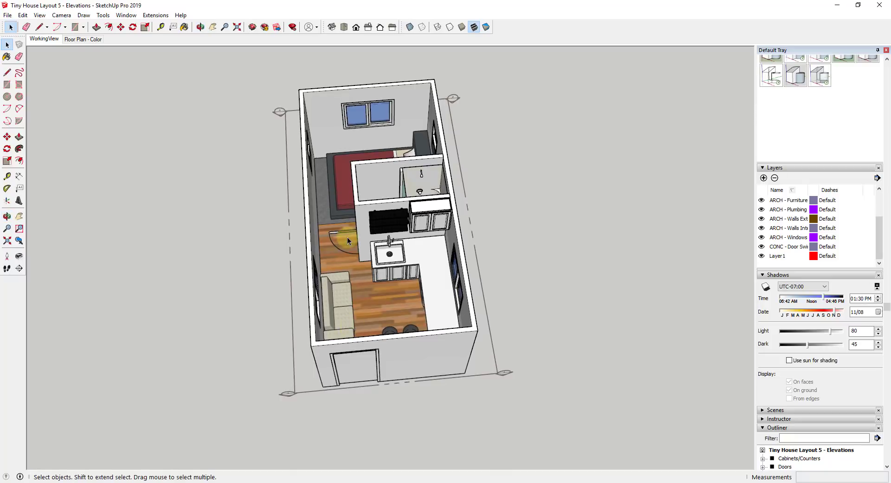
{"action": "left_click", "coordinate": [61, 14]}
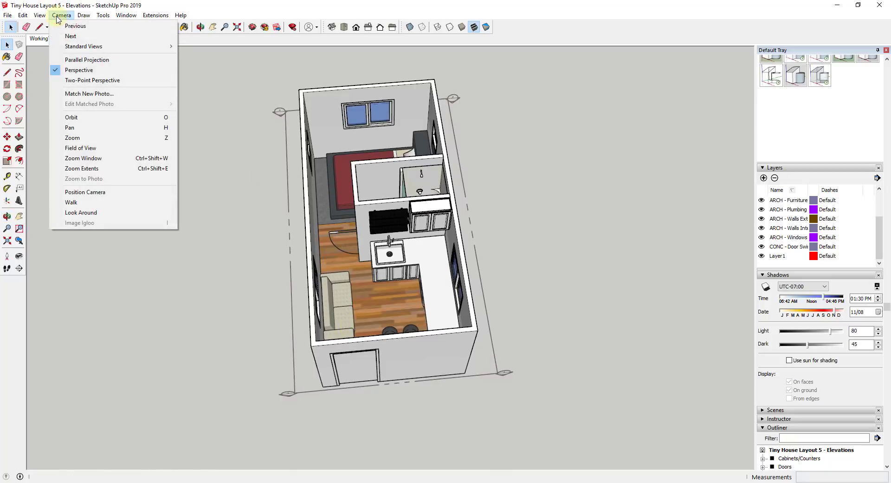
{"action": "left_click", "coordinate": [86, 60]}
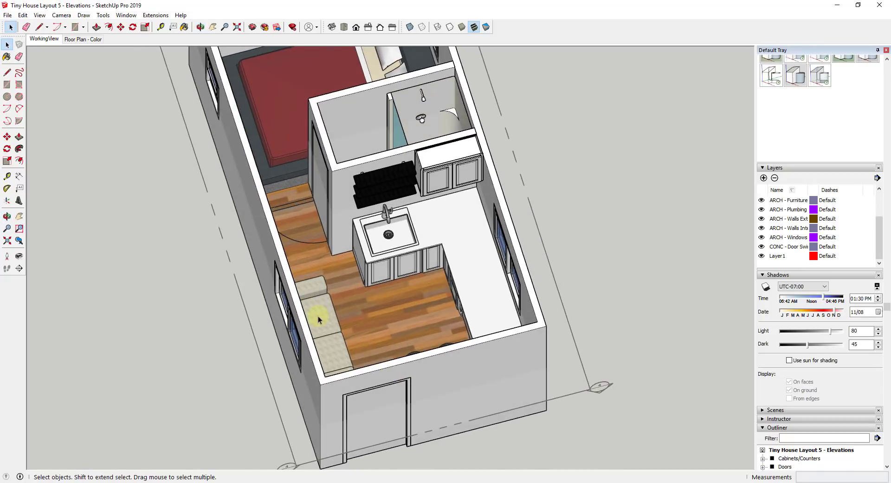
{"action": "mouse_move", "coordinate": [7, 256]}
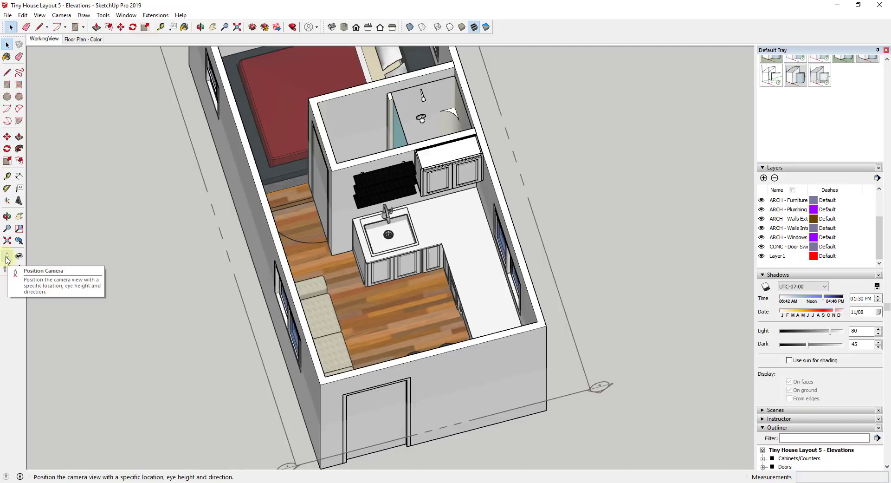
{"action": "mouse_move", "coordinate": [18, 255]}
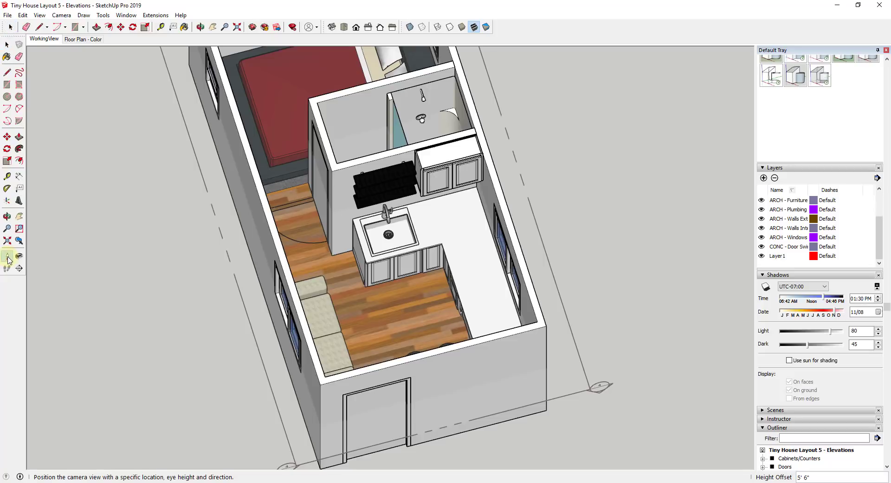
{"action": "left_click", "coordinate": [8, 256]}
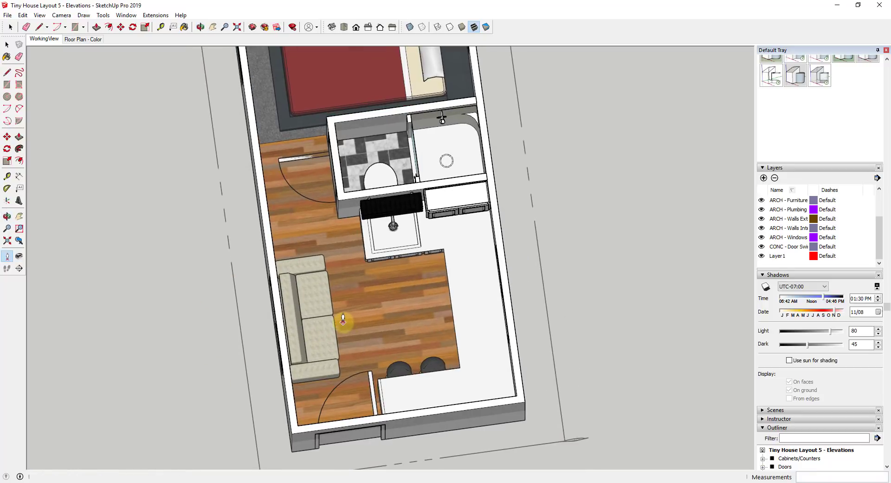
{"action": "mouse_move", "coordinate": [397, 315]}
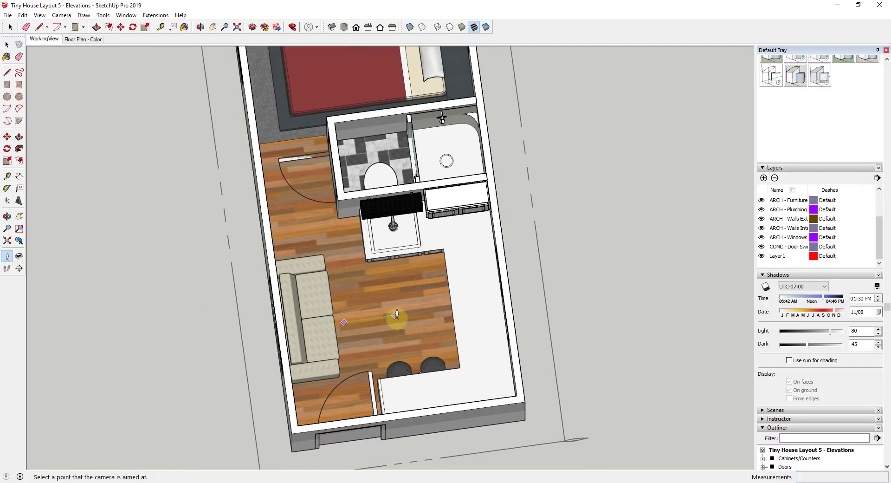
{"action": "mouse_move", "coordinate": [404, 311]}
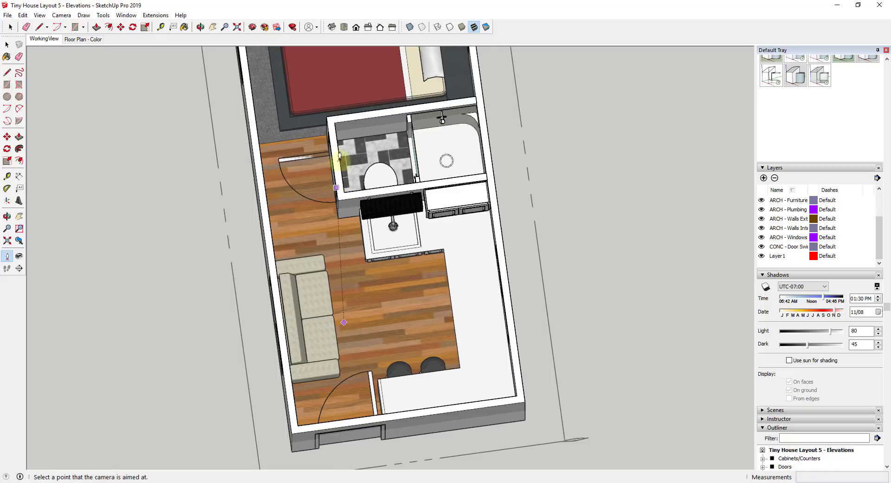
{"action": "mouse_move", "coordinate": [398, 313]}
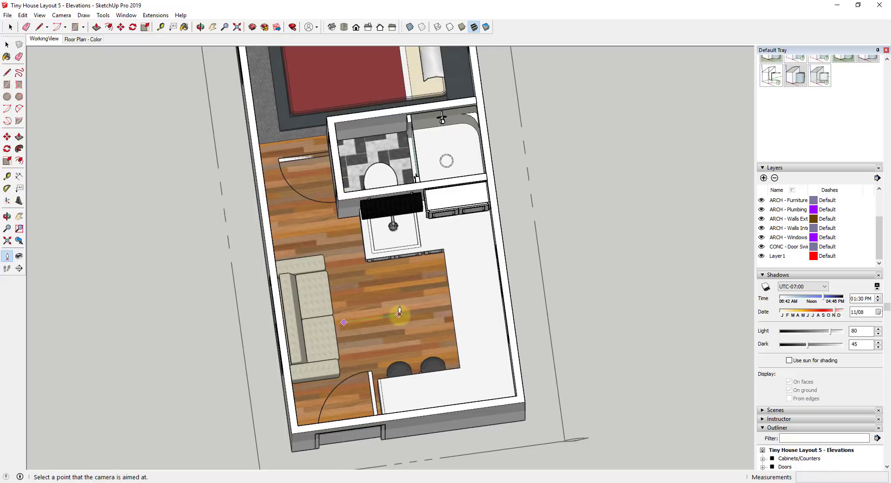
{"action": "mouse_move", "coordinate": [413, 313]}
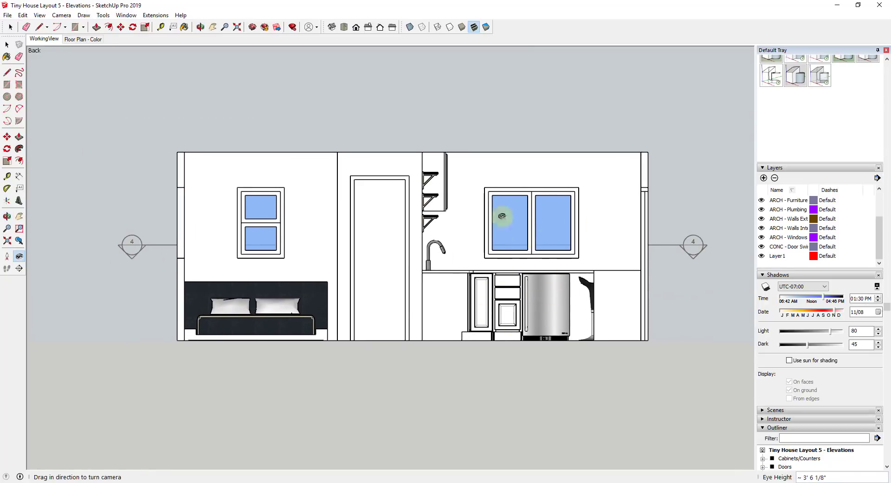
{"action": "mouse_move", "coordinate": [572, 266]}
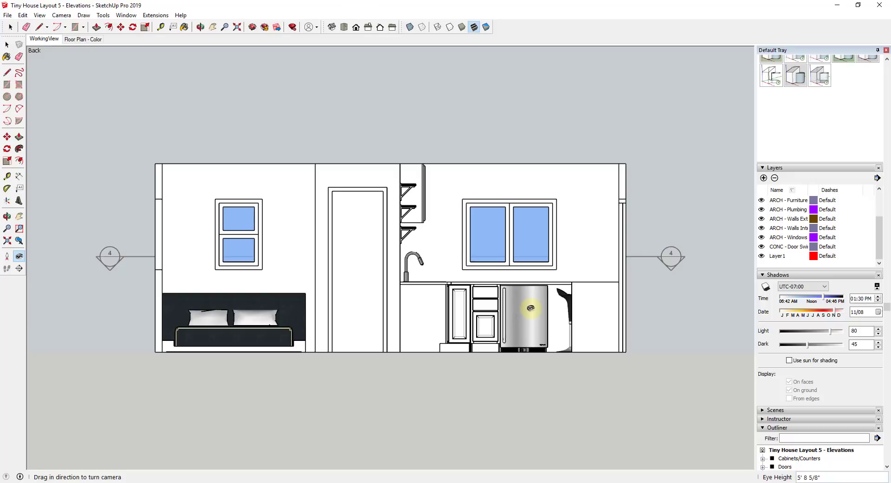
{"action": "mouse_move", "coordinate": [569, 301]}
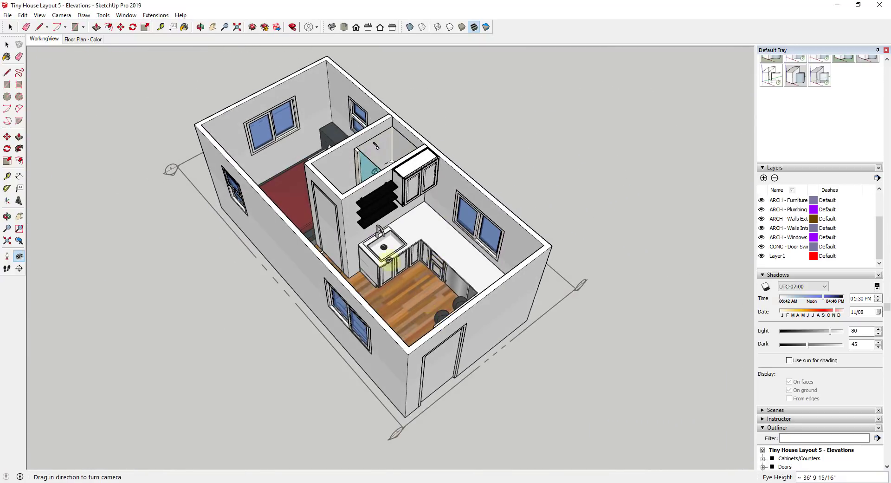
Stand the camera on the kitchen floor and show the left elevation in parallel projection.
{"action": "left_click", "coordinate": [7, 256]}
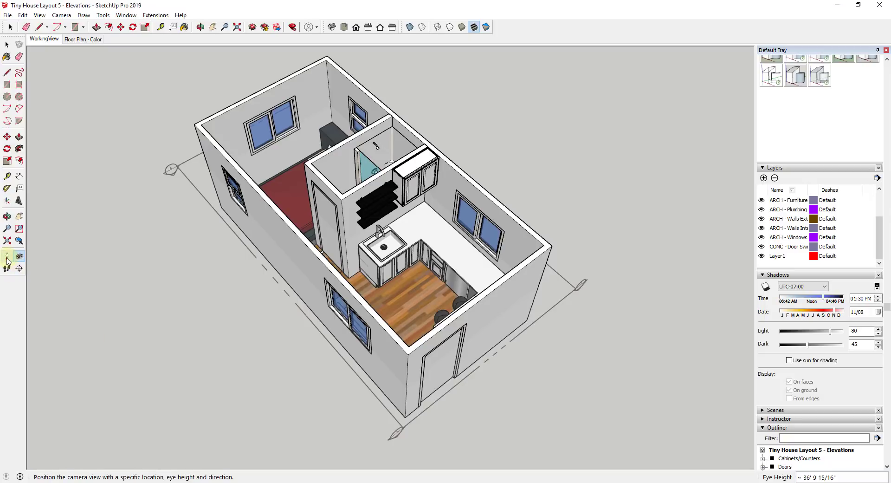
{"action": "left_click", "coordinate": [7, 256]}
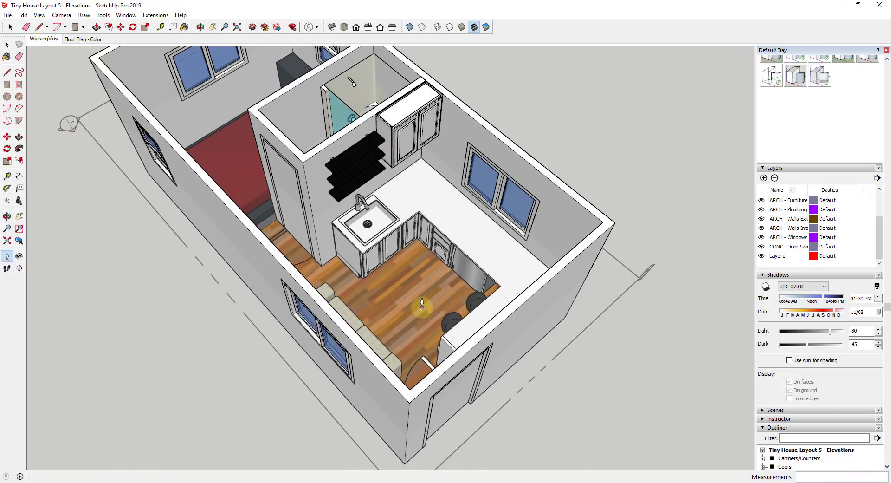
{"action": "mouse_move", "coordinate": [384, 261]}
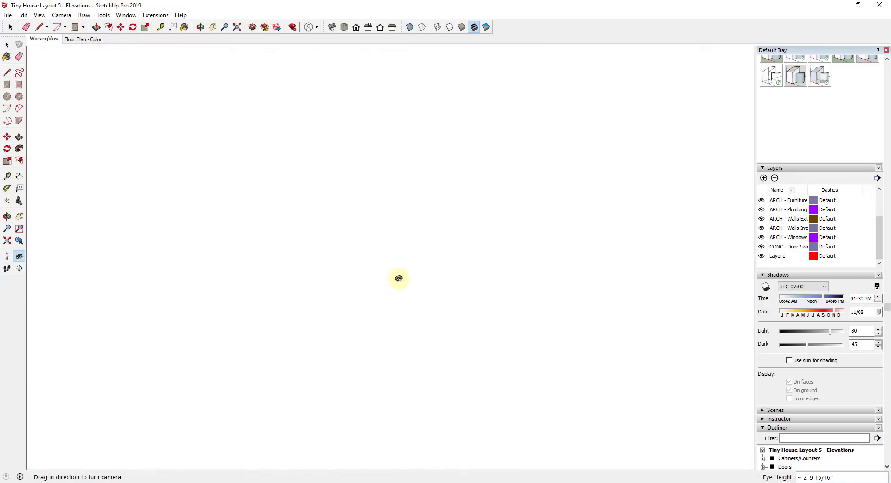
{"action": "left_click", "coordinate": [61, 15]}
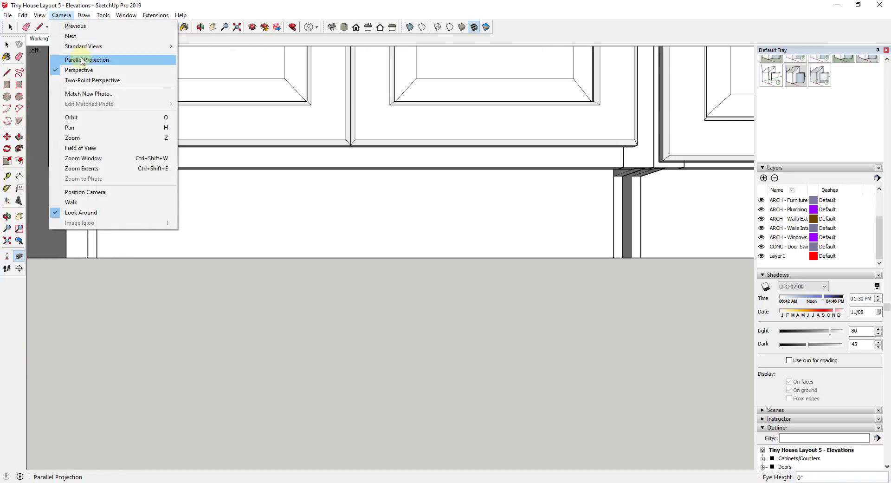
{"action": "left_click", "coordinate": [86, 60]}
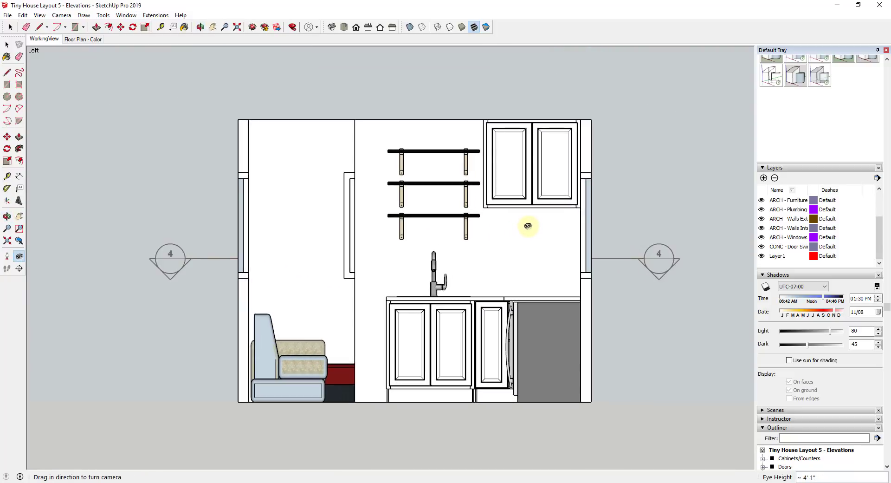
{"action": "mouse_move", "coordinate": [461, 313]}
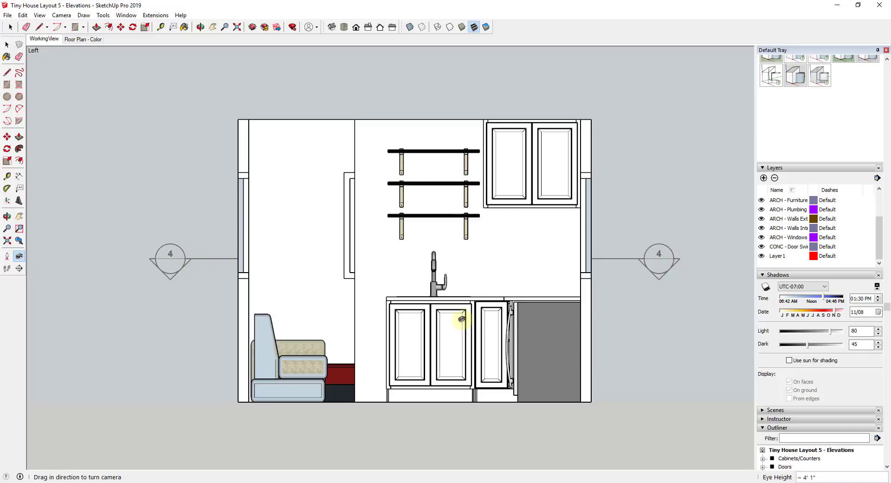
{"action": "mouse_move", "coordinate": [468, 224]}
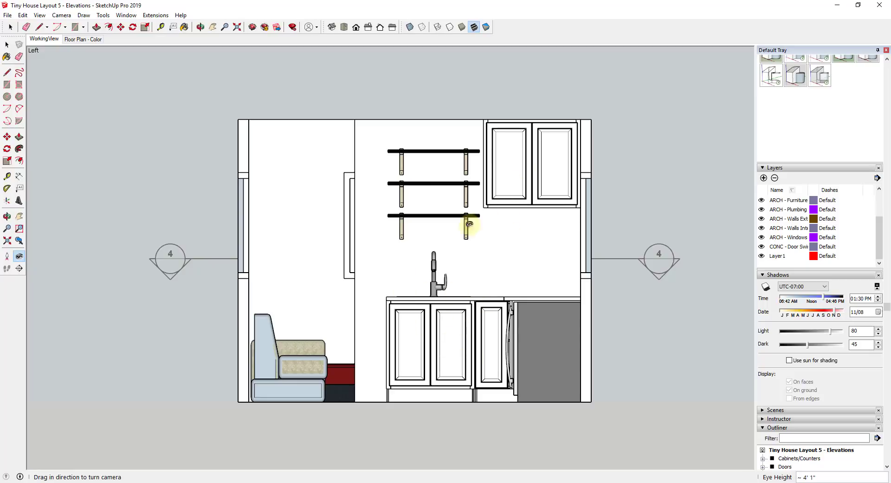
{"action": "mouse_move", "coordinate": [492, 266]}
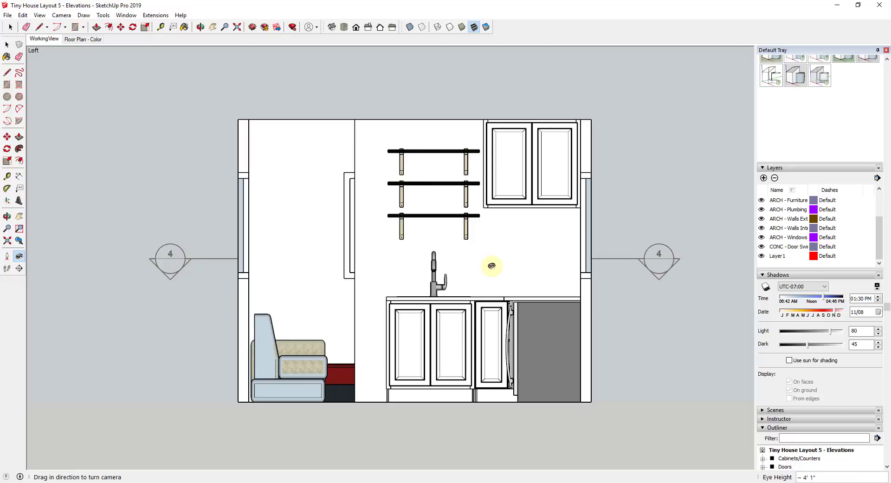
Adjust the back elevation view and rename the new scene to Elev1.
{"action": "left_click_drag", "start_coordinate": [492, 265], "coordinate": [475, 290]}
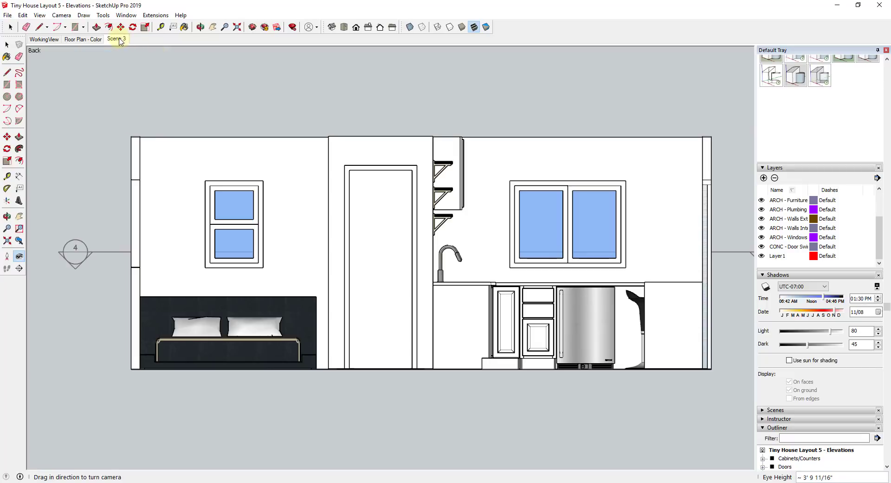
{"action": "right_click", "coordinate": [117, 39]}
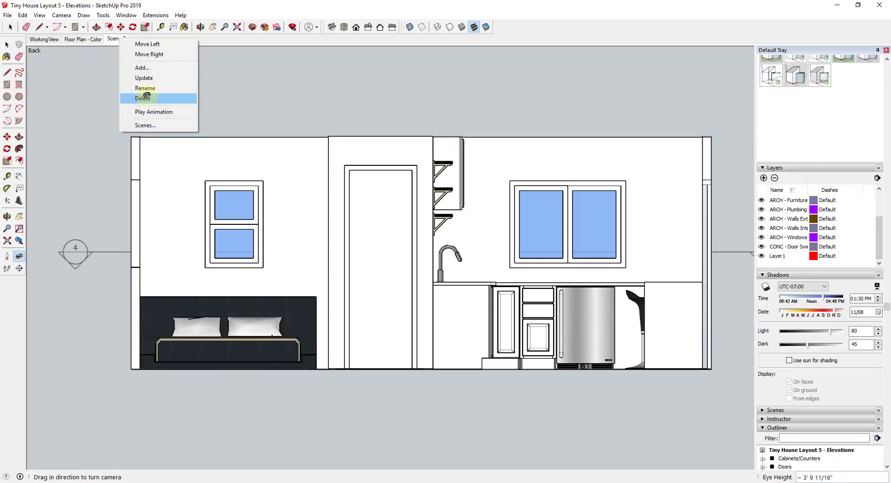
{"action": "left_click", "coordinate": [145, 88]}
{"action": "type", "text": "Elev1"}
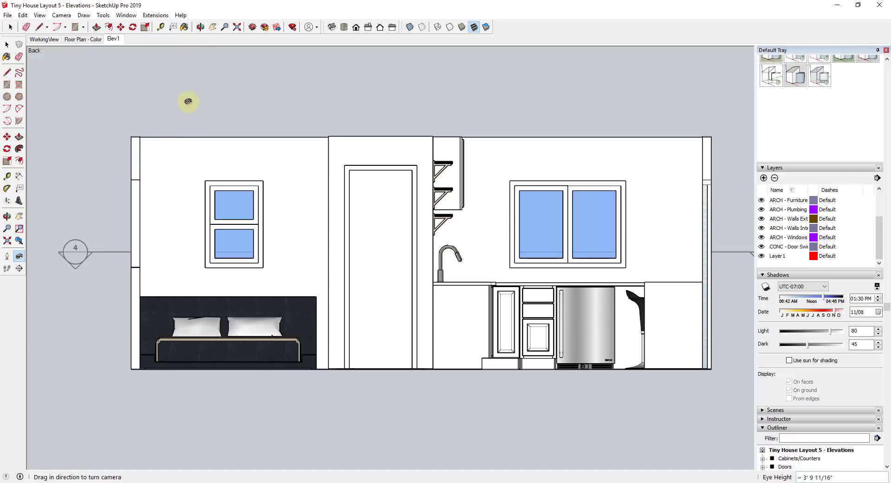
{"action": "mouse_move", "coordinate": [620, 229]}
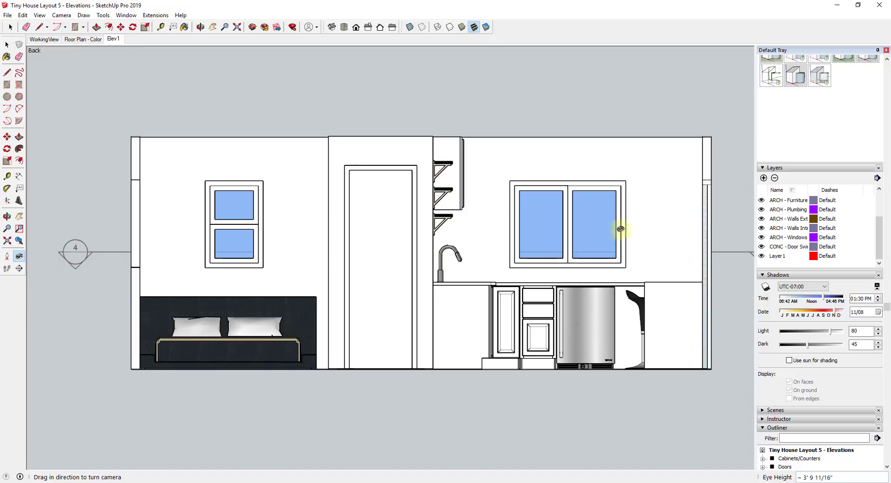
{"action": "mouse_move", "coordinate": [666, 249]}
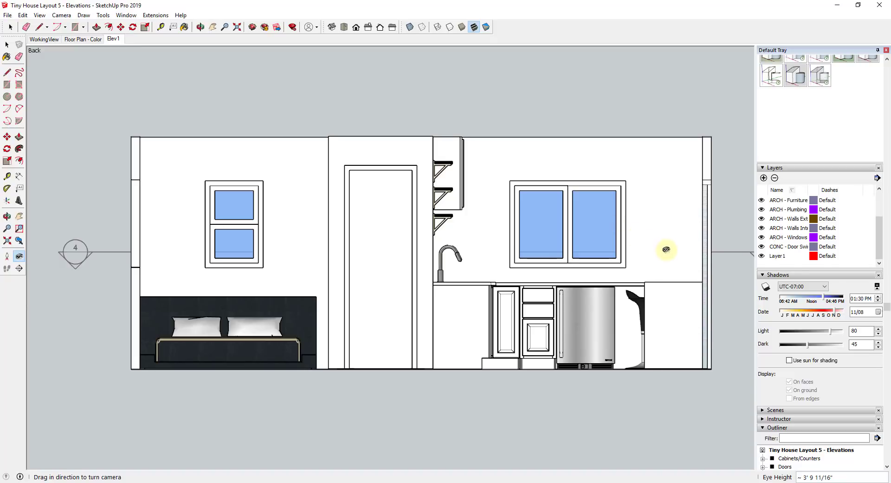
{"action": "mouse_move", "coordinate": [630, 233]}
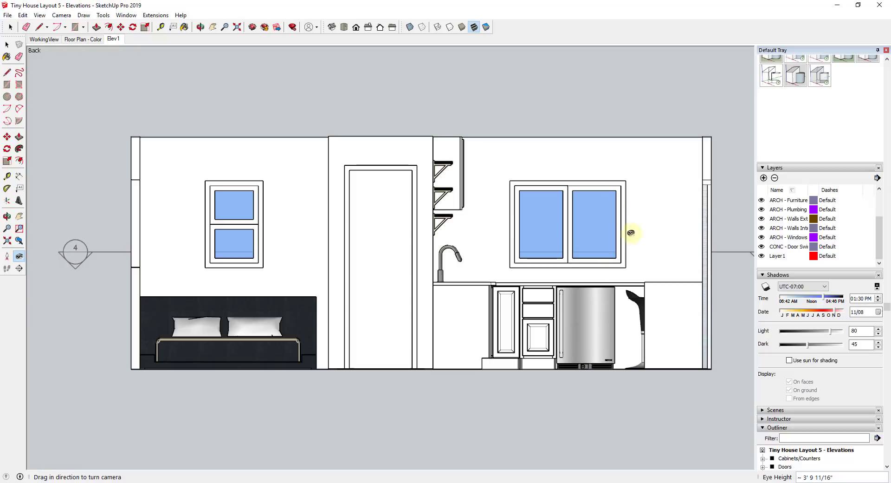
{"action": "mouse_move", "coordinate": [613, 255]}
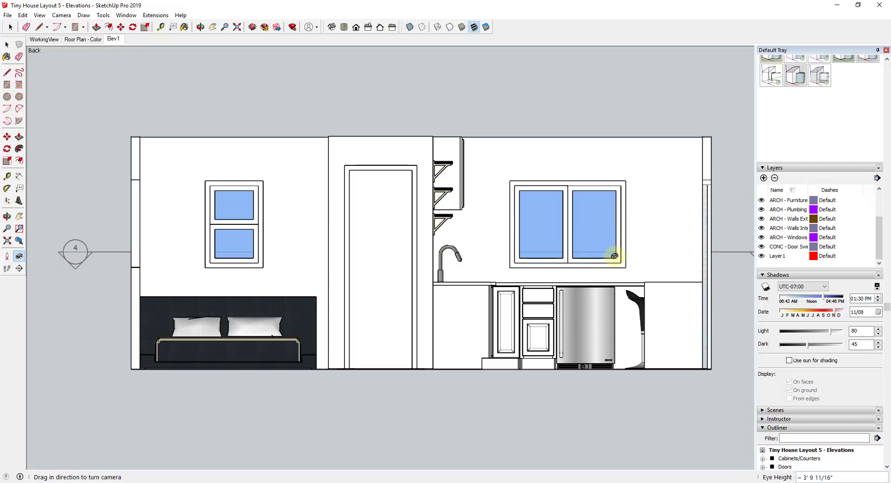
{"action": "mouse_move", "coordinate": [322, 304]}
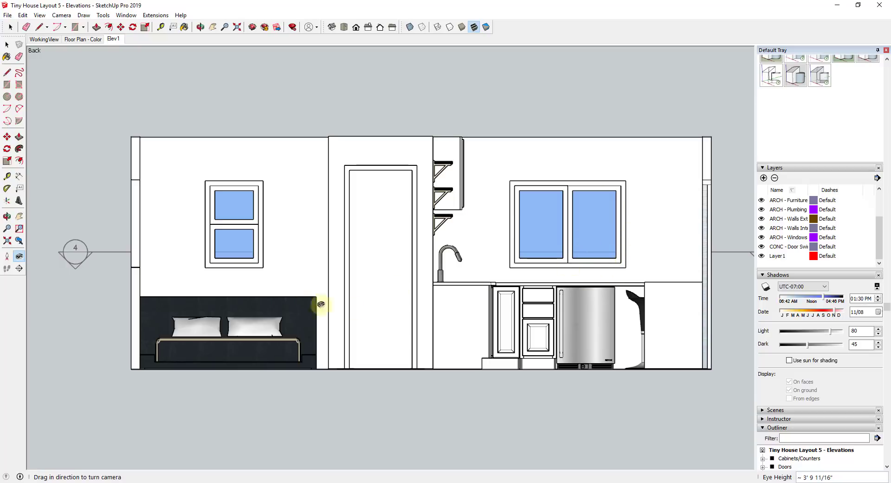
{"action": "mouse_move", "coordinate": [578, 310]}
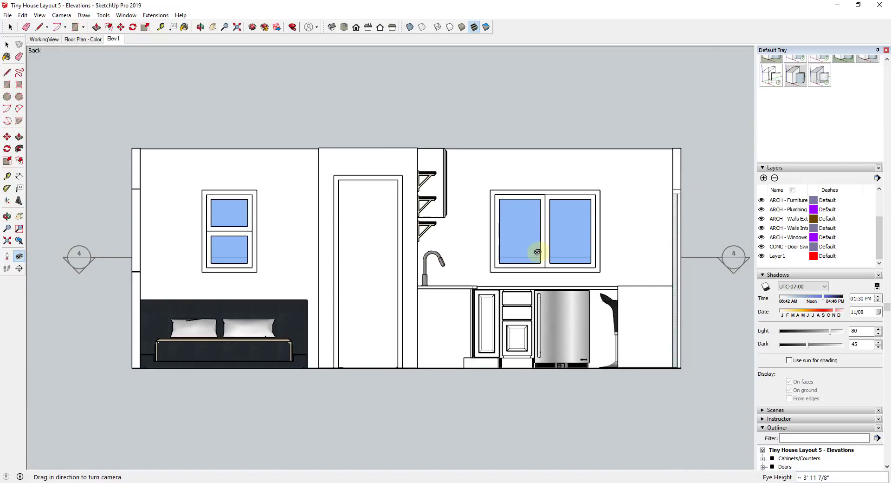
{"action": "mouse_move", "coordinate": [539, 258]}
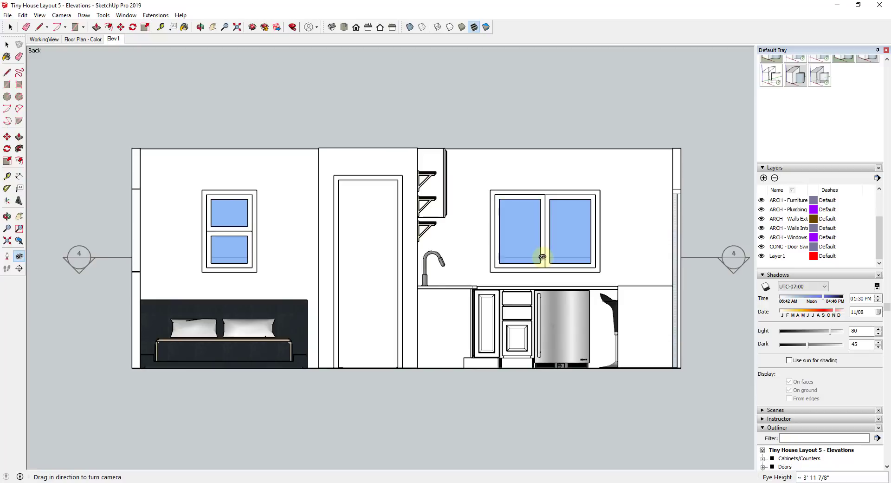
{"action": "mouse_move", "coordinate": [587, 235]}
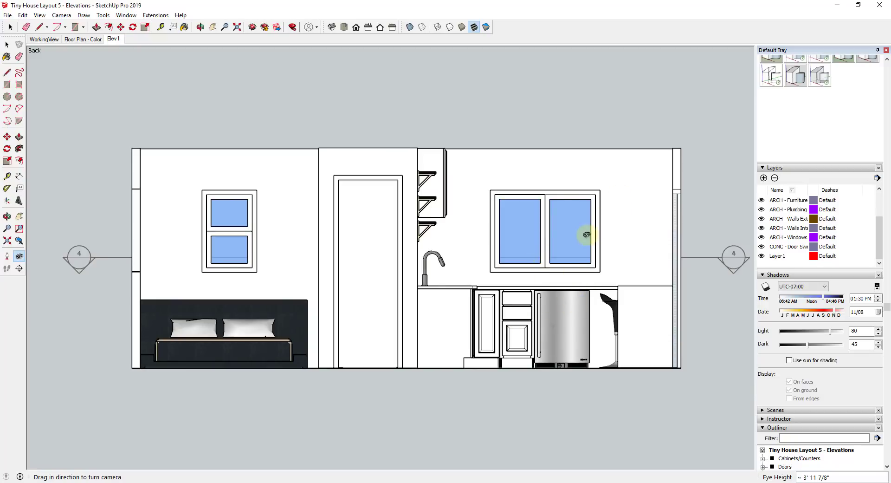
Preview the In Model HiddenLine style, then revert to the coloured architectural style.
{"action": "left_click", "coordinate": [774, 60]}
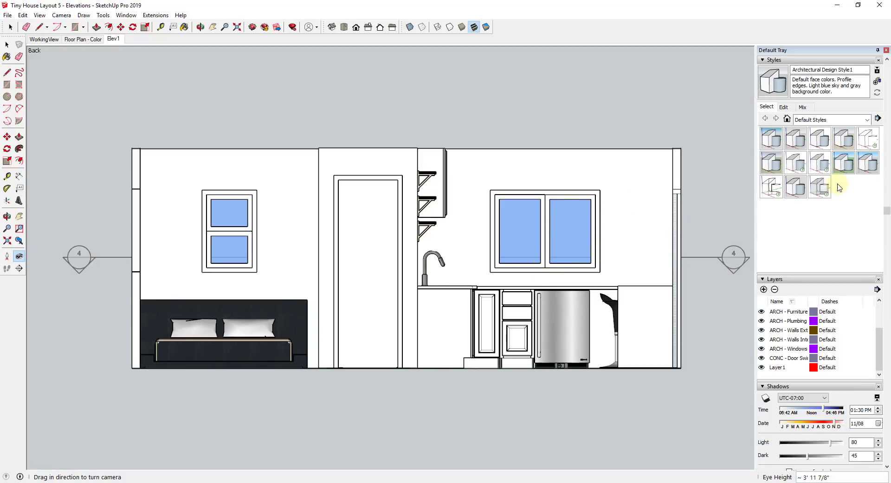
{"action": "mouse_move", "coordinate": [772, 164]}
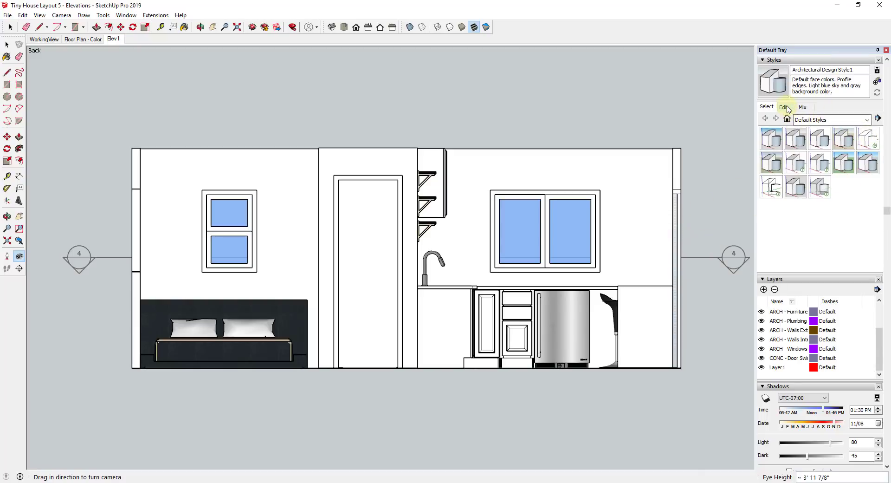
{"action": "mouse_move", "coordinate": [868, 140]}
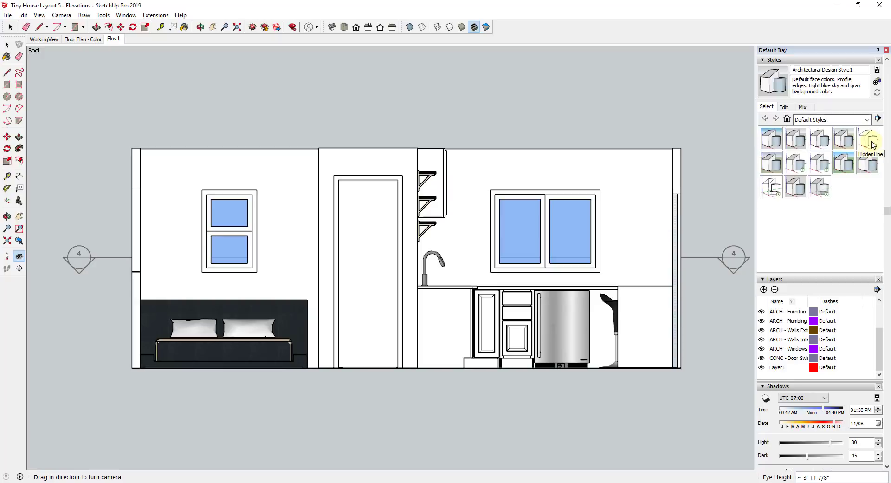
{"action": "left_click", "coordinate": [876, 119]}
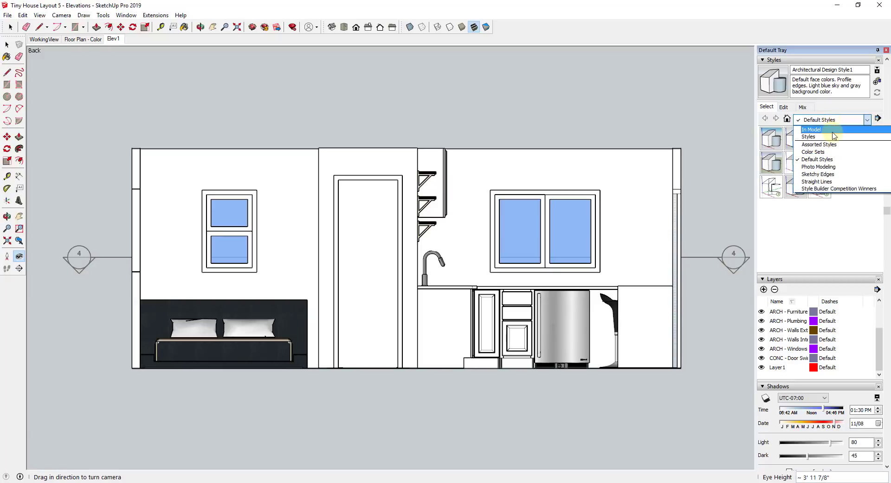
{"action": "mouse_move", "coordinate": [809, 136]}
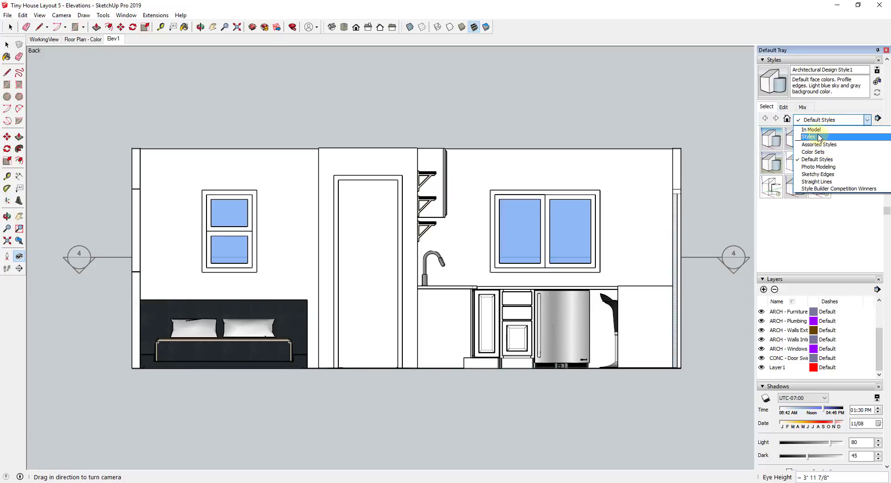
{"action": "left_click", "coordinate": [813, 129]}
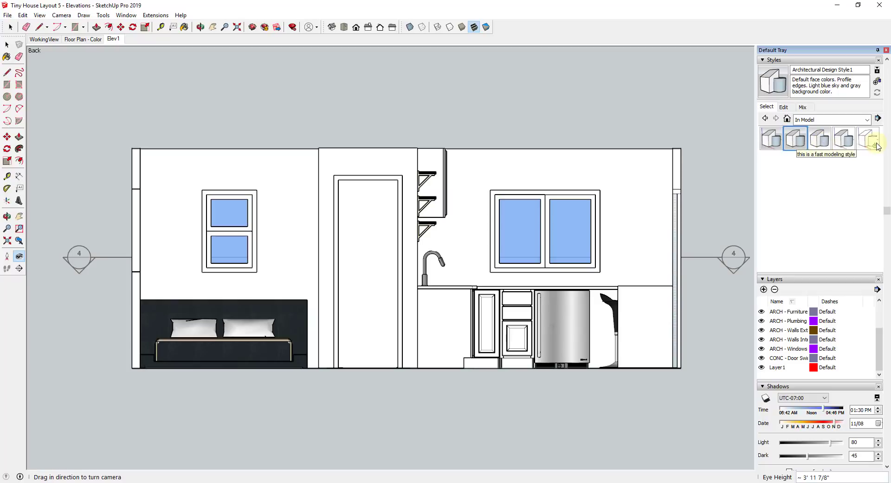
{"action": "mouse_move", "coordinate": [868, 138]}
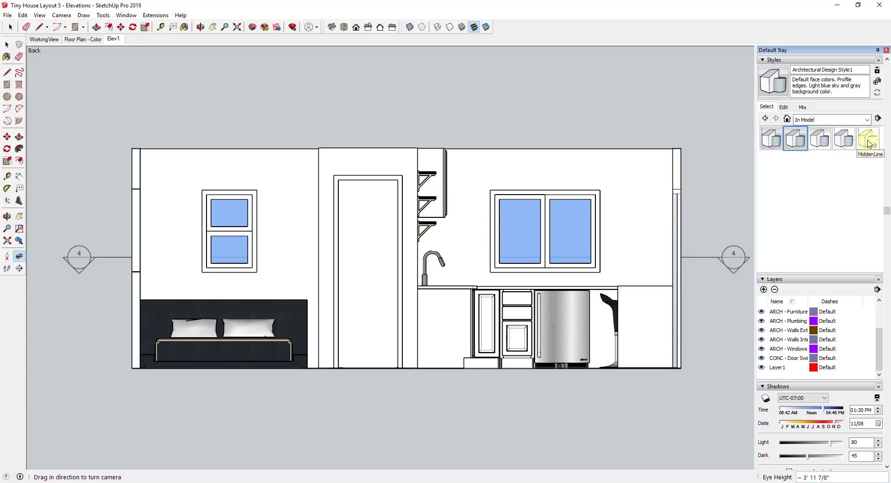
{"action": "left_click", "coordinate": [844, 139]}
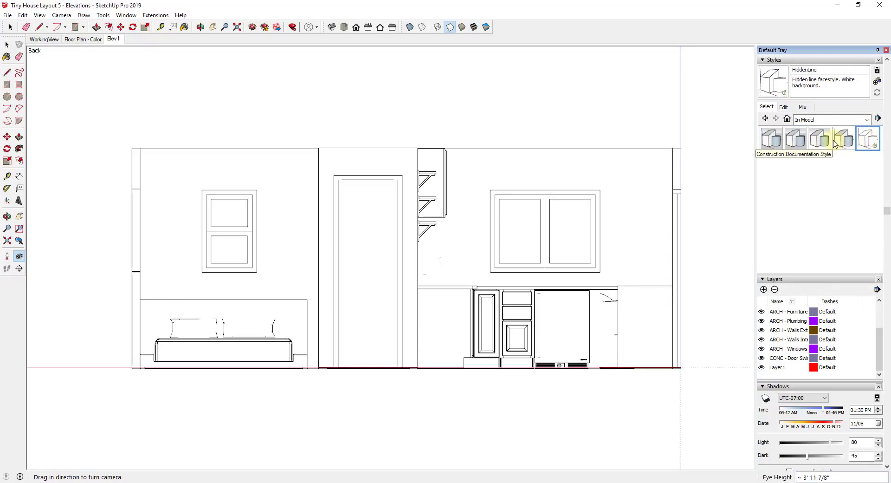
{"action": "left_click", "coordinate": [819, 138]}
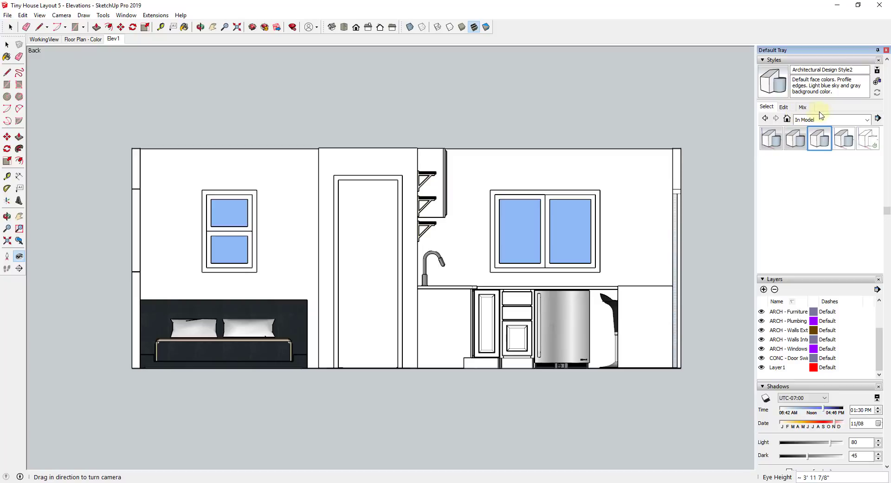
{"action": "mouse_move", "coordinate": [844, 138]}
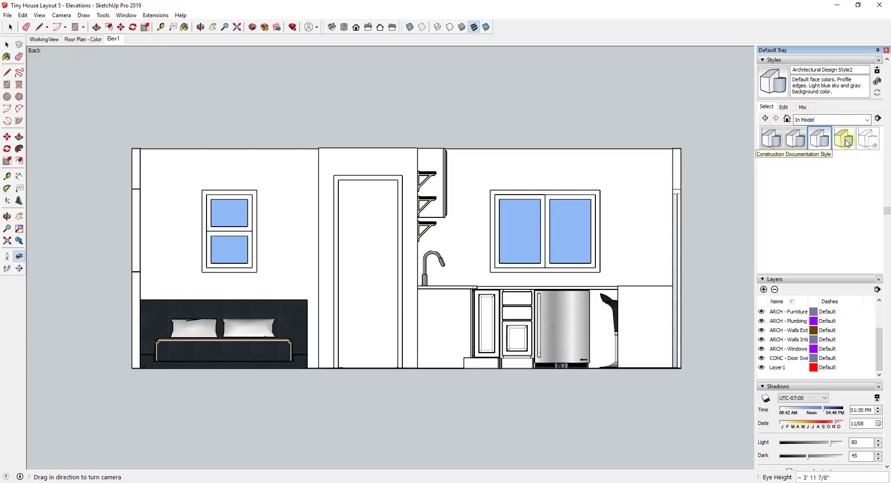
{"action": "mouse_move", "coordinate": [820, 137]}
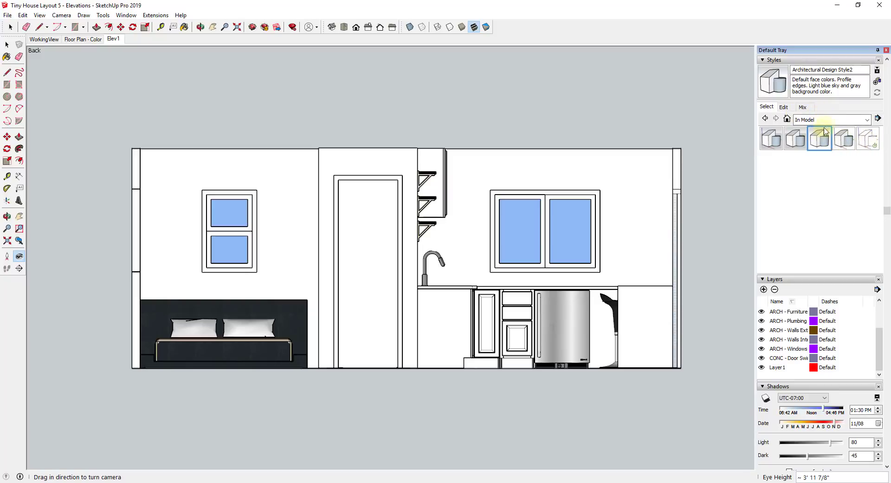
Apply HiddenLine from the Default Styles collection to the elevation.
{"action": "left_click", "coordinate": [866, 119]}
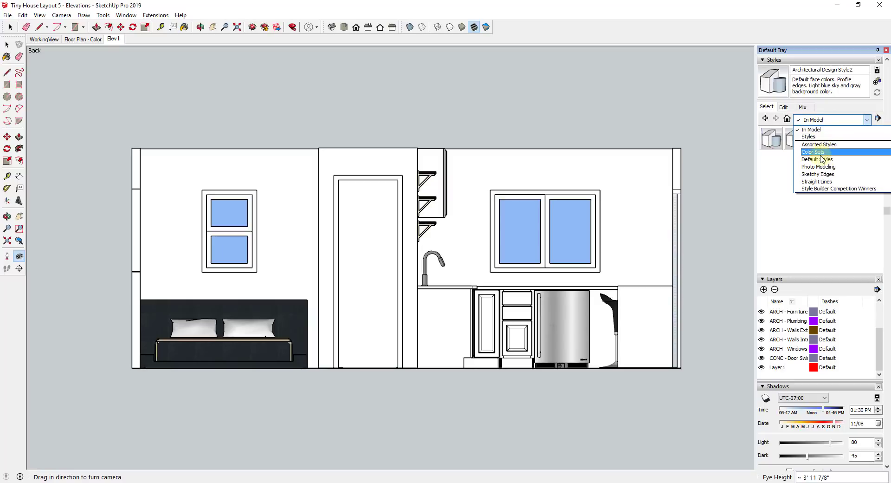
{"action": "left_click", "coordinate": [813, 159]}
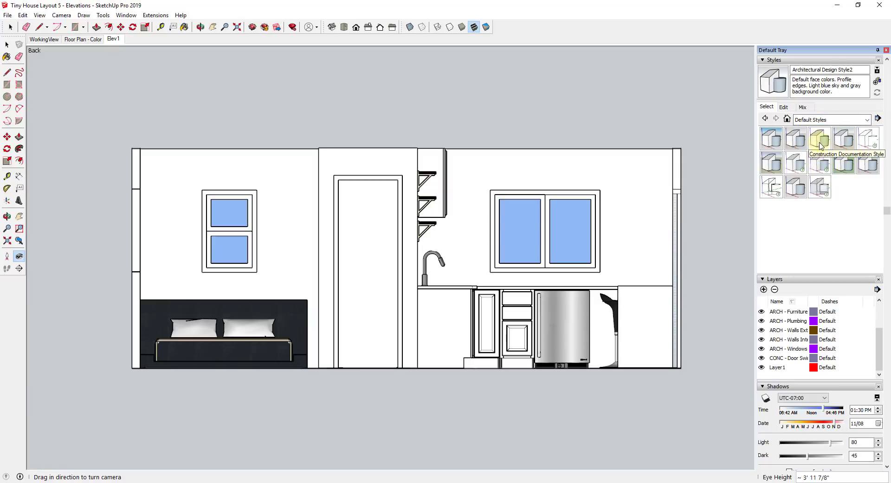
{"action": "left_click", "coordinate": [867, 138]}
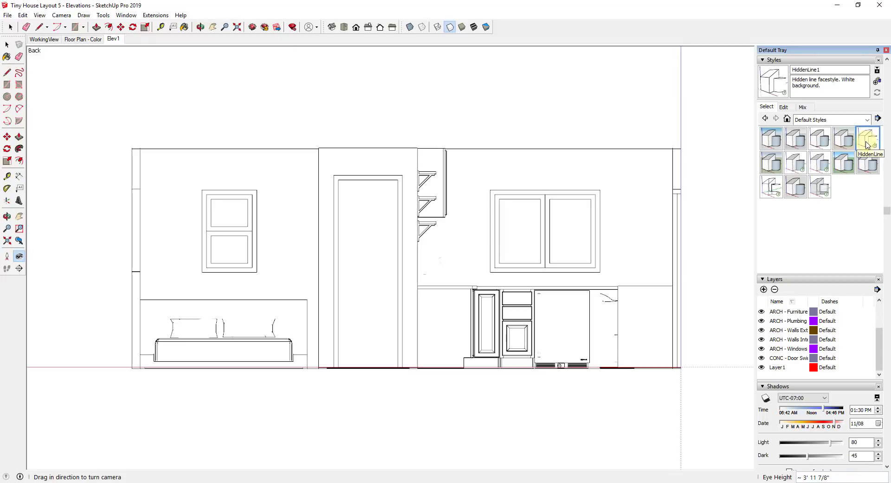
{"action": "mouse_move", "coordinate": [864, 144]}
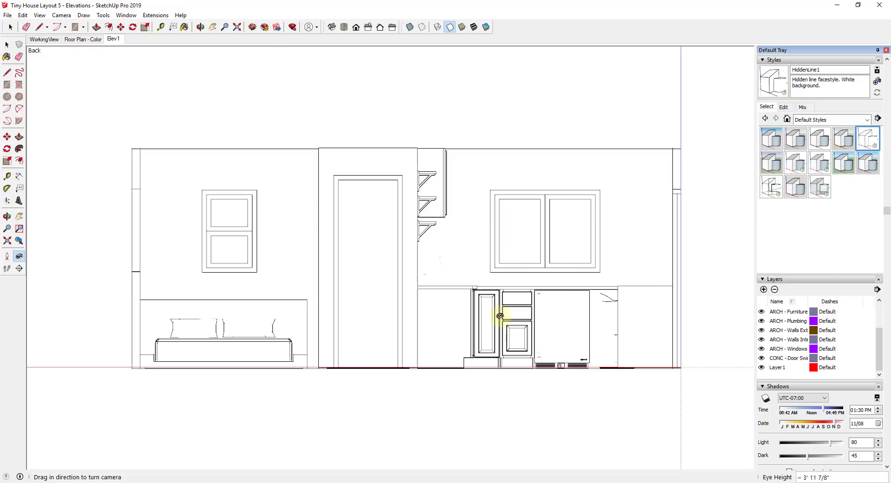
{"action": "mouse_move", "coordinate": [727, 168]}
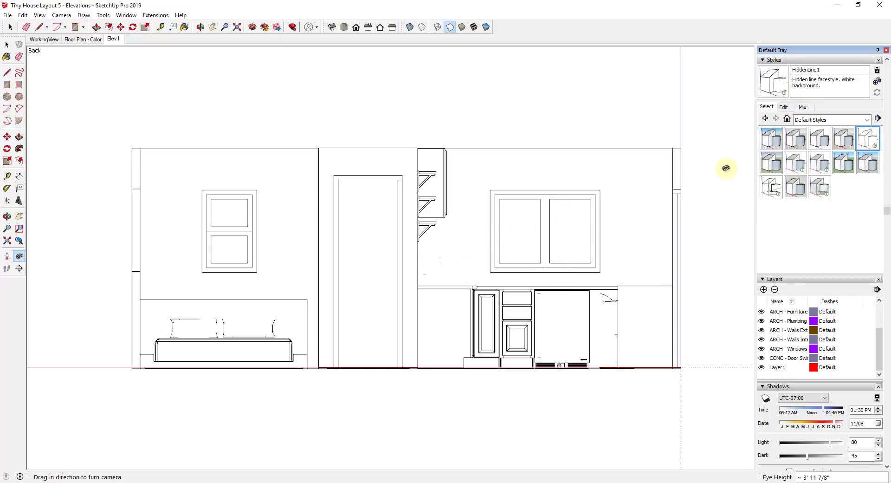
In the style's Edge Settings, enable Profiles and set the width to 2.
{"action": "left_click", "coordinate": [783, 107]}
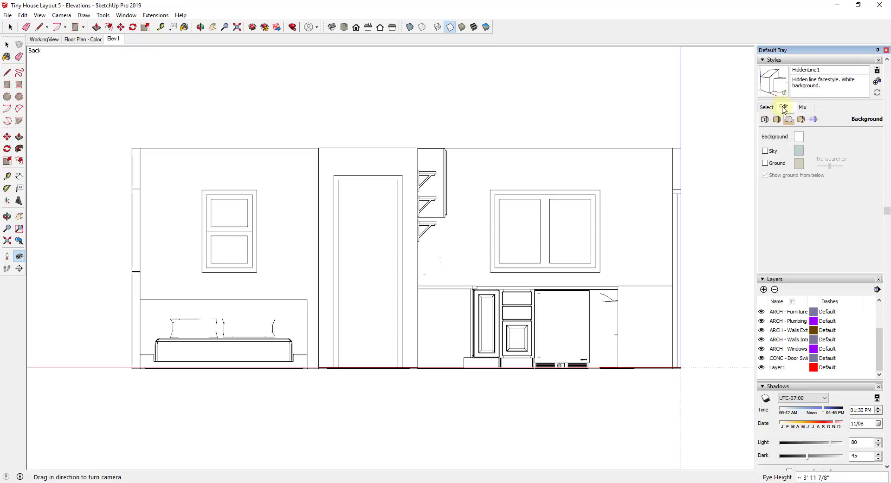
{"action": "left_click", "coordinate": [784, 107]}
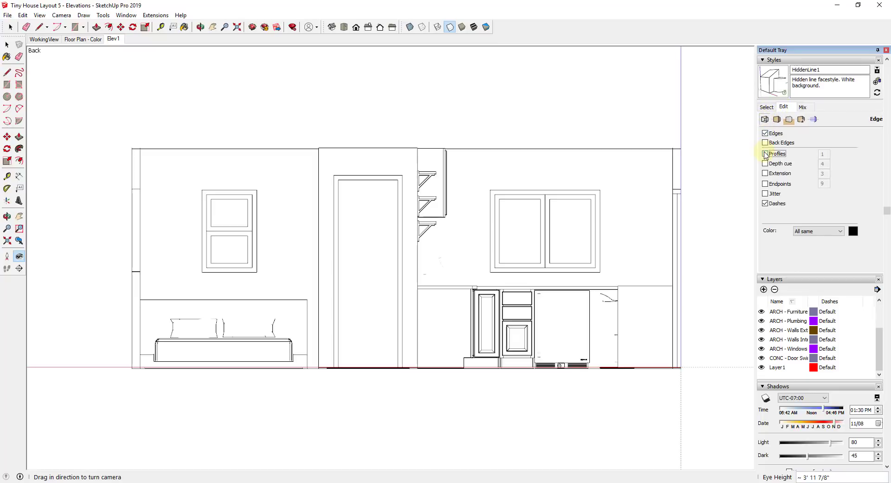
{"action": "left_click", "coordinate": [765, 154]}
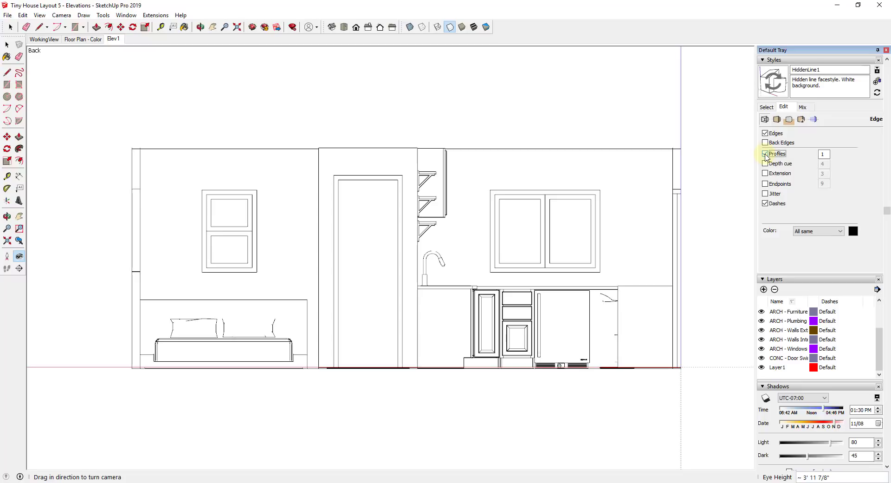
{"action": "left_click", "coordinate": [765, 153]}
{"action": "type", "text": "2"}
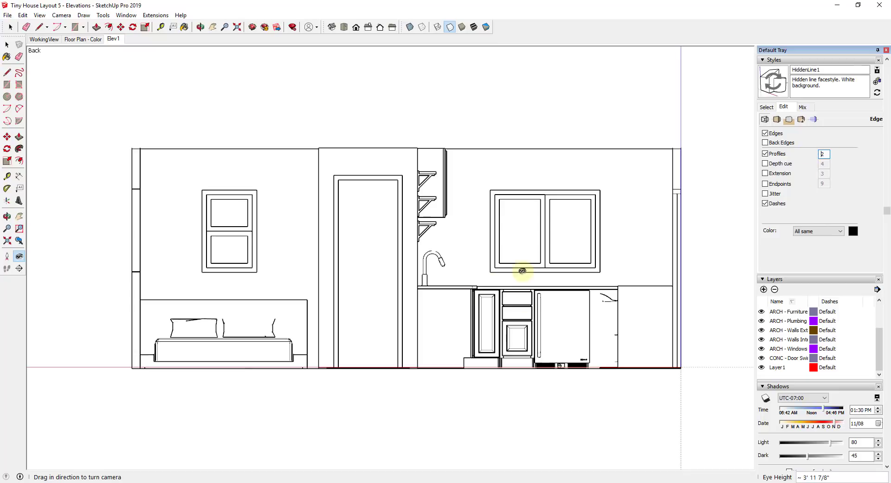
{"action": "mouse_move", "coordinate": [581, 316]}
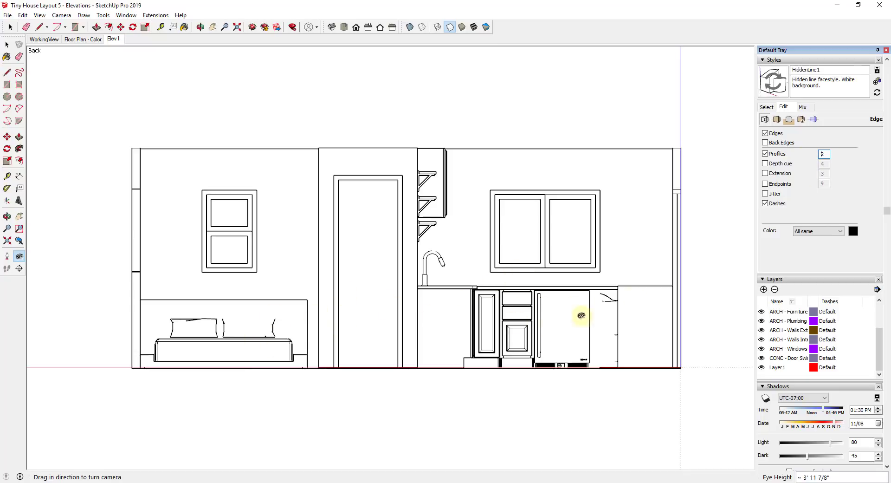
{"action": "mouse_move", "coordinate": [796, 190]}
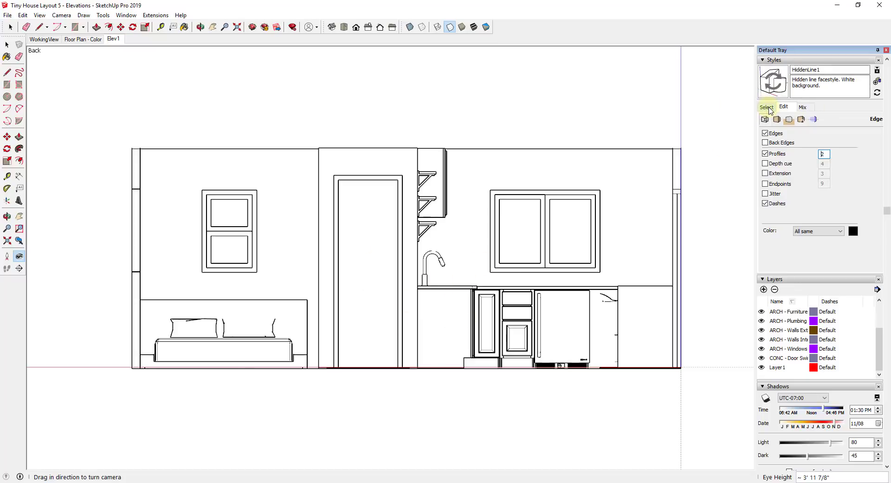
Apply the Construction Documentation Style thumbnail from the Select tab.
{"action": "left_click", "coordinate": [767, 107]}
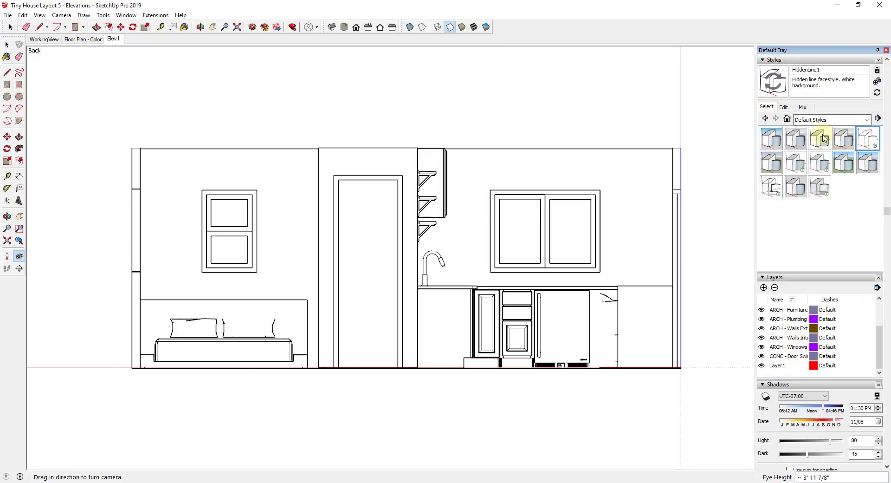
{"action": "left_click", "coordinate": [819, 139]}
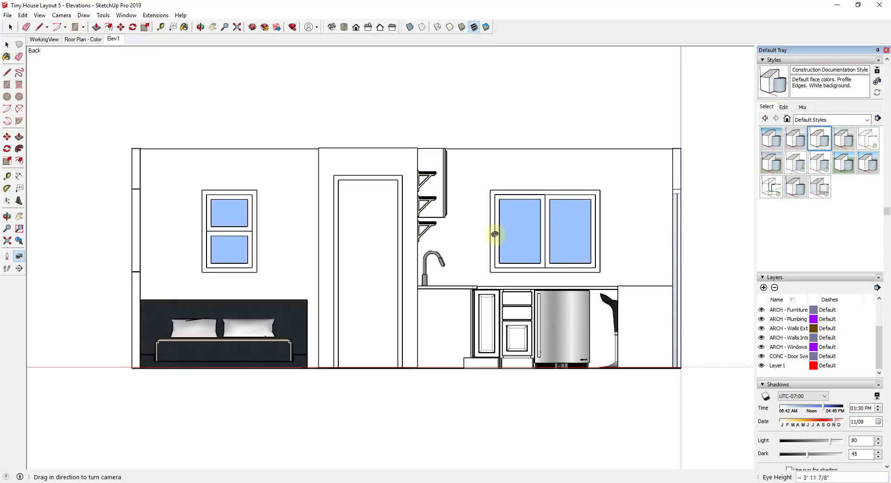
{"action": "mouse_move", "coordinate": [573, 309]}
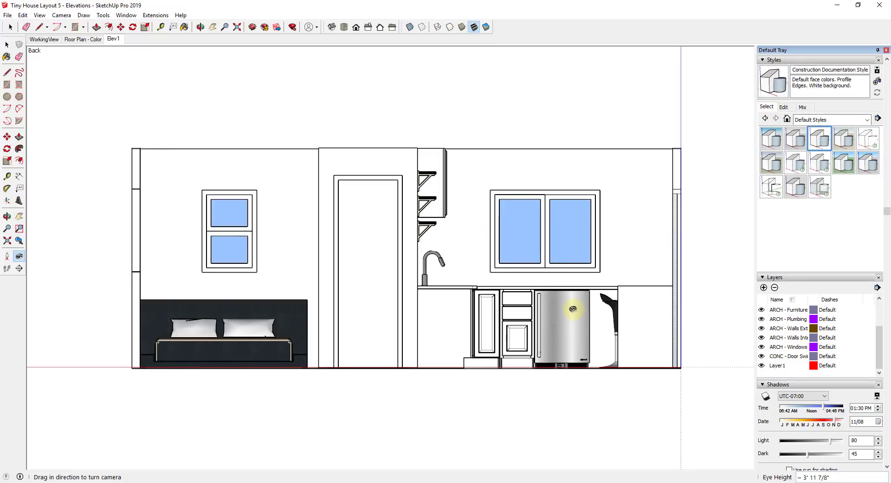
{"action": "mouse_move", "coordinate": [256, 316]}
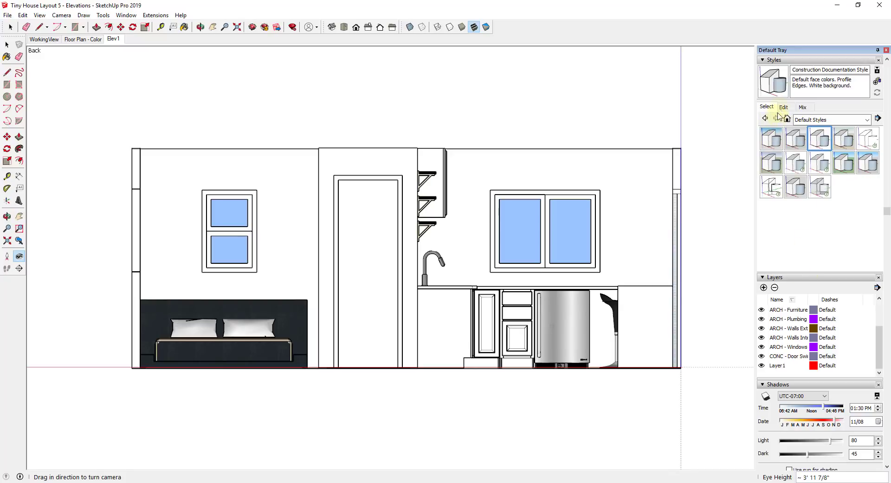
Uncheck Model Axes in the style's Modeling Settings.
{"action": "left_click", "coordinate": [783, 107]}
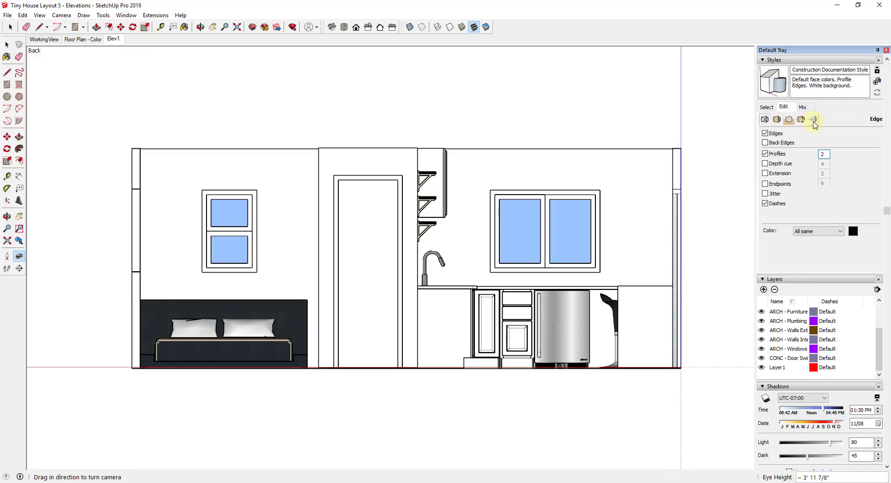
{"action": "left_click", "coordinate": [813, 119]}
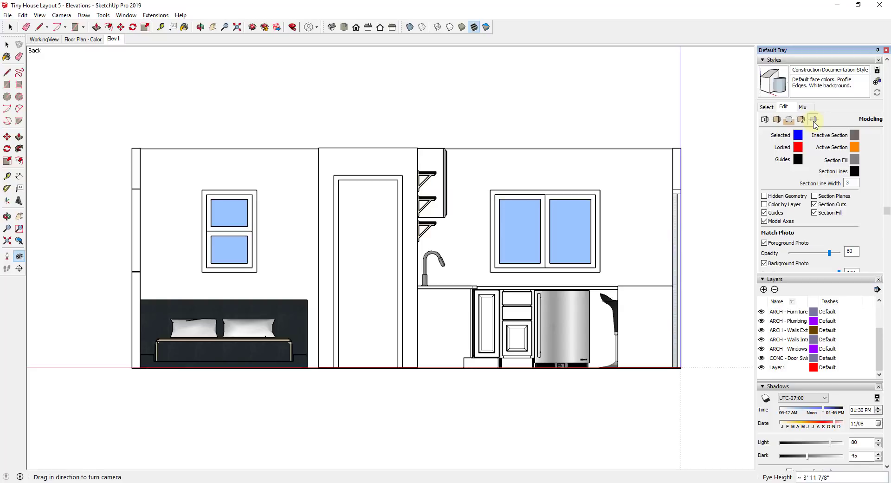
{"action": "left_click", "coordinate": [765, 222]}
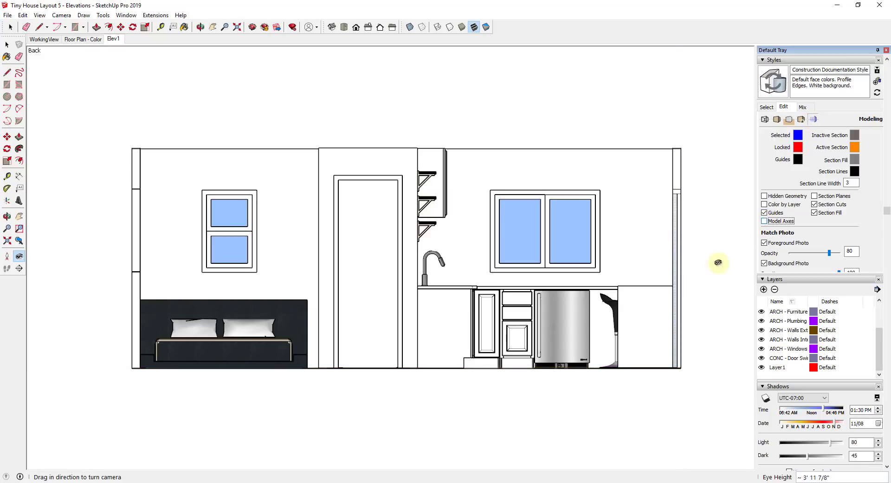
{"action": "mouse_move", "coordinate": [689, 283]}
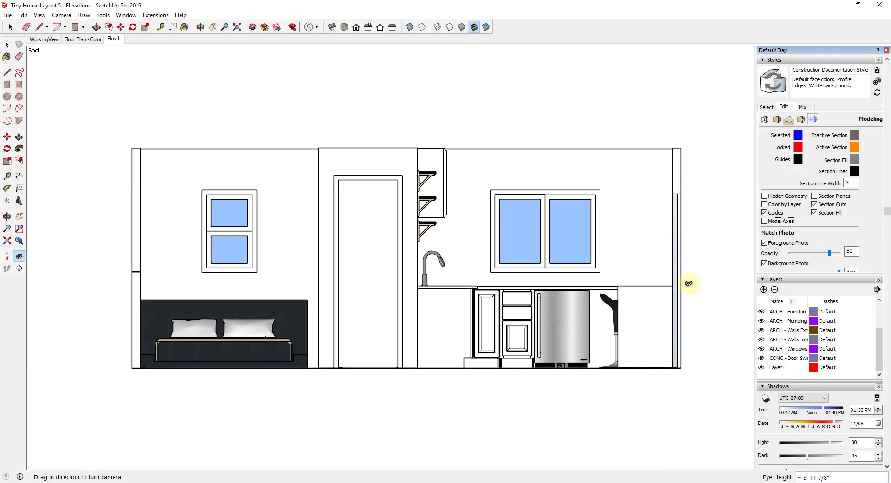
{"action": "mouse_move", "coordinate": [402, 203]}
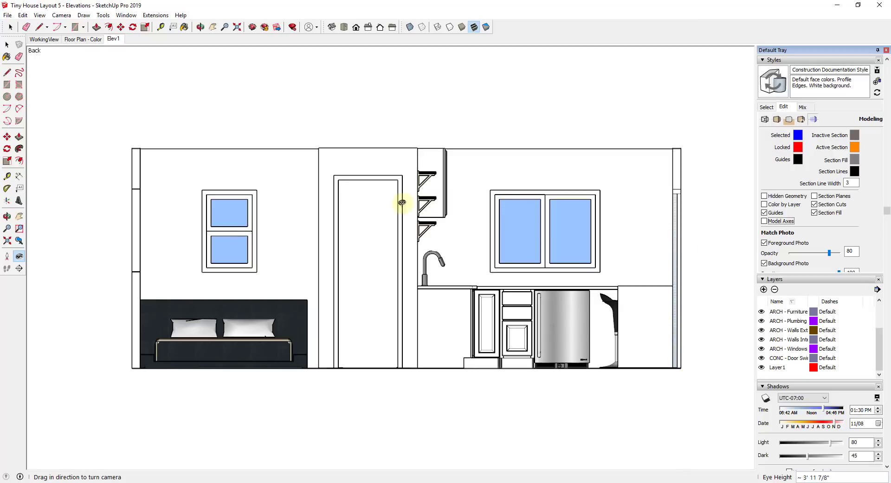
{"action": "mouse_move", "coordinate": [551, 302]}
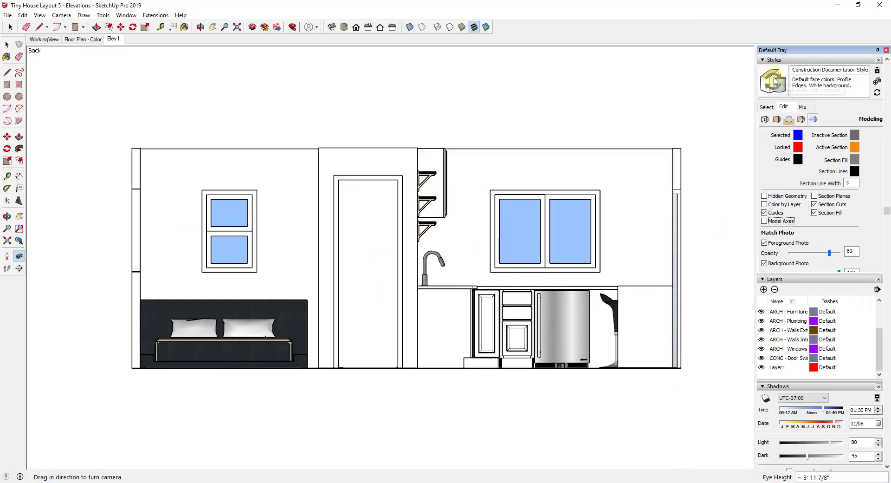
{"action": "mouse_move", "coordinate": [589, 257]}
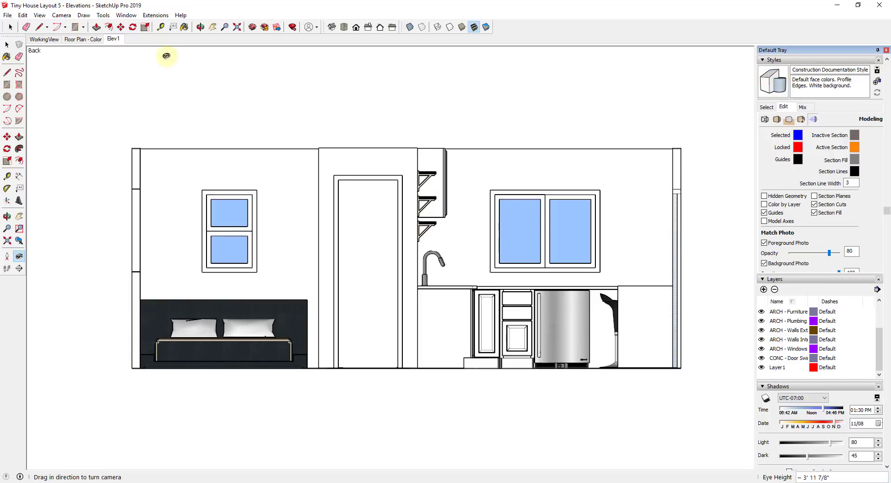
Leave the Elev1 scene and switch to the LayOut document on sheet A1.01.
{"action": "right_click", "coordinate": [114, 38]}
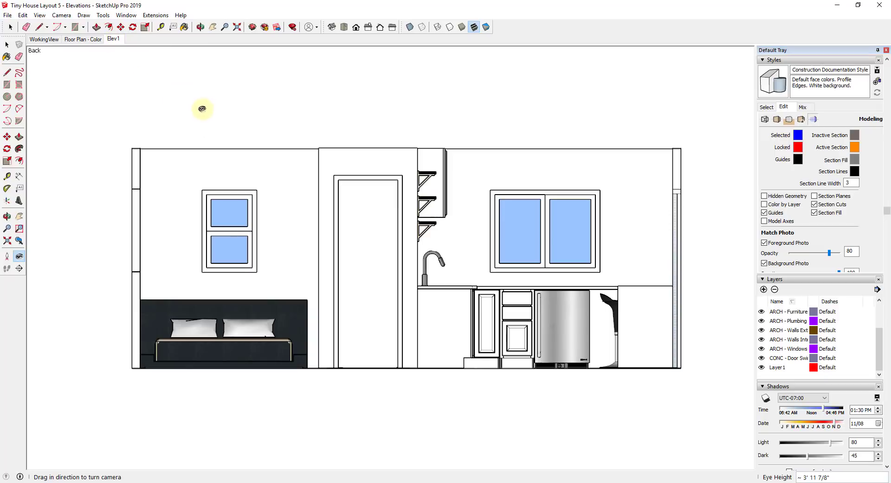
{"action": "left_click", "coordinate": [8, 15]}
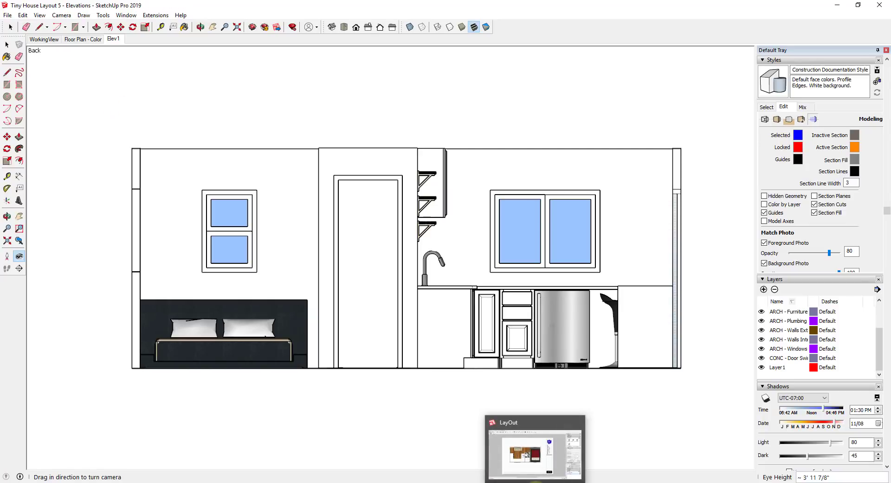
{"action": "left_click", "coordinate": [533, 450]}
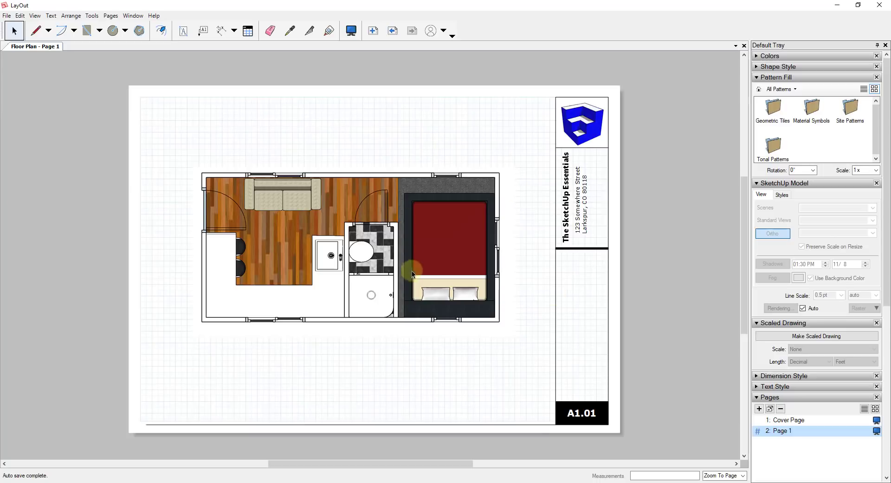
{"action": "mouse_move", "coordinate": [560, 205]}
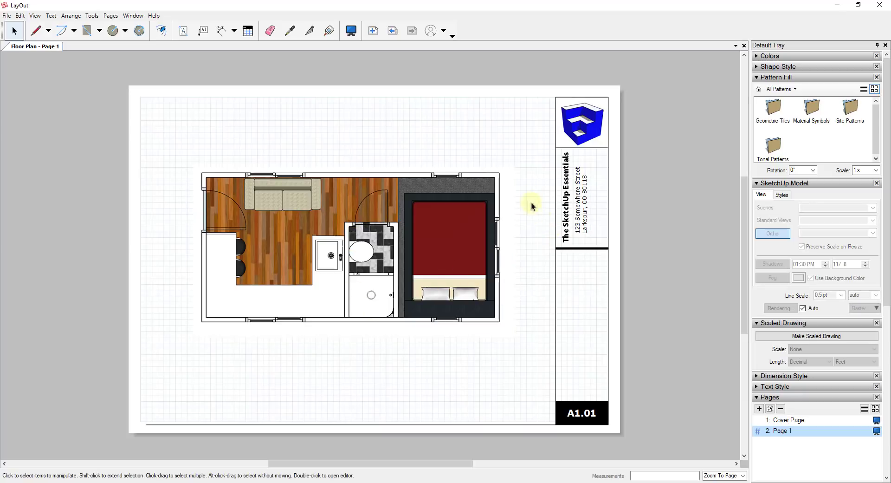
{"action": "mouse_move", "coordinate": [319, 349]}
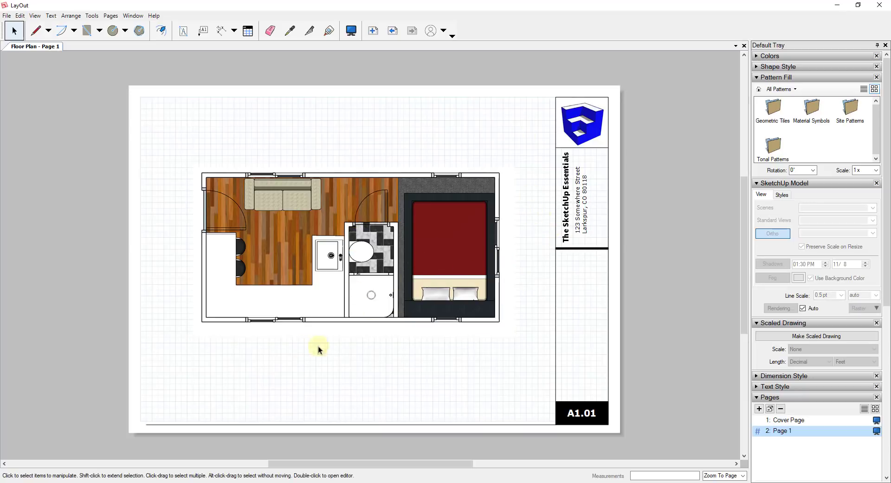
{"action": "mouse_move", "coordinate": [392, 363]}
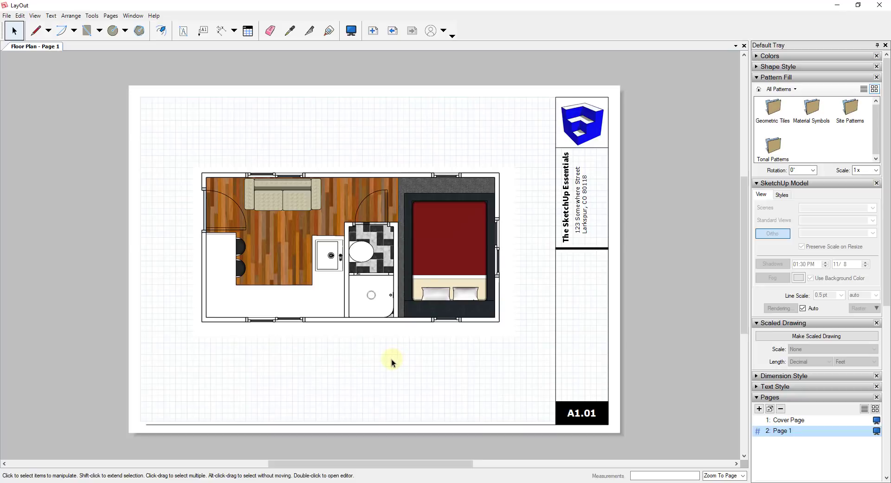
{"action": "mouse_move", "coordinate": [326, 230]}
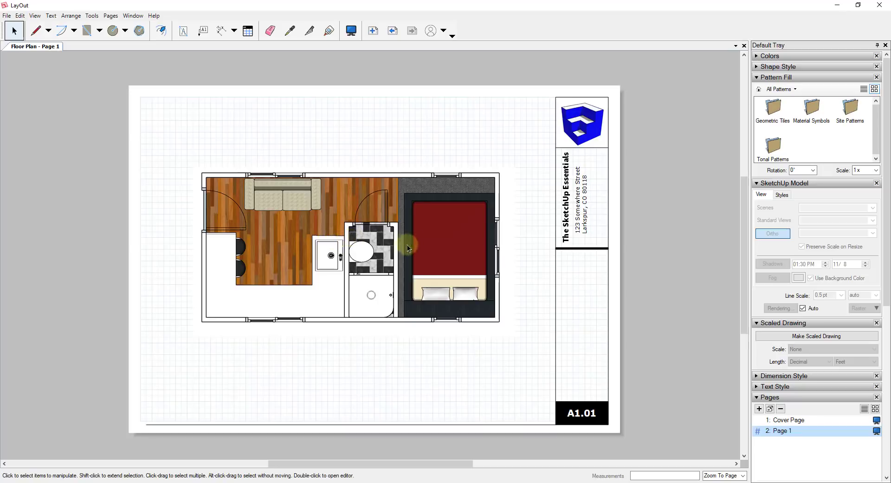
{"action": "scroll", "scroll_direction": "down", "scroll_amount": 3}
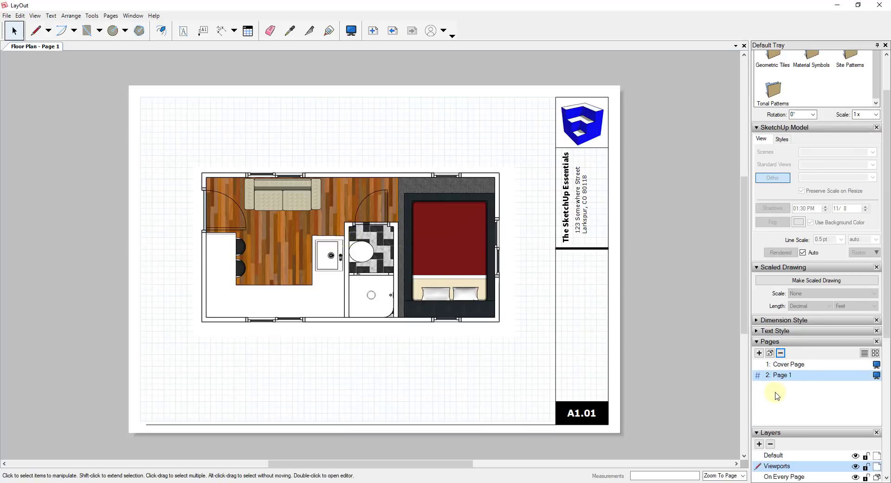
Add a third page and rename the floor plan page to A1.01 - Floor Plan.
{"action": "left_click", "coordinate": [760, 352]}
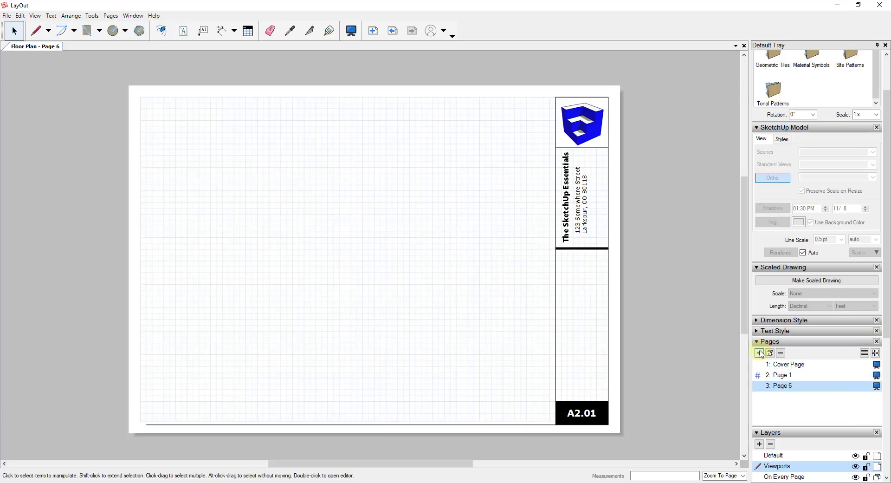
{"action": "mouse_move", "coordinate": [790, 386]}
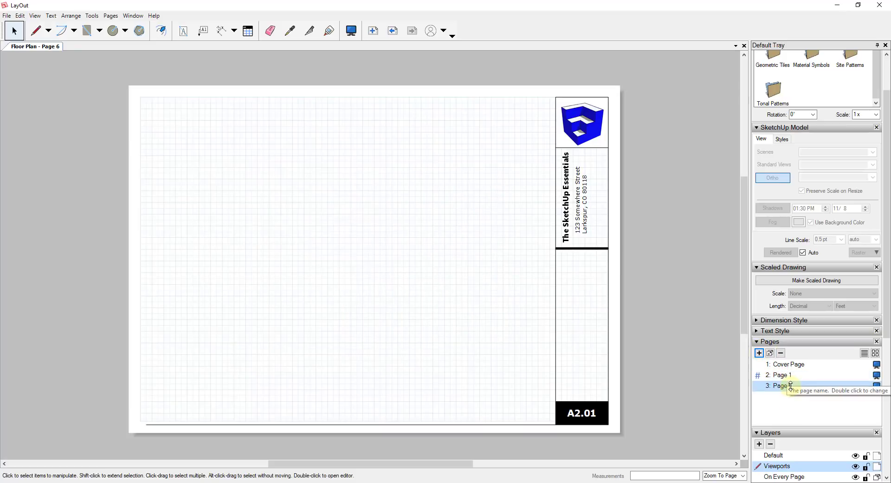
{"action": "double_click", "coordinate": [790, 386]}
{"action": "type", "text": "2"}
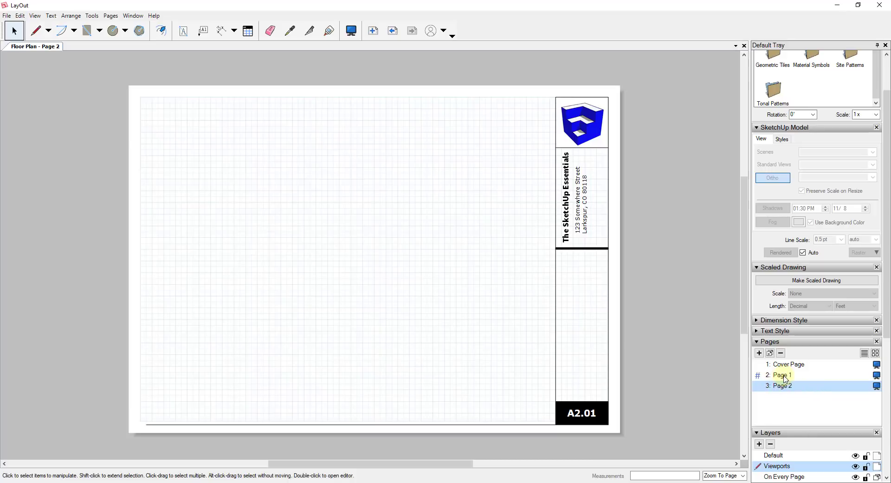
{"action": "left_click", "coordinate": [783, 375]}
{"action": "type", "text": "A1.0"}
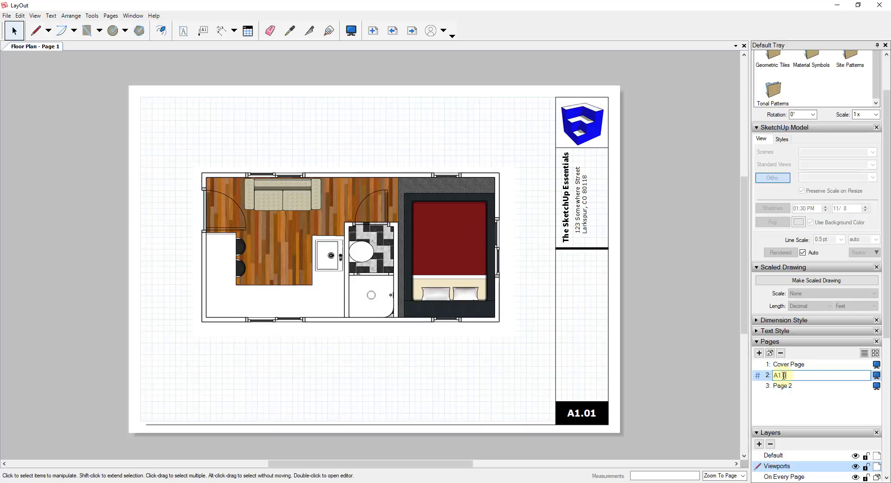
{"action": "type", "text": "- Floro"}
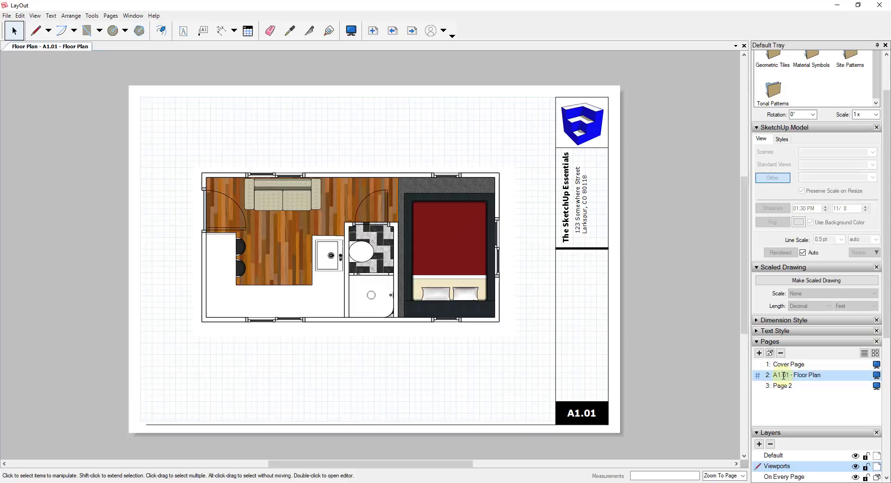
{"action": "left_click", "coordinate": [783, 385]}
{"action": "type", "text": "A2.01 - Interior Elevations"}
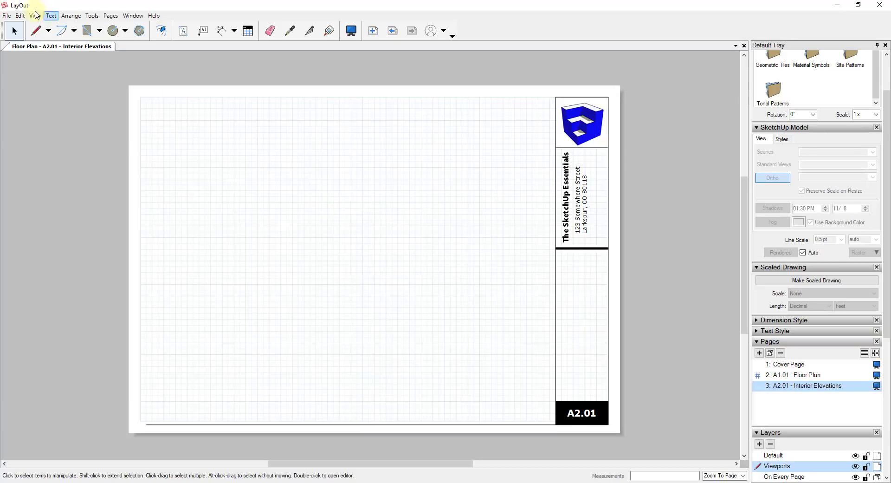
{"action": "left_click", "coordinate": [7, 15]}
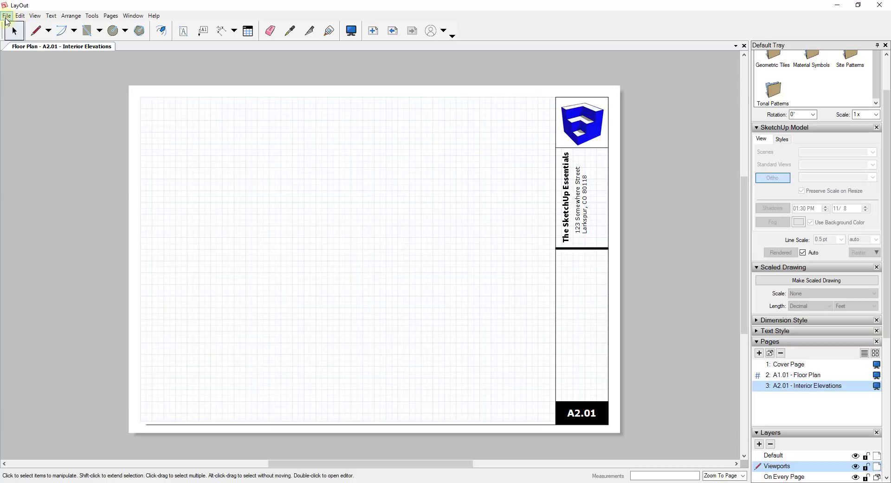
Insert Tiny House Layout 5 - Elevations.skp from the Layout 19 - Elevations folder onto sheet A2.01.
{"action": "left_click", "coordinate": [7, 16]}
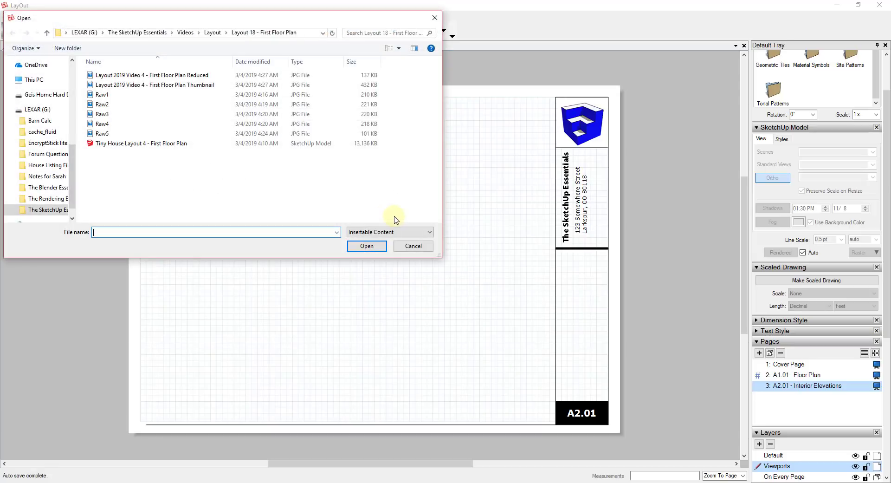
{"action": "left_click", "coordinate": [212, 33]}
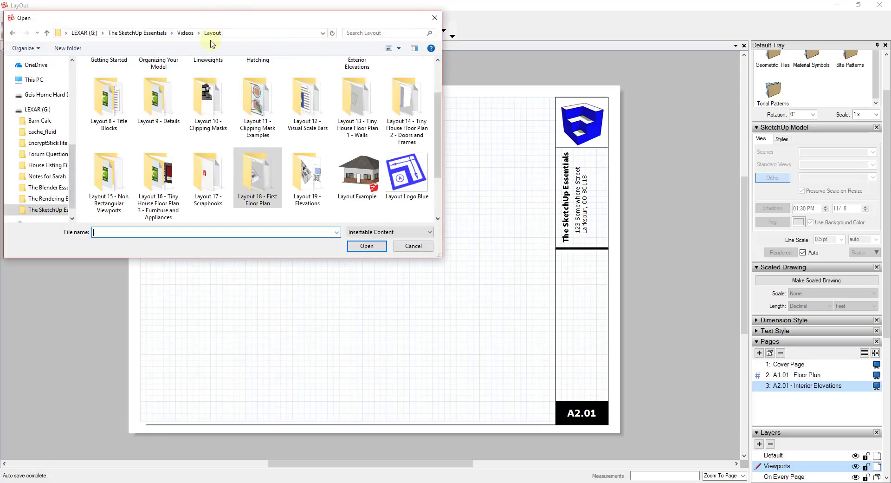
{"action": "double_click", "coordinate": [307, 175]}
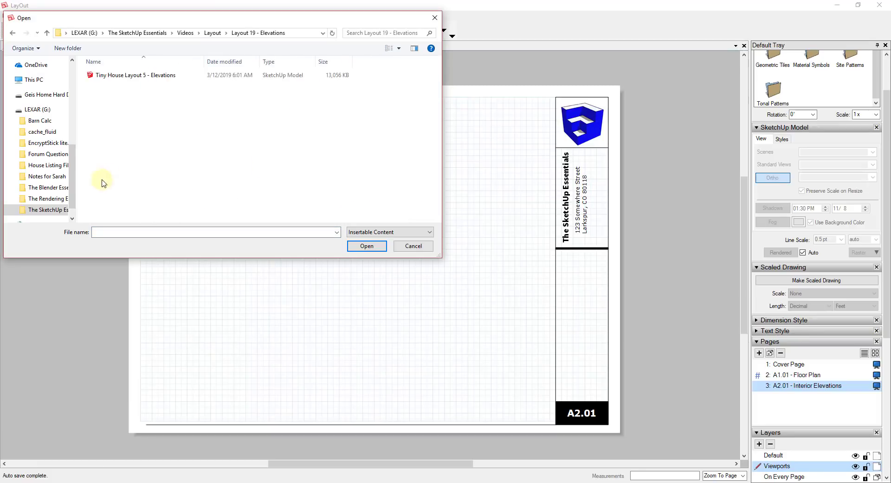
{"action": "left_click", "coordinate": [412, 246]}
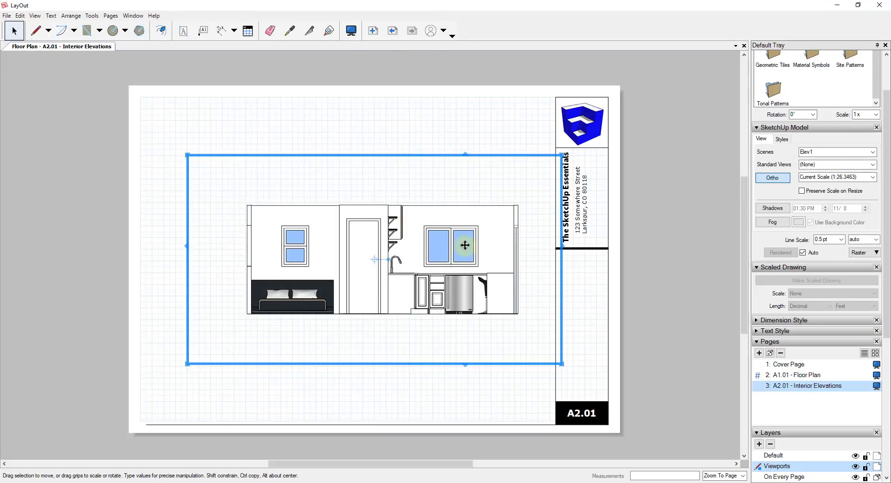
{"action": "mouse_move", "coordinate": [316, 219]}
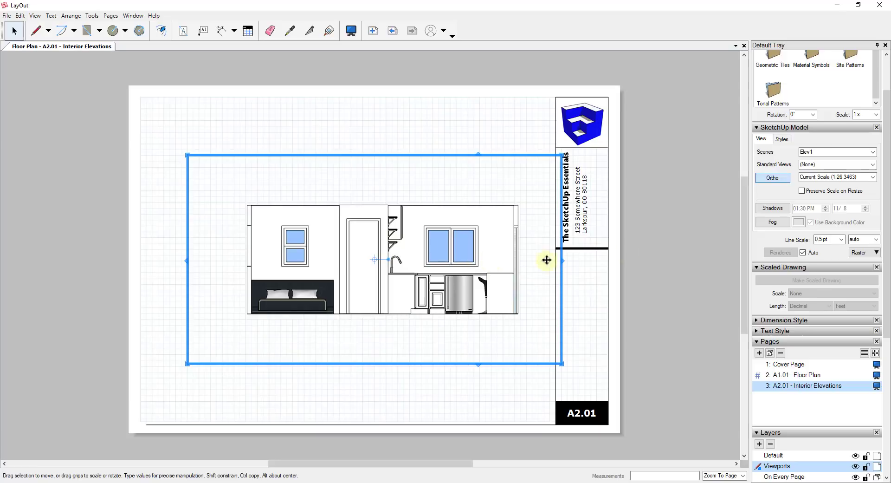
{"action": "mouse_move", "coordinate": [500, 229]}
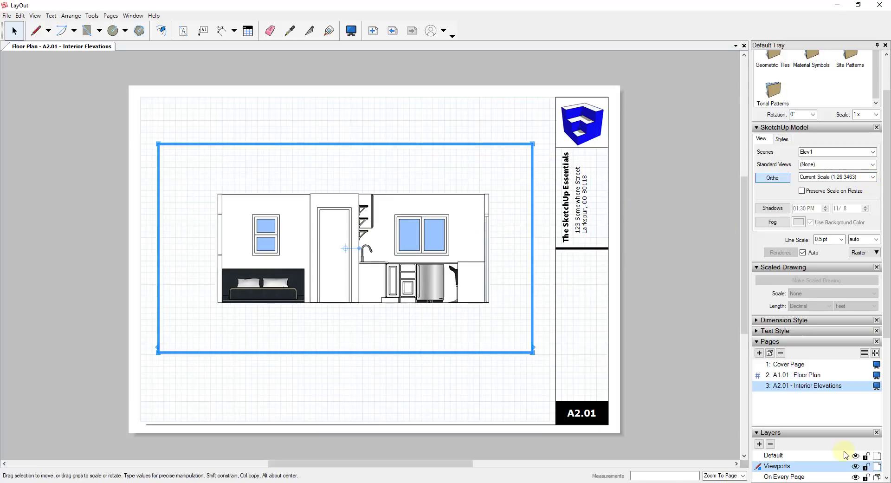
{"action": "mouse_move", "coordinate": [778, 465]}
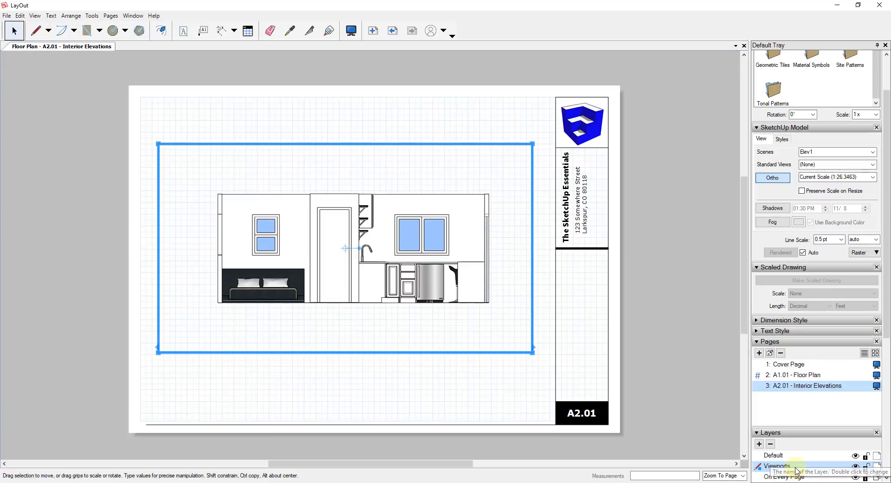
Reselect the elevation viewport and set its scale to 1/2" = 1'-0".
{"action": "left_click", "coordinate": [855, 466]}
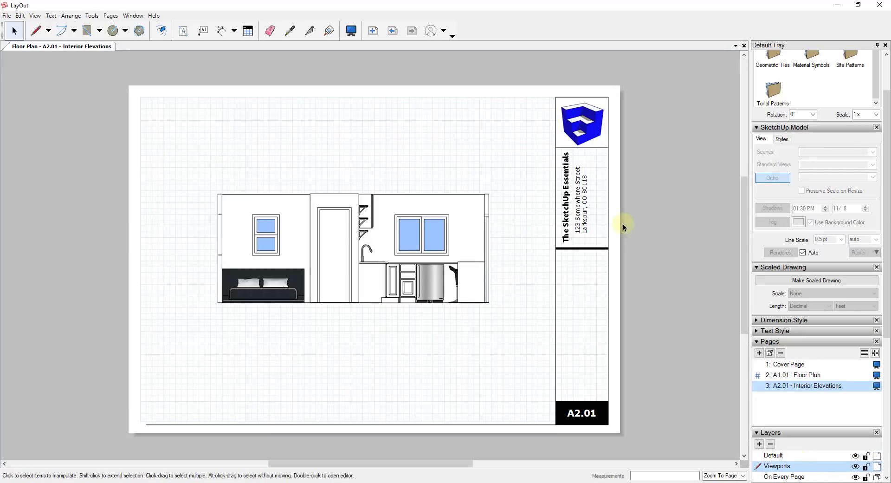
{"action": "left_click", "coordinate": [347, 248]}
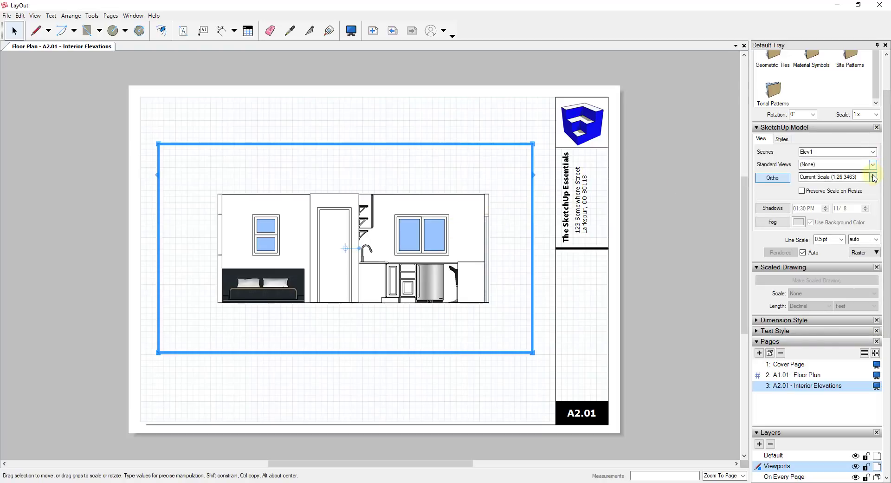
{"action": "left_click", "coordinate": [874, 177]}
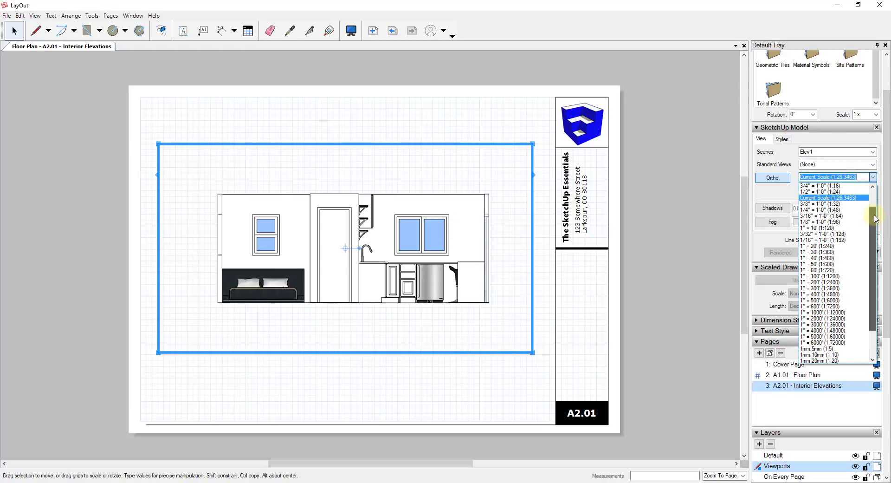
{"action": "left_click", "coordinate": [830, 197]}
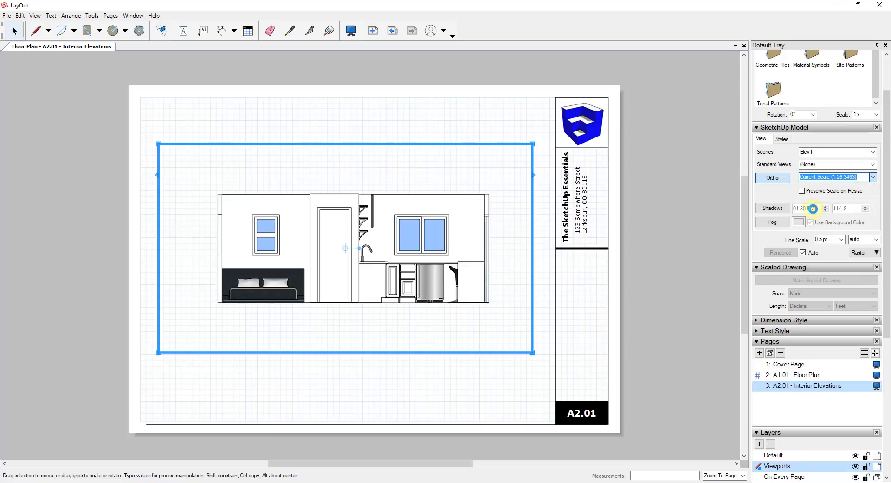
{"action": "left_click", "coordinate": [874, 177]}
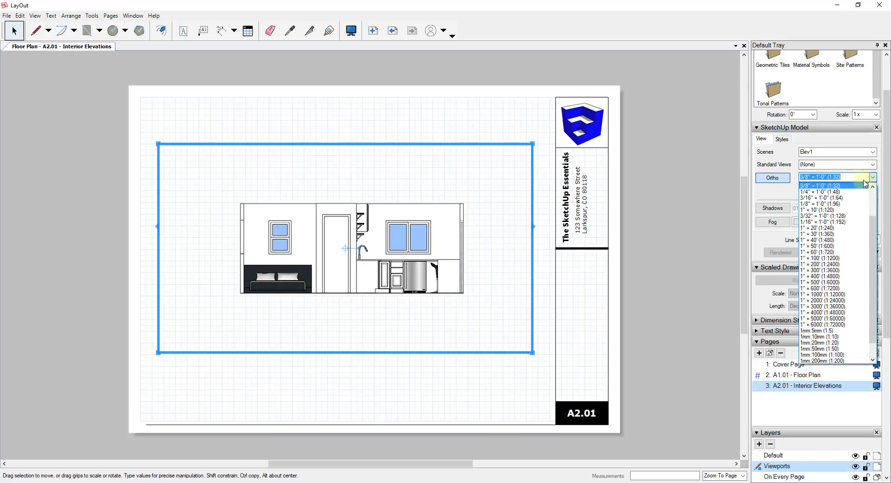
{"action": "left_click", "coordinate": [821, 176]}
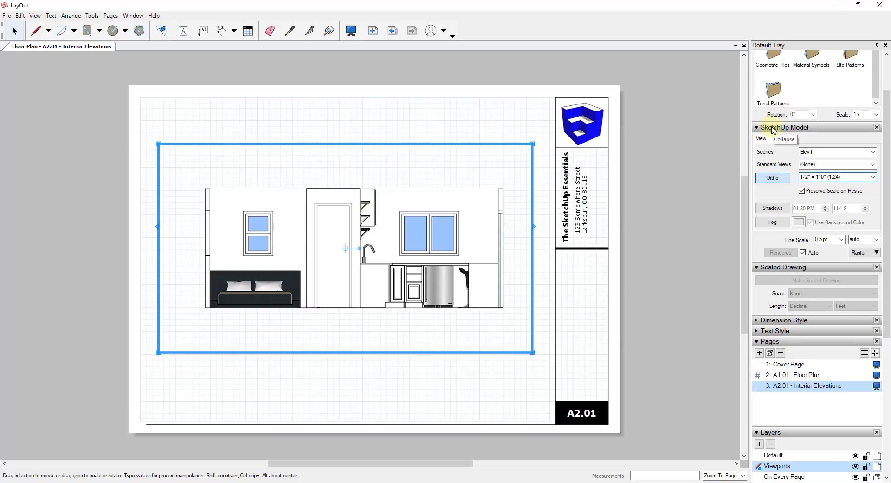
{"action": "mouse_move", "coordinate": [724, 171]}
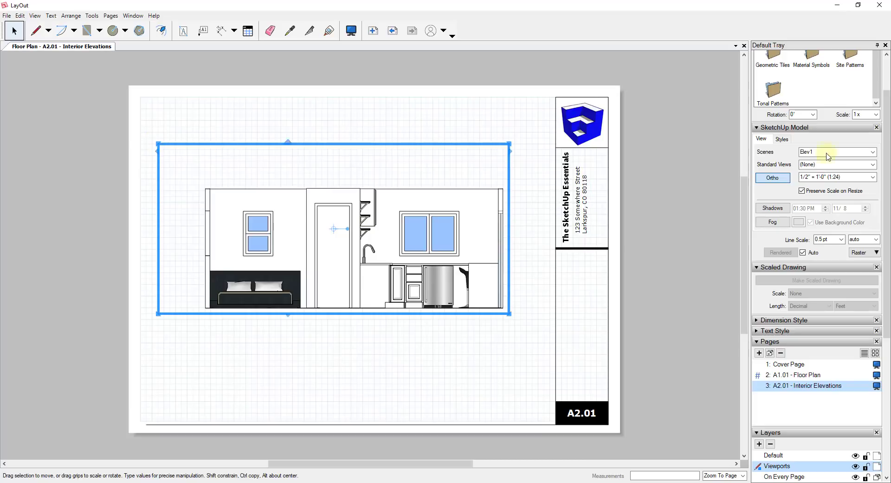
{"action": "mouse_move", "coordinate": [818, 192]}
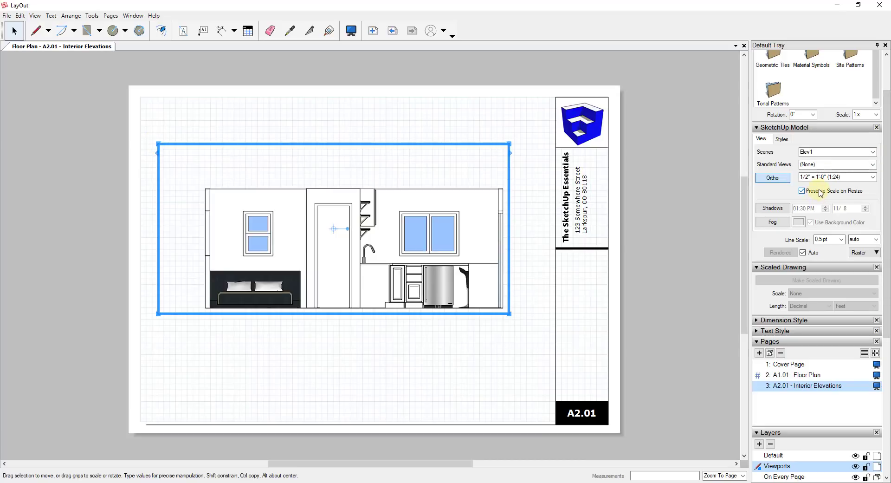
Crop the Elev1 viewport tightly around the elevation and move it near the top of the sheet.
{"action": "left_click_drag", "start_coordinate": [160, 152], "coordinate": [169, 162]}
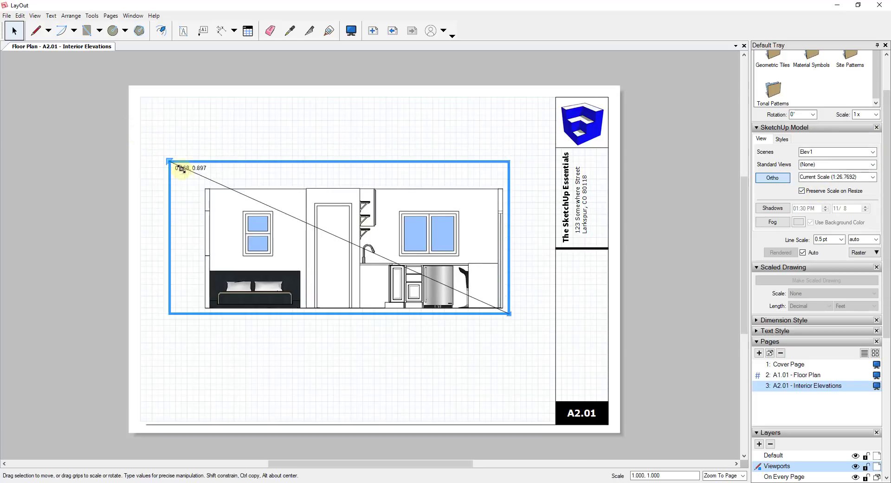
{"action": "left_click_drag", "start_coordinate": [169, 162], "coordinate": [193, 181]}
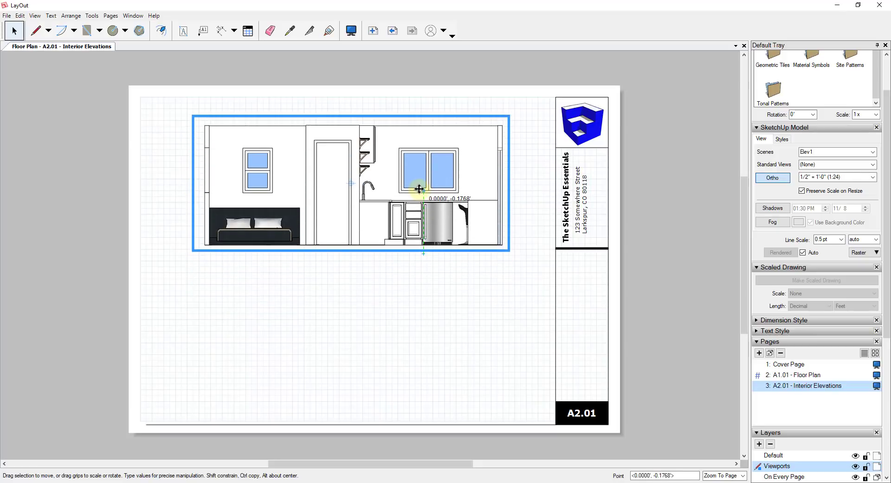
{"action": "left_click_drag", "start_coordinate": [418, 189], "coordinate": [418, 182]}
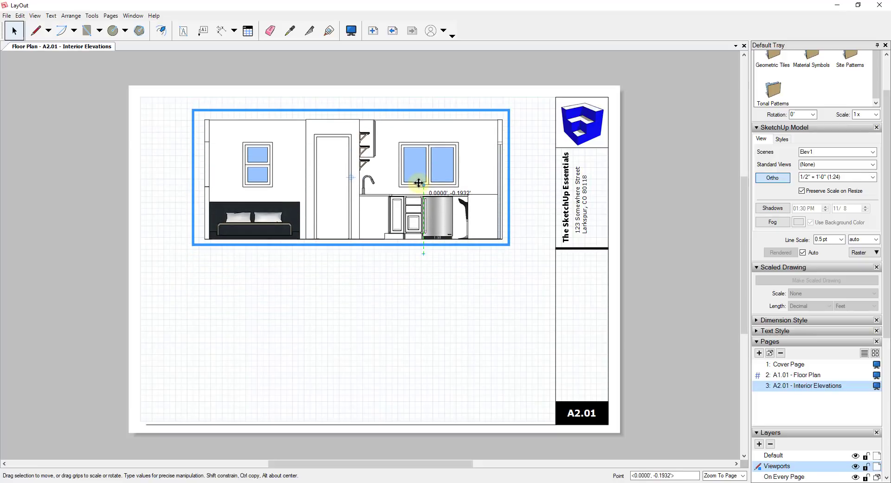
{"action": "left_click", "coordinate": [464, 245]}
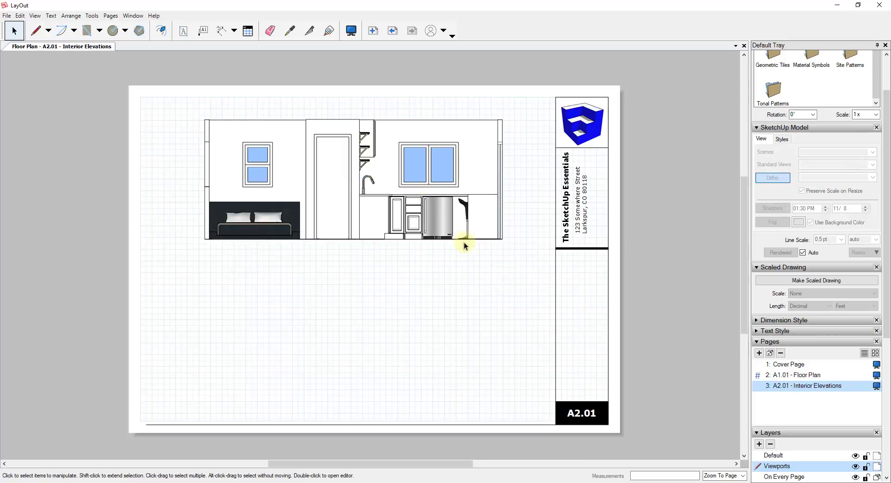
{"action": "double_click", "coordinate": [464, 245]}
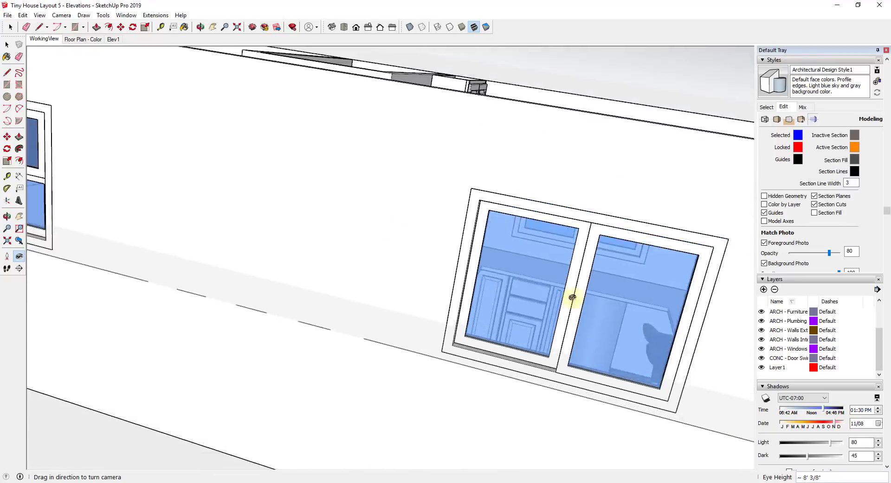
Show the tiny house's left interior elevation in parallel projection, zoomed in to fill the view.
{"action": "left_click_drag", "start_coordinate": [572, 297], "coordinate": [427, 230]}
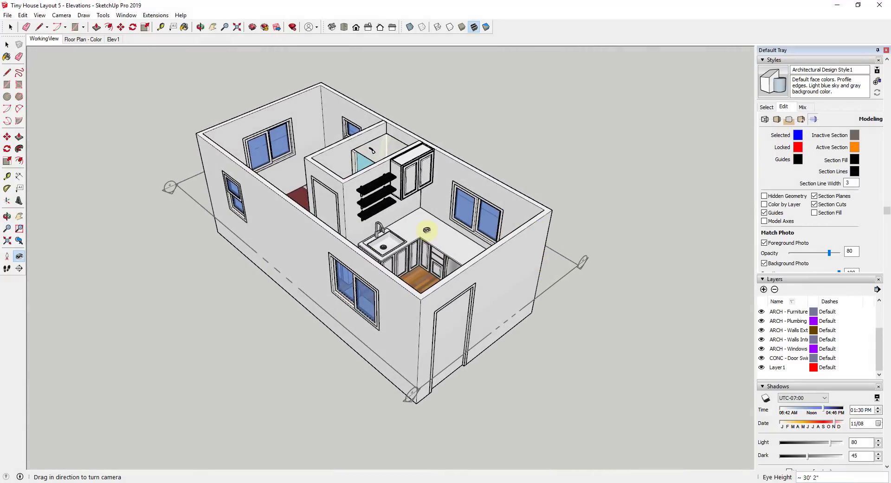
{"action": "left_click", "coordinate": [7, 256]}
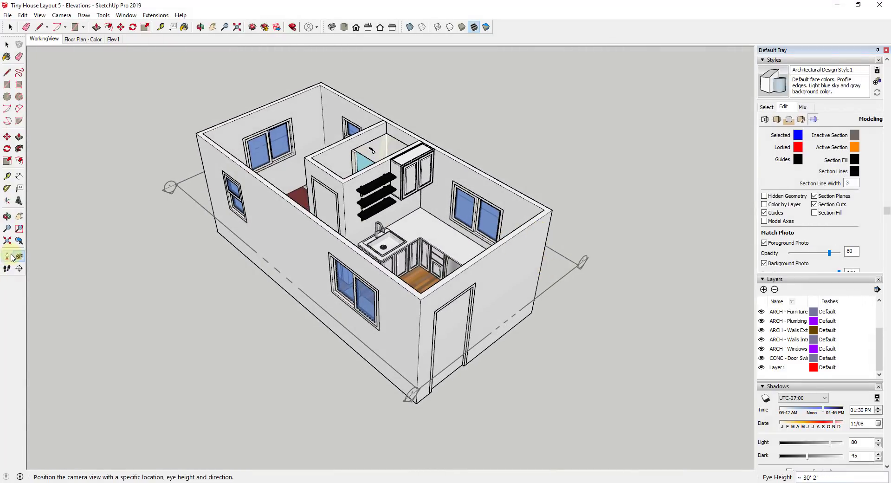
{"action": "mouse_move", "coordinate": [8, 256]}
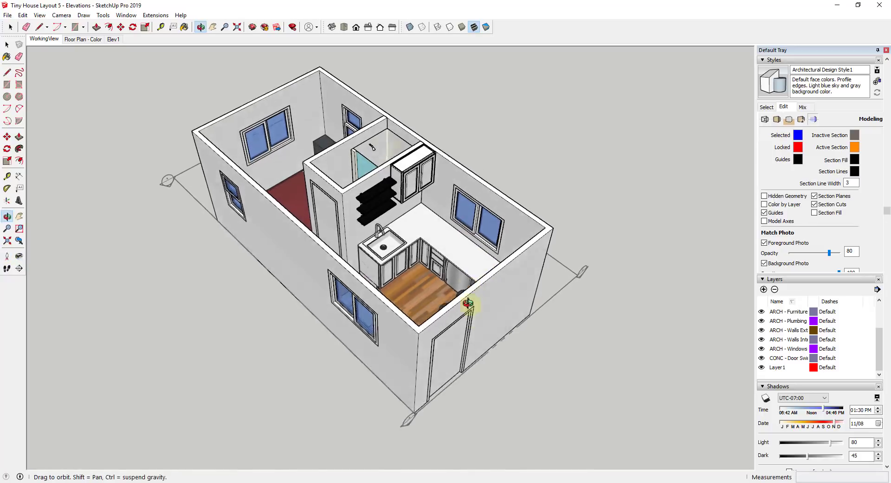
{"action": "left_click", "coordinate": [61, 15]}
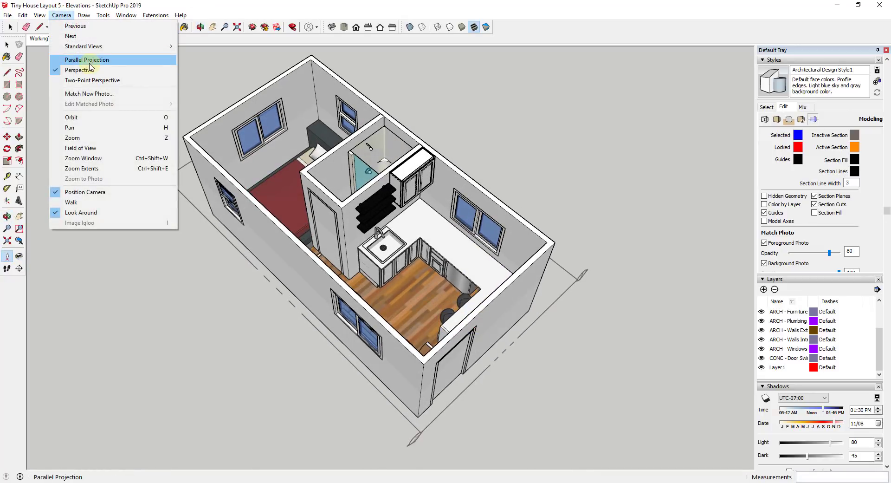
{"action": "left_click", "coordinate": [86, 60]}
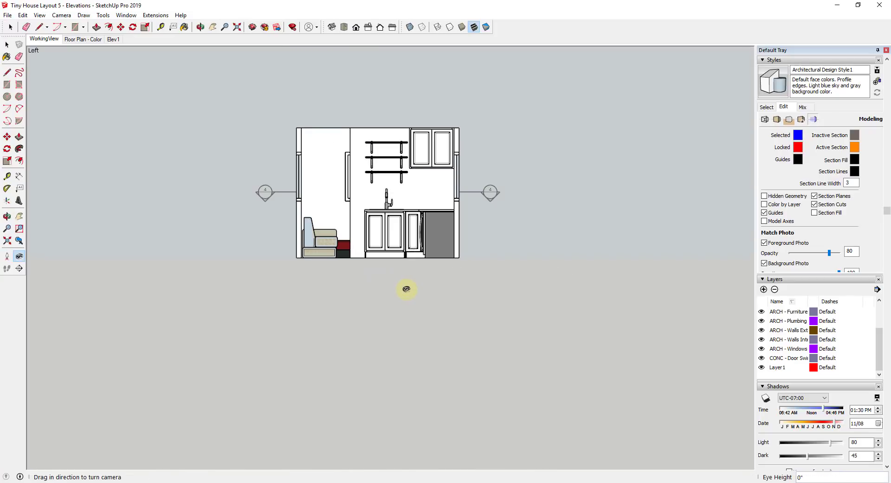
{"action": "scroll", "scroll_direction": "up", "scroll_amount": 3}
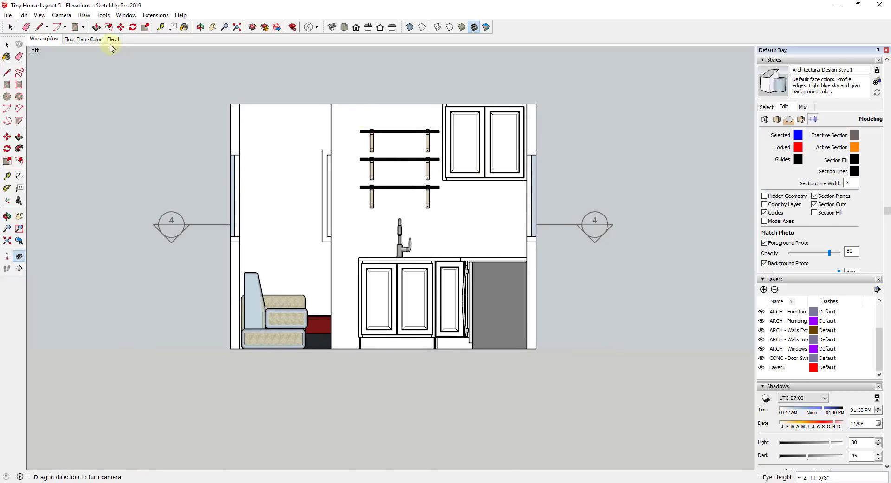
Add a scene named Elev2 for the left elevation, then switch to the right elevation.
{"action": "right_click", "coordinate": [114, 39]}
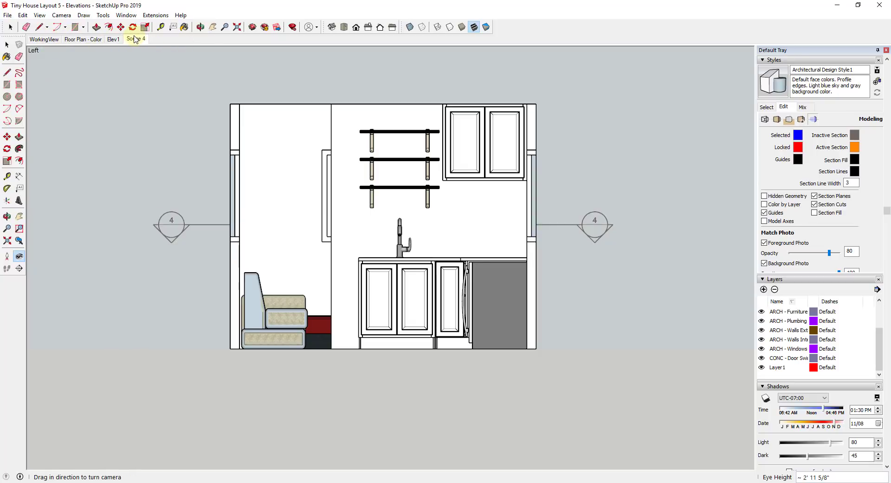
{"action": "double_click", "coordinate": [136, 40]}
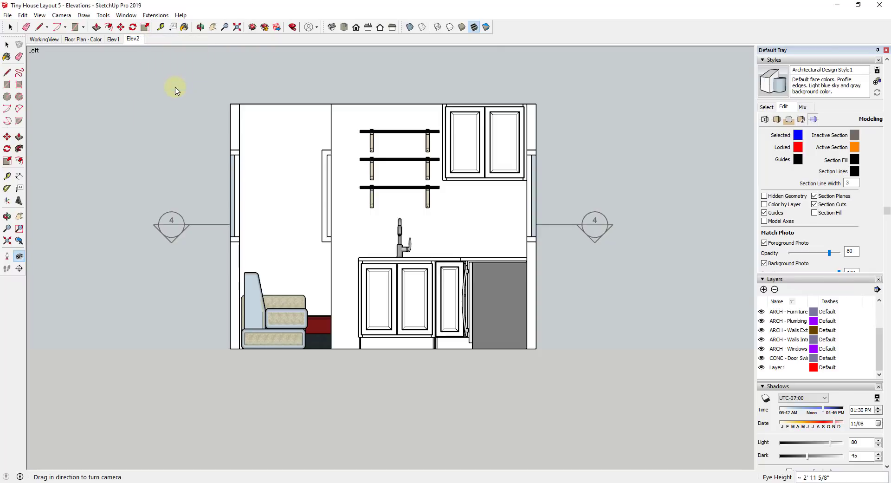
{"action": "left_click", "coordinate": [767, 106]}
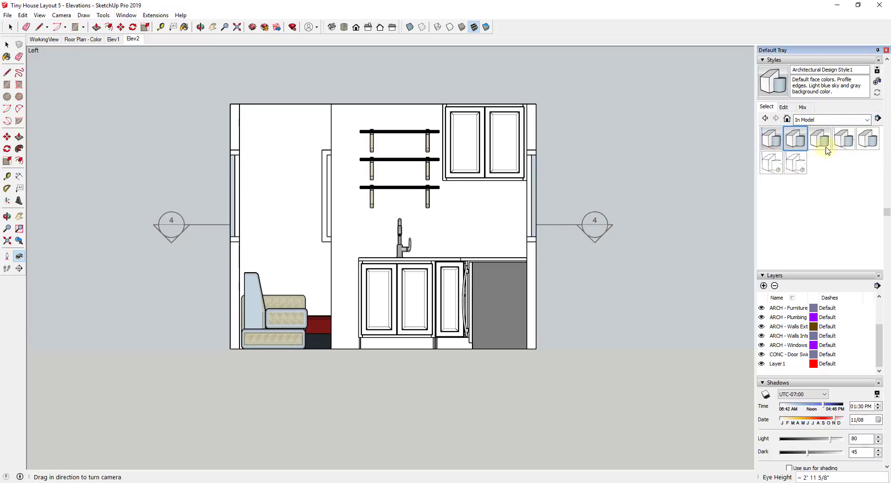
{"action": "mouse_move", "coordinate": [868, 142]}
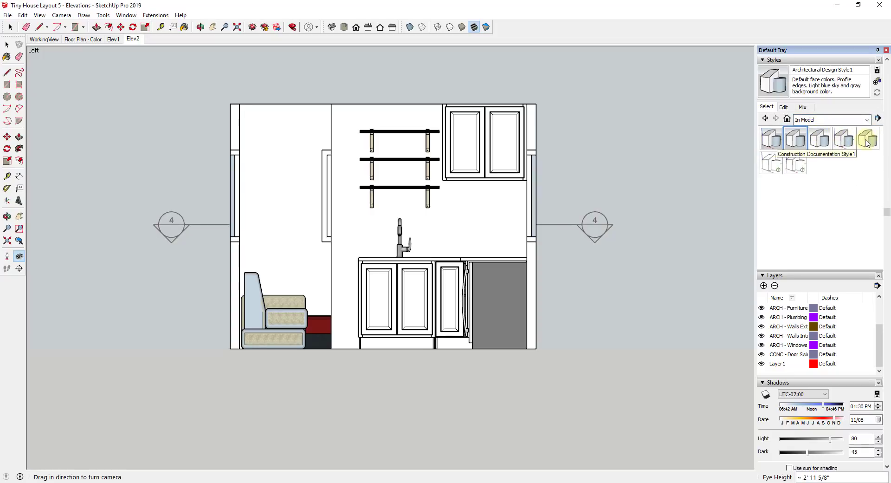
{"action": "left_click", "coordinate": [866, 139]}
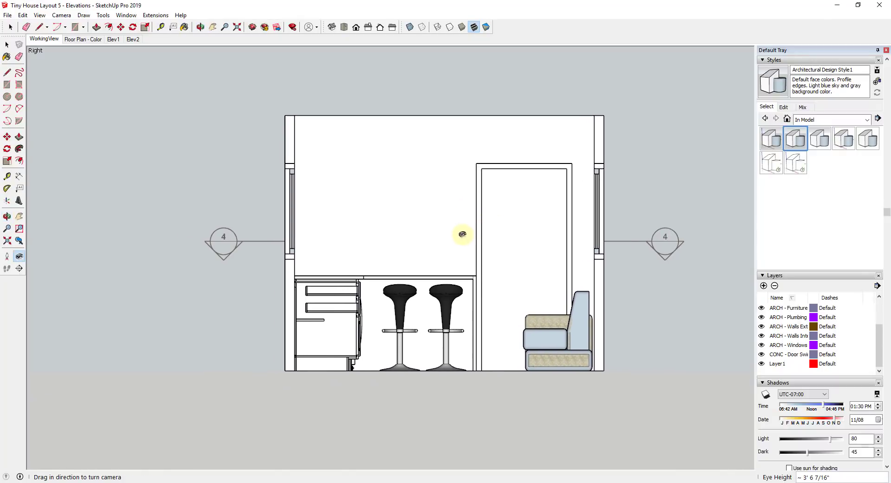
{"action": "mouse_move", "coordinate": [563, 286]}
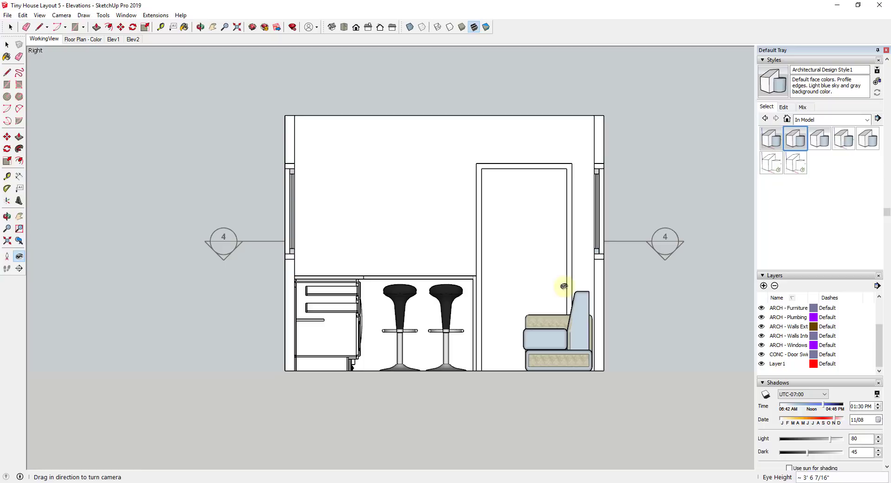
{"action": "mouse_move", "coordinate": [571, 348]}
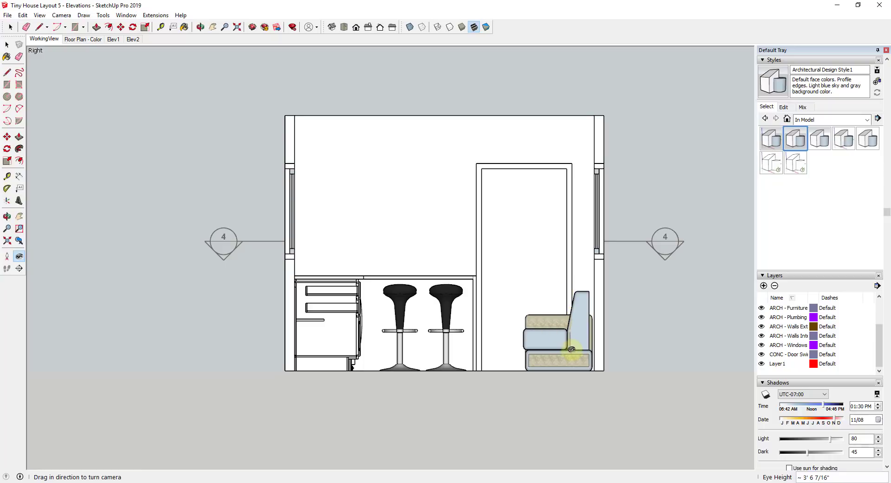
Toggle the ARCH - Furniture layer off and back on, and apply Construction Documentation Style1.
{"action": "left_click", "coordinate": [761, 308]}
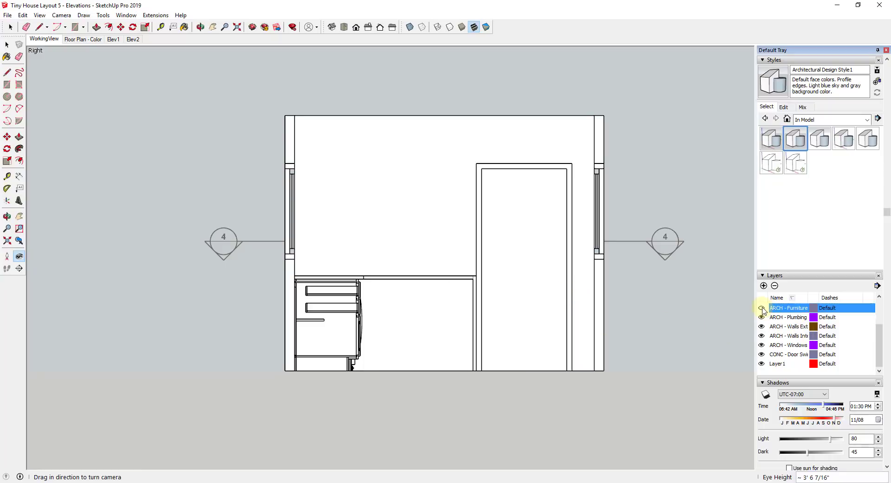
{"action": "left_click", "coordinate": [762, 307]}
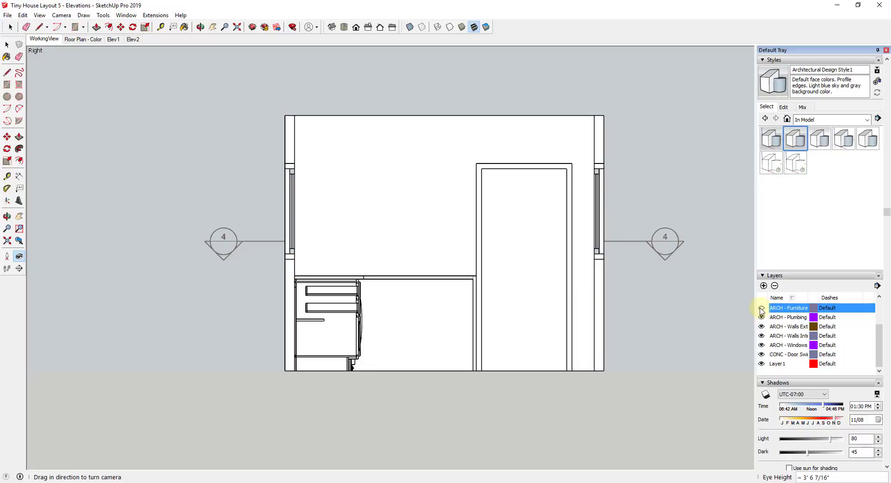
{"action": "left_click", "coordinate": [762, 308]}
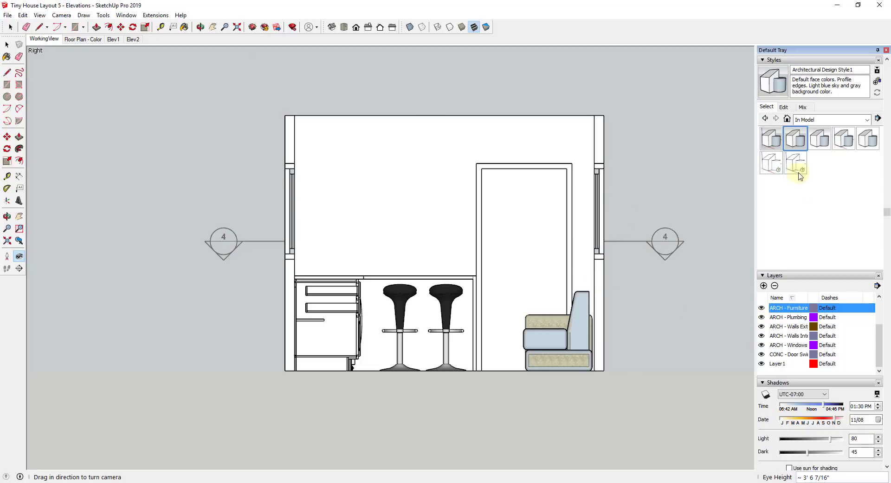
{"action": "left_click", "coordinate": [867, 138]}
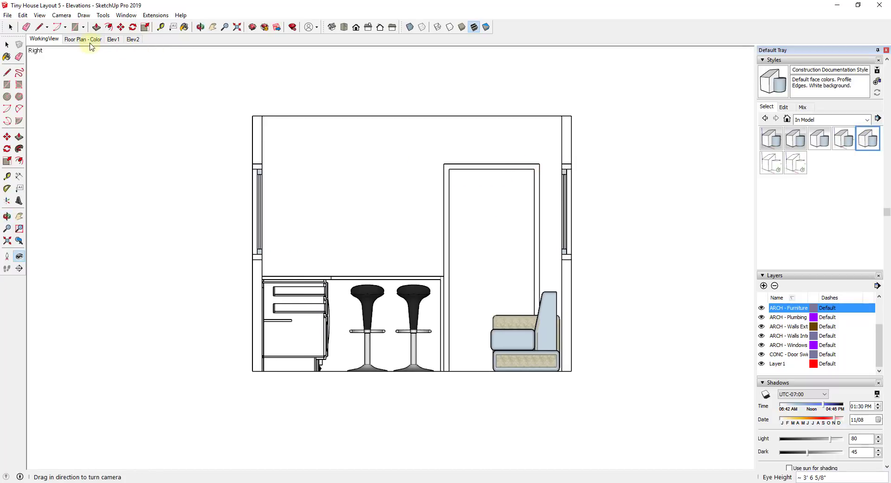
Add a new scene named Elev3 for the right elevation and return to LayOut.
{"action": "left_click", "coordinate": [72, 39]}
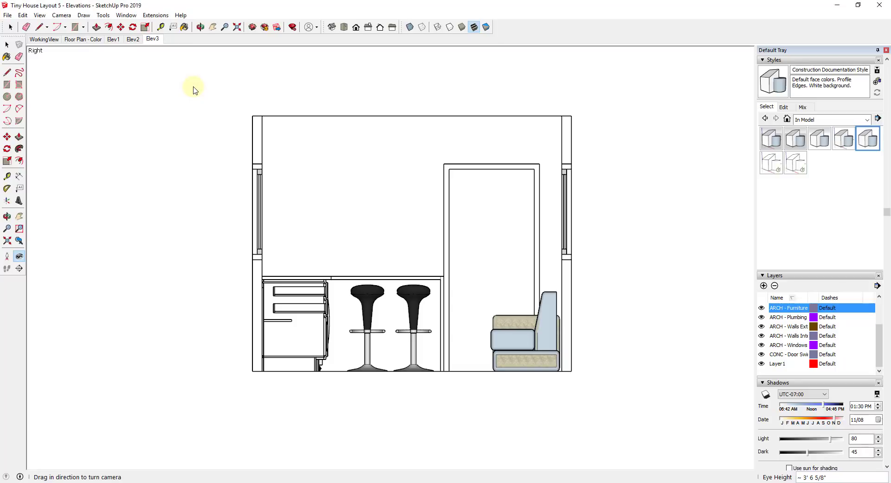
{"action": "mouse_move", "coordinate": [423, 138]}
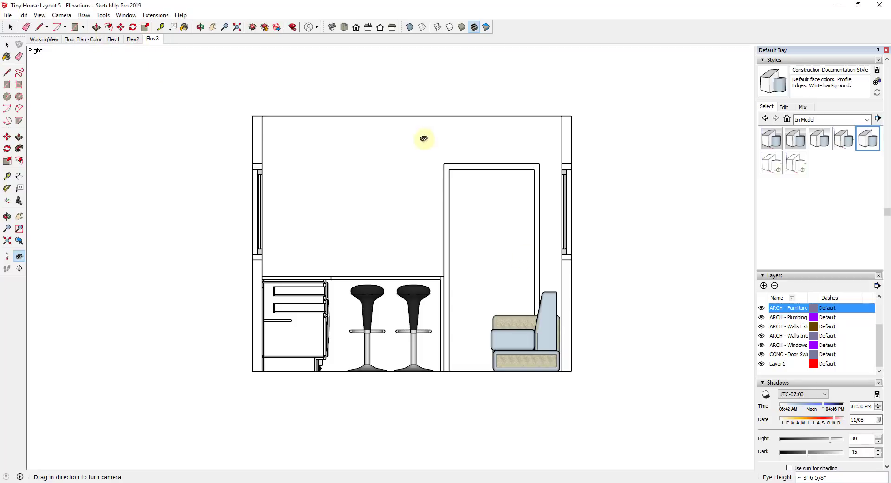
{"action": "right_click", "coordinate": [152, 39]}
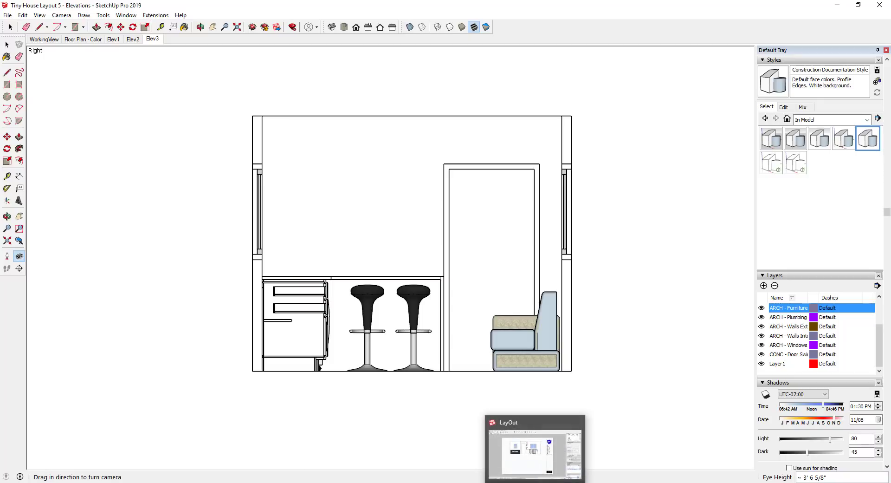
{"action": "left_click", "coordinate": [534, 449]}
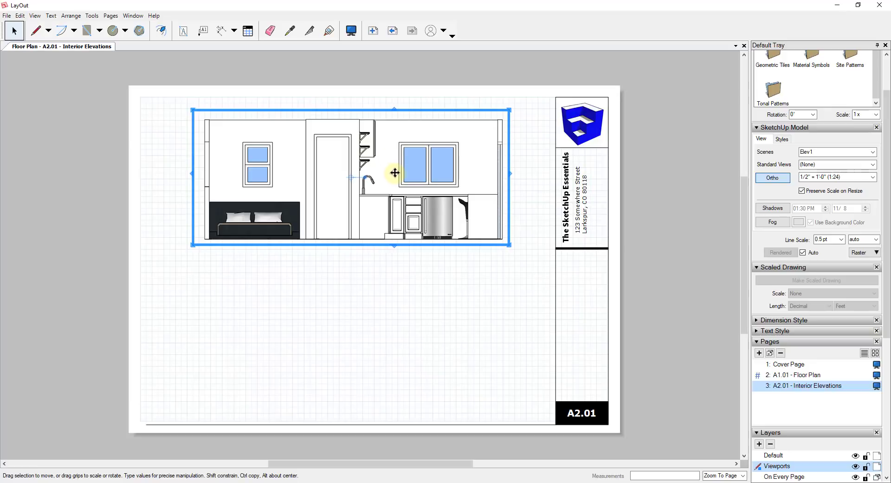
Copy the Elev1 viewport, align it beneath the top elevation, and update its model reference.
{"action": "left_click_drag", "start_coordinate": [394, 172], "coordinate": [398, 222]}
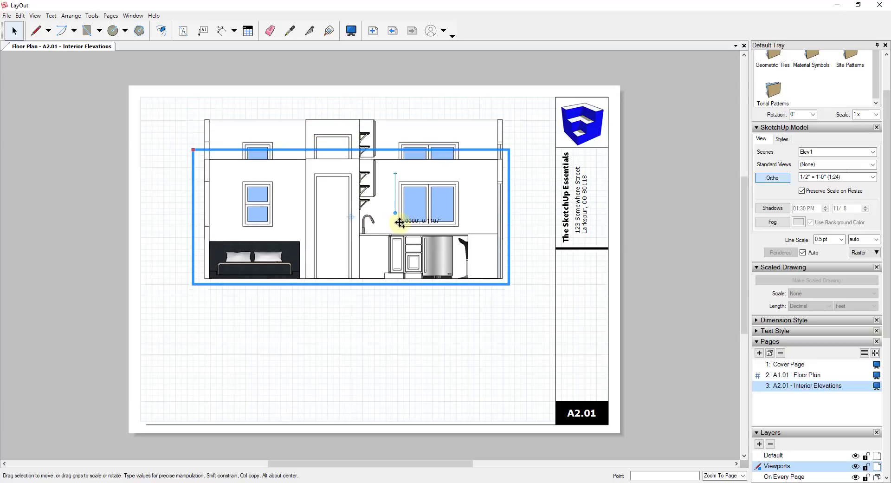
{"action": "left_click_drag", "start_coordinate": [400, 221], "coordinate": [401, 323]}
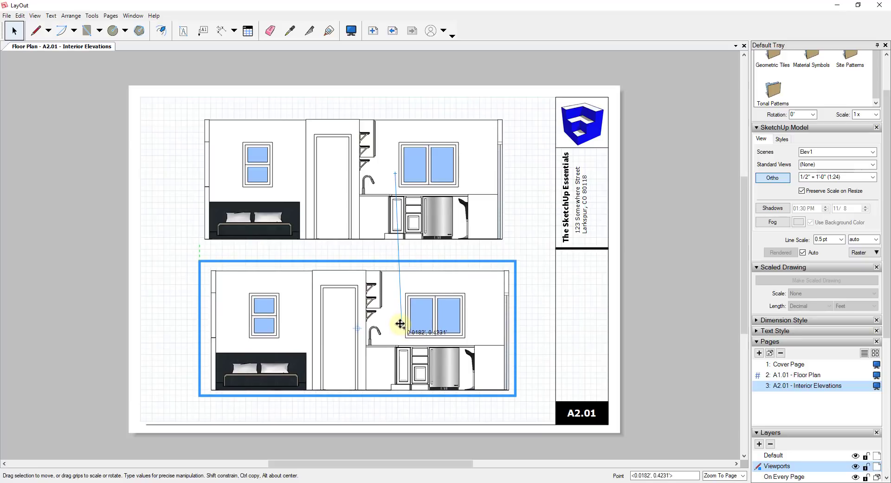
{"action": "left_click_drag", "start_coordinate": [400, 323], "coordinate": [391, 320]}
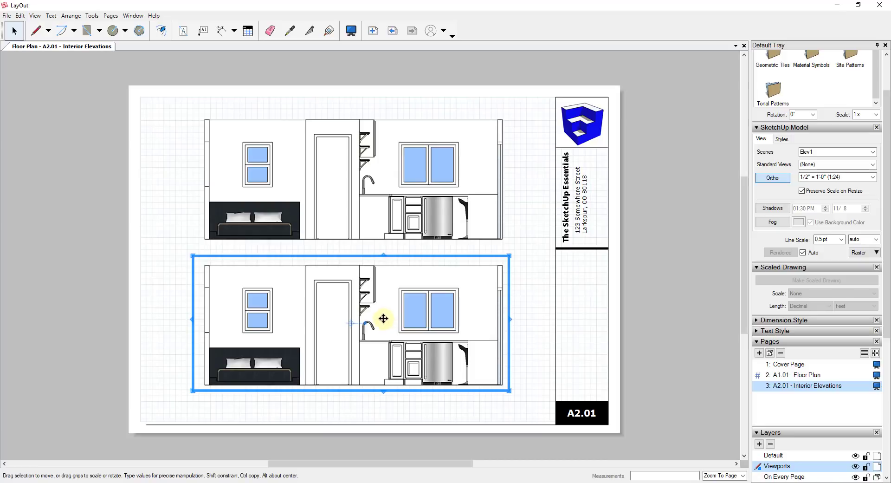
{"action": "mouse_move", "coordinate": [387, 304]}
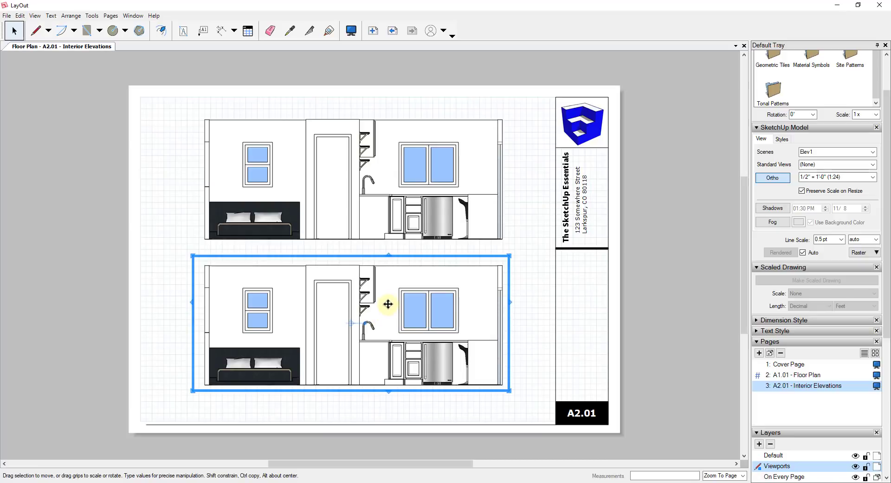
{"action": "right_click", "coordinate": [388, 304]}
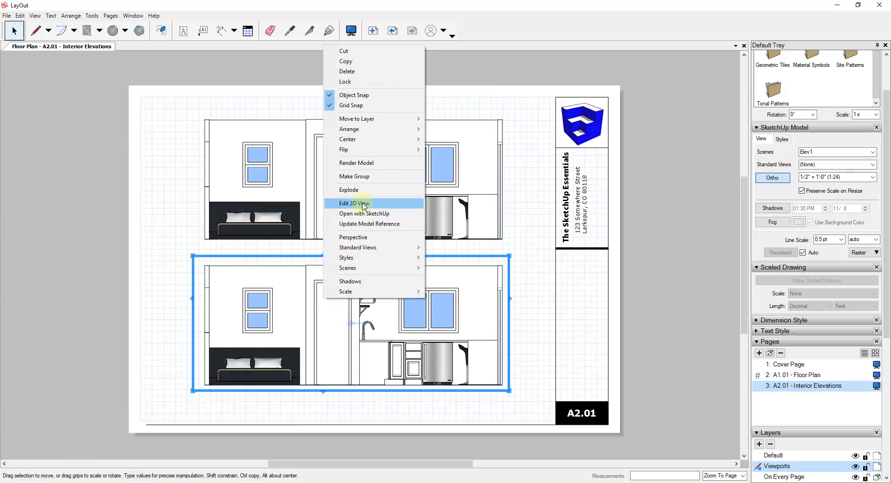
{"action": "mouse_move", "coordinate": [381, 224]}
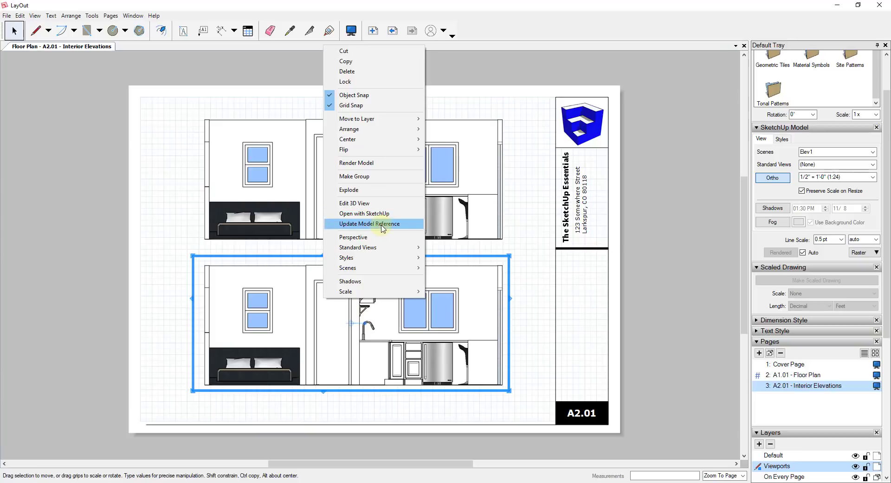
{"action": "left_click", "coordinate": [370, 224]}
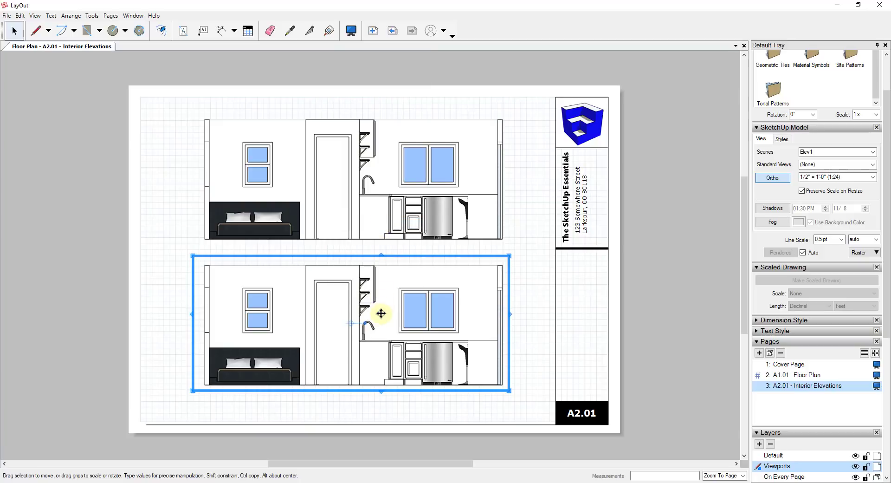
Switch the lower viewport to scene Elev2, trim its right side, and move it left.
{"action": "right_click", "coordinate": [380, 314]}
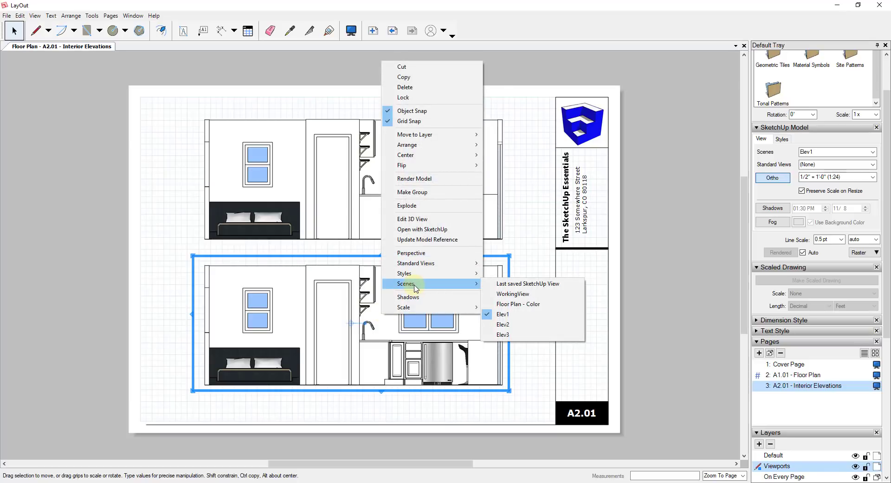
{"action": "mouse_move", "coordinate": [527, 284]}
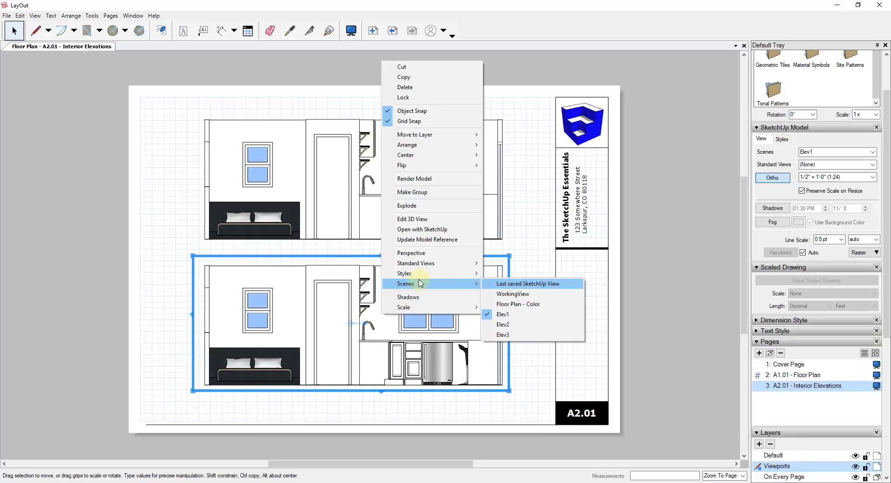
{"action": "mouse_move", "coordinate": [521, 324]}
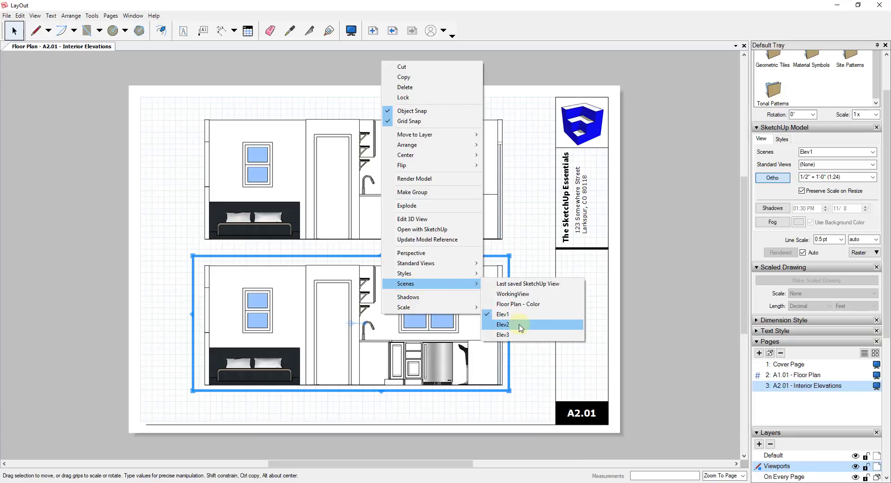
{"action": "left_click", "coordinate": [504, 324]}
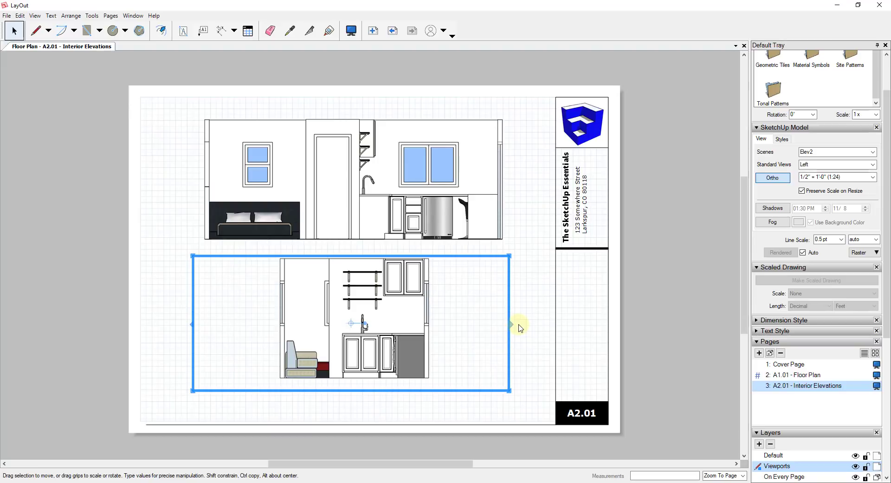
{"action": "left_click_drag", "start_coordinate": [509, 323], "coordinate": [443, 321]}
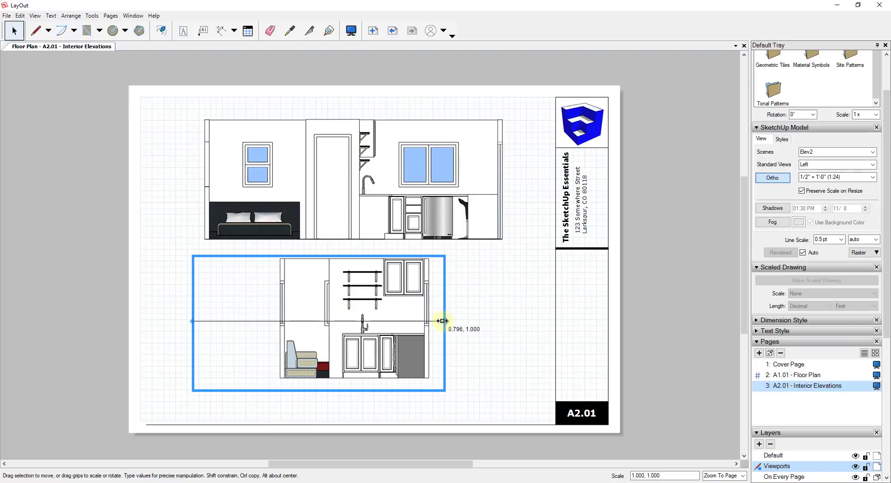
{"action": "left_click_drag", "start_coordinate": [442, 321], "coordinate": [191, 320]}
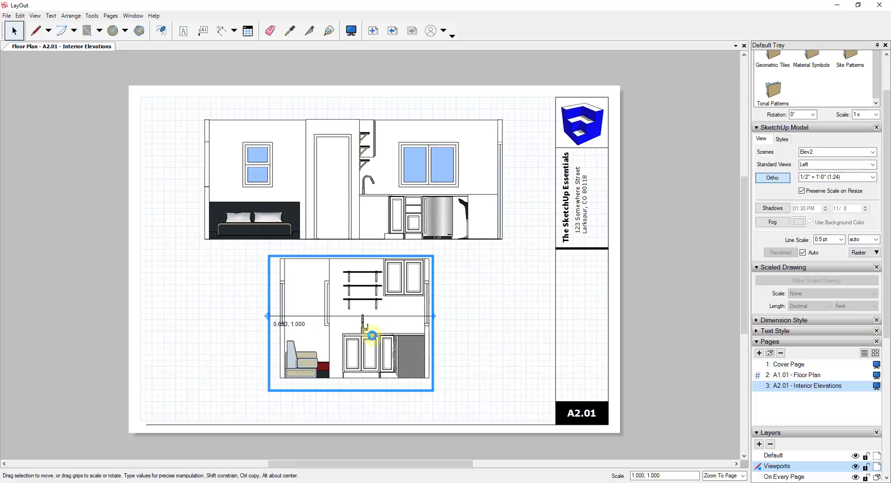
{"action": "left_click_drag", "start_coordinate": [372, 336], "coordinate": [293, 336]}
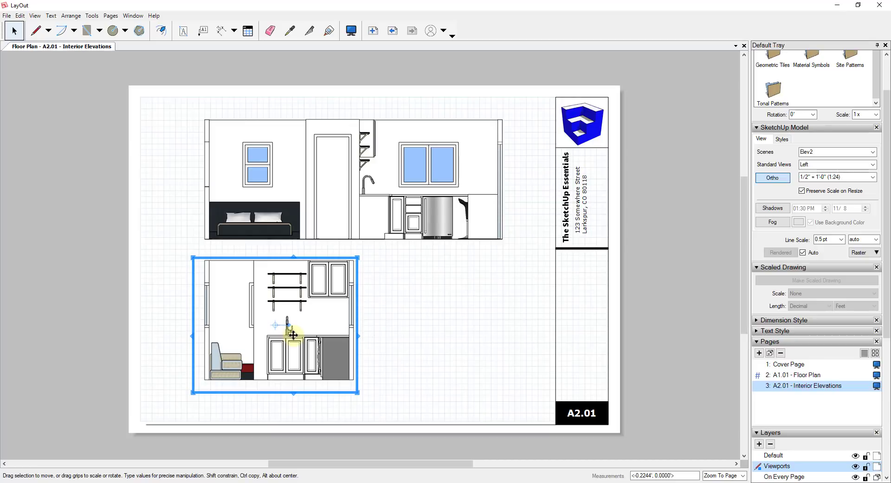
{"action": "mouse_move", "coordinate": [339, 326]}
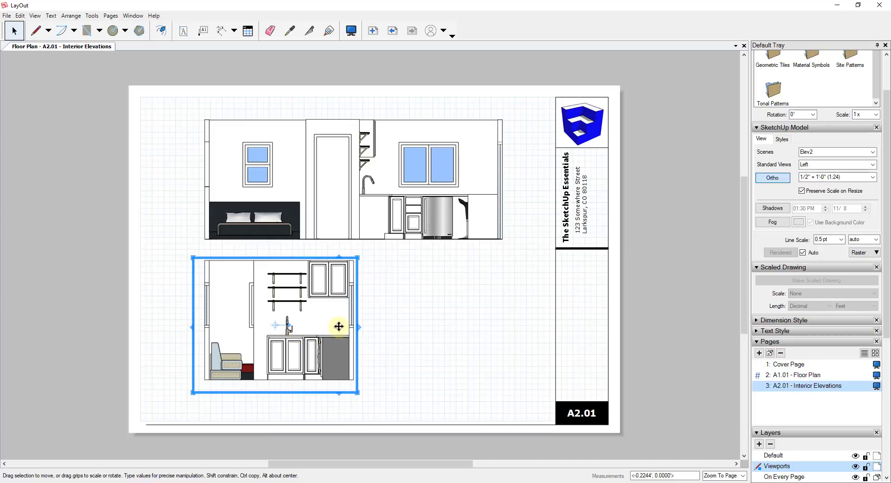
{"action": "mouse_move", "coordinate": [328, 325]}
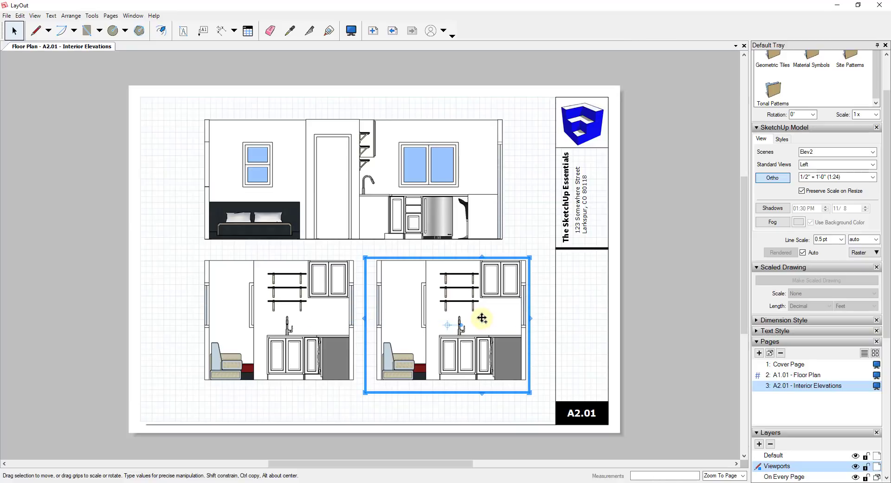
Set the right-hand viewport to scene Elev3 and rearrange the three elevation viewports.
{"action": "right_click", "coordinate": [481, 318]}
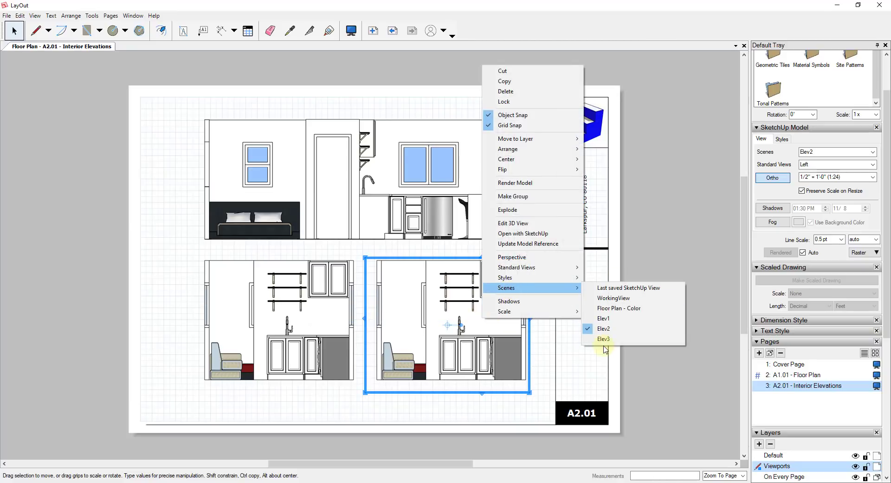
{"action": "left_click", "coordinate": [603, 338]}
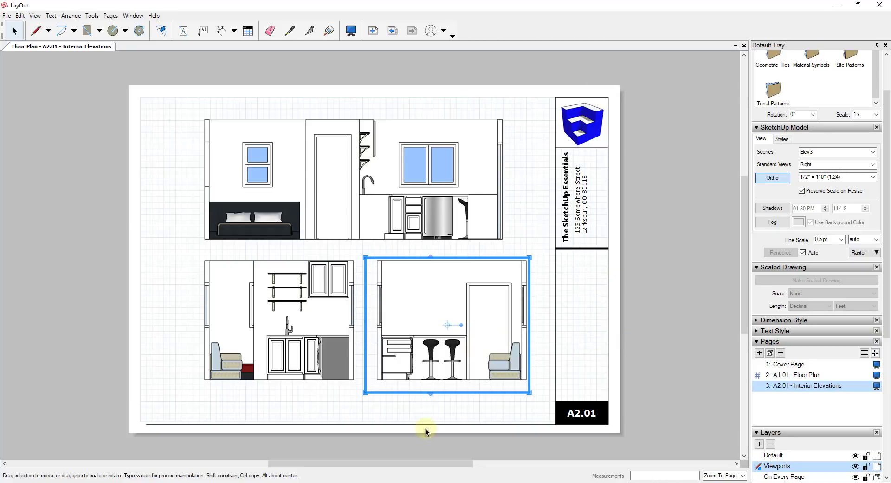
{"action": "left_click", "coordinate": [438, 312]}
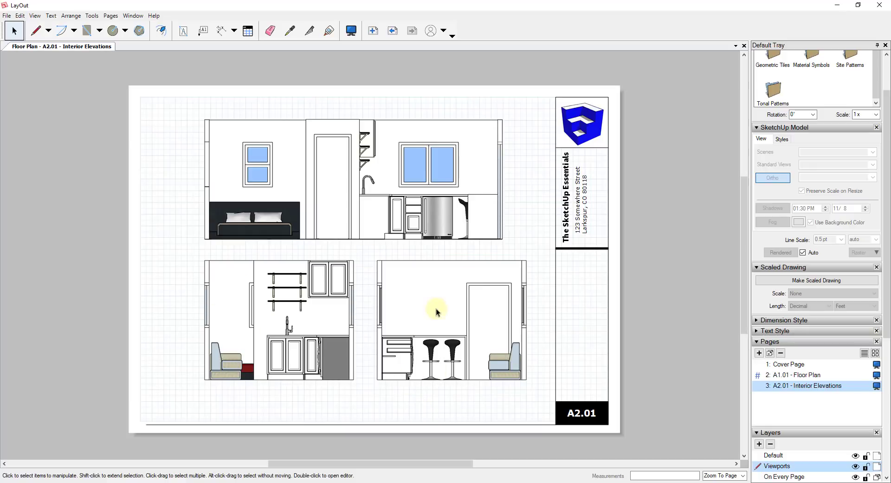
{"action": "mouse_move", "coordinate": [291, 330]}
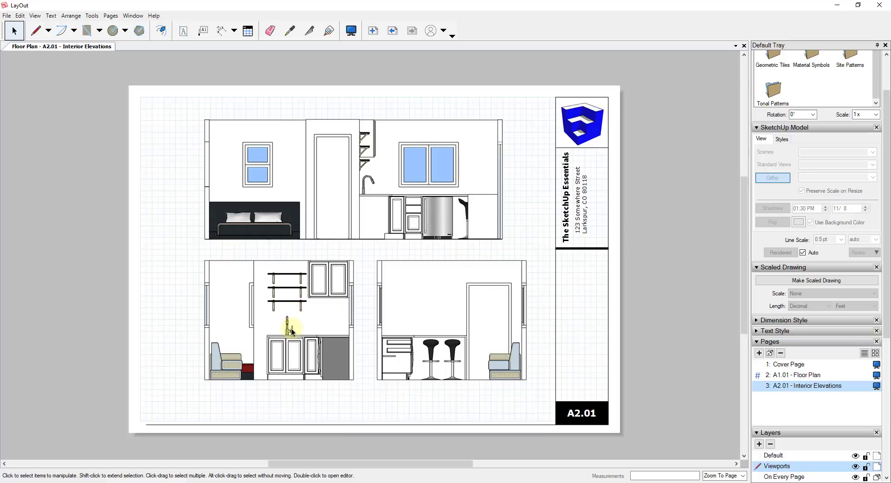
{"action": "left_click", "coordinate": [278, 318]}
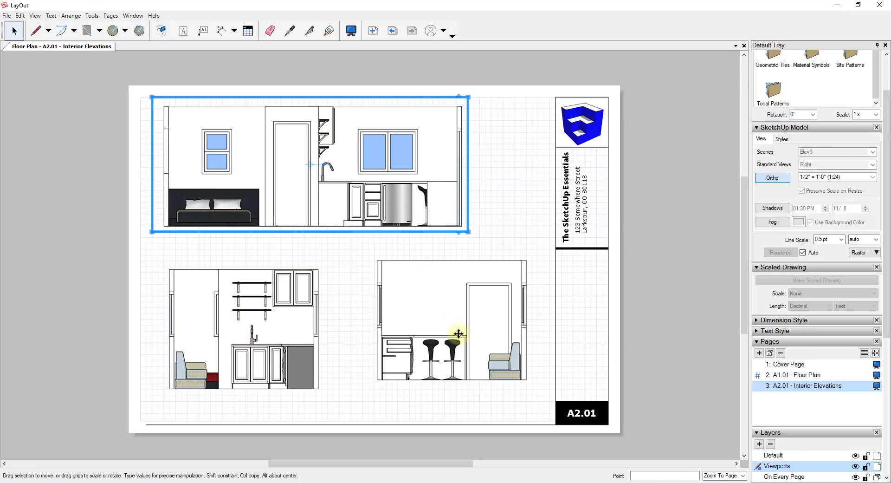
{"action": "left_click", "coordinate": [458, 333]}
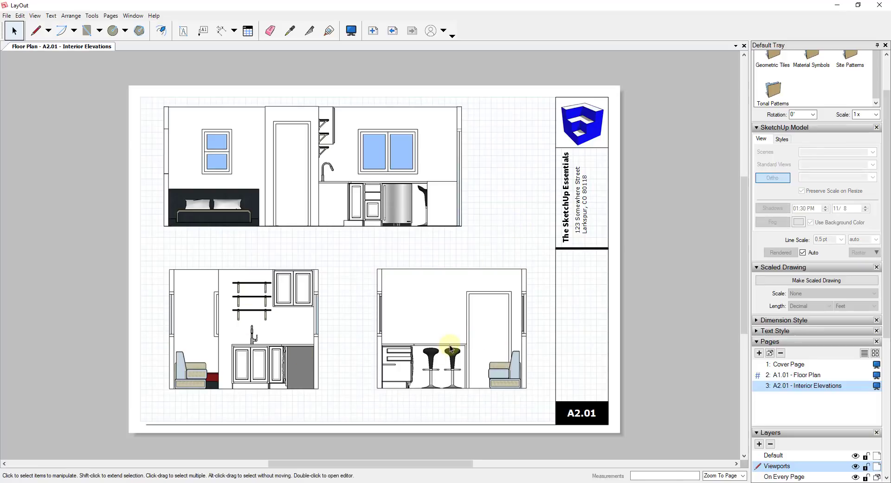
{"action": "mouse_move", "coordinate": [424, 240]}
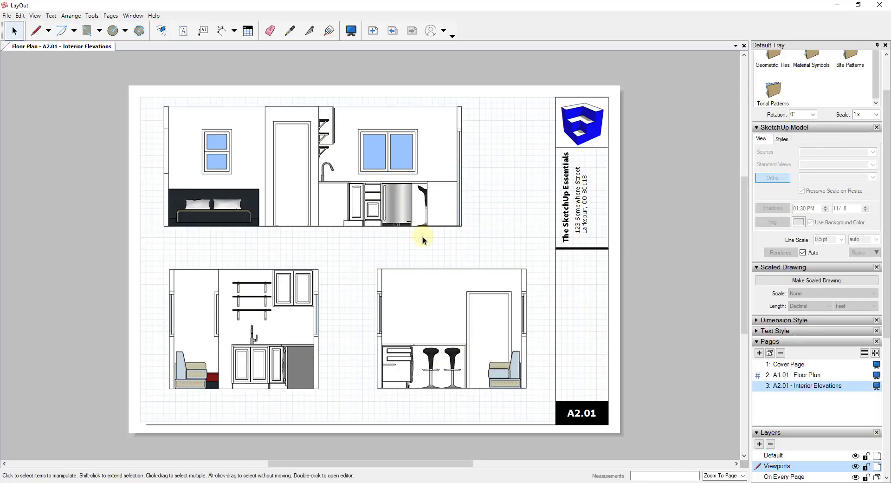
{"action": "mouse_move", "coordinate": [430, 243]}
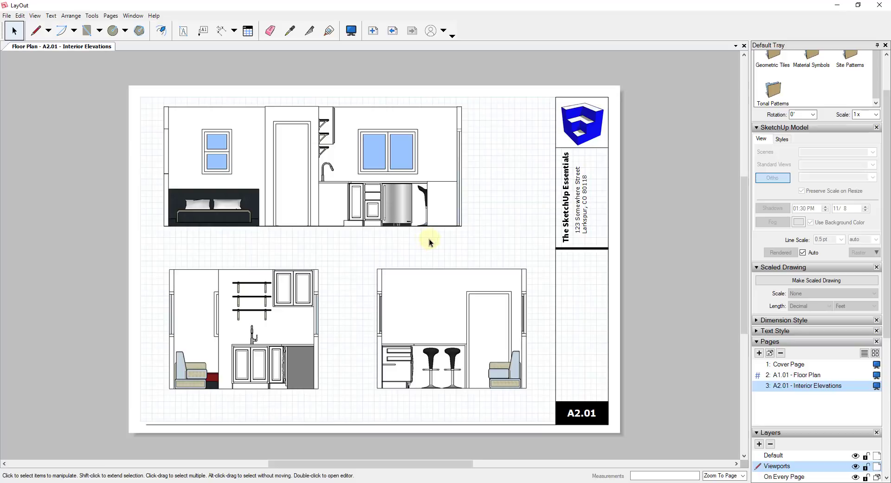
{"action": "mouse_move", "coordinate": [383, 350]}
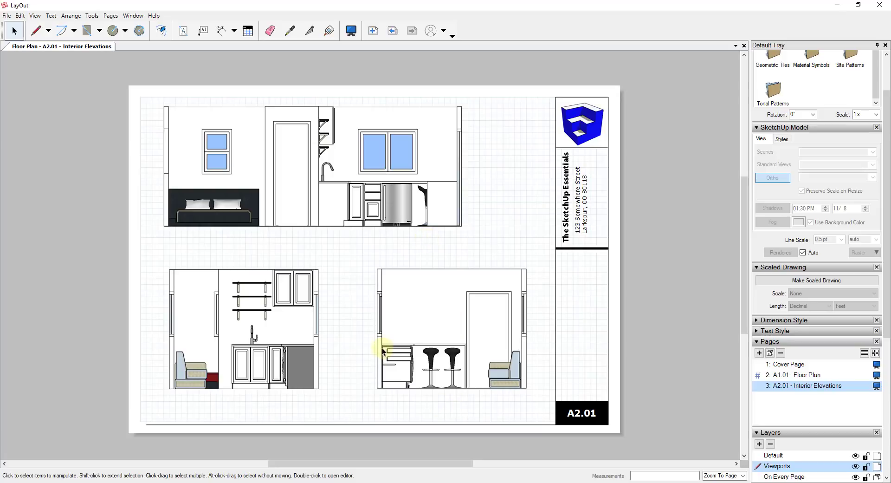
{"action": "mouse_move", "coordinate": [462, 245]}
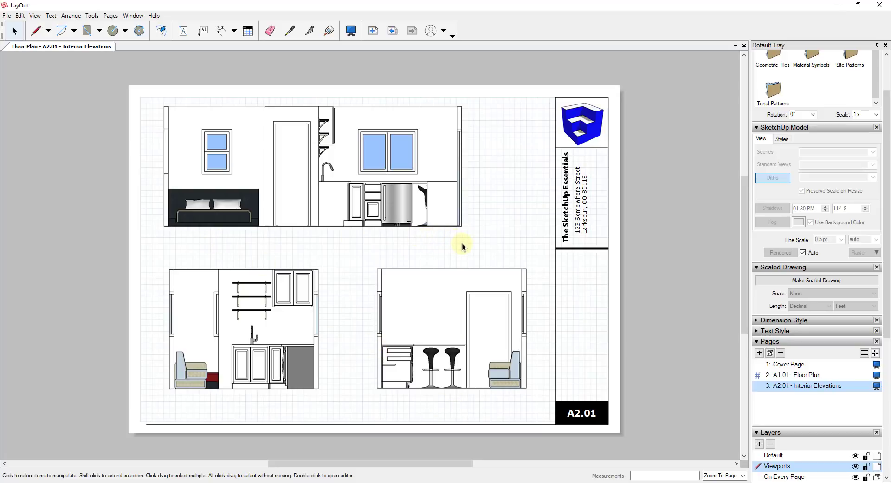